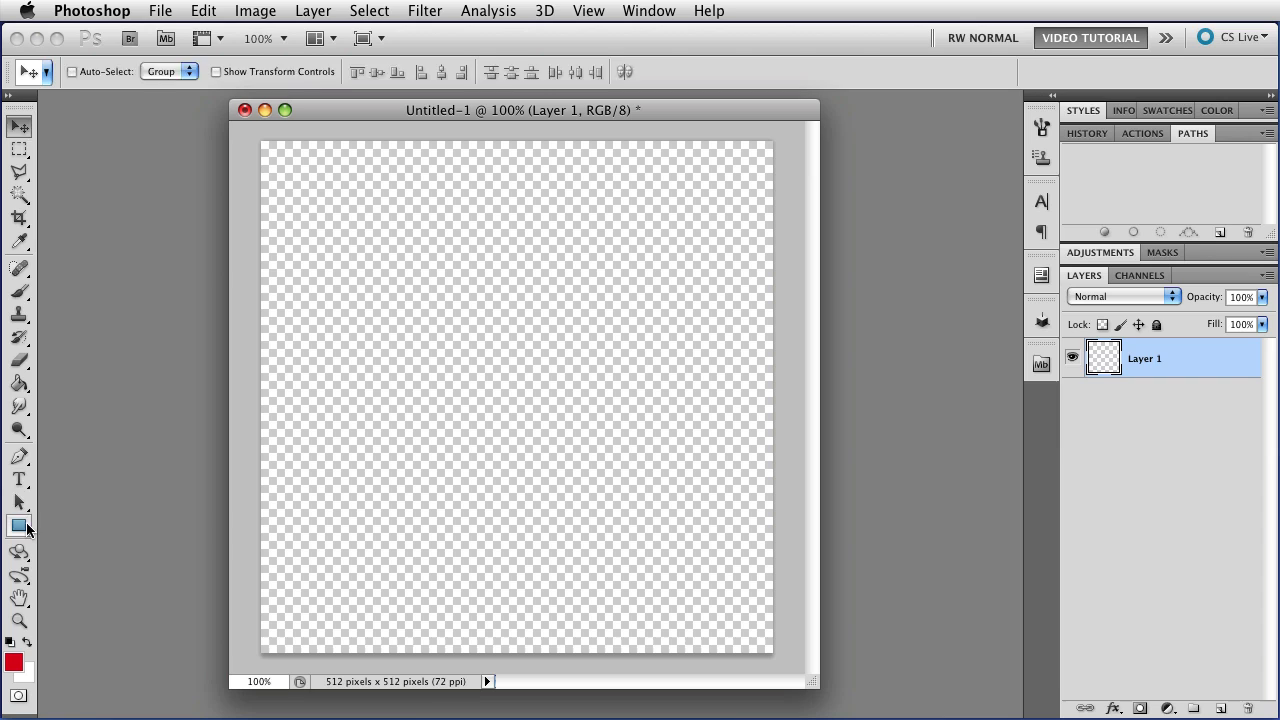
# Show the shape tools flyout under the Rectangle Tool
pyautogui.click(18, 526)
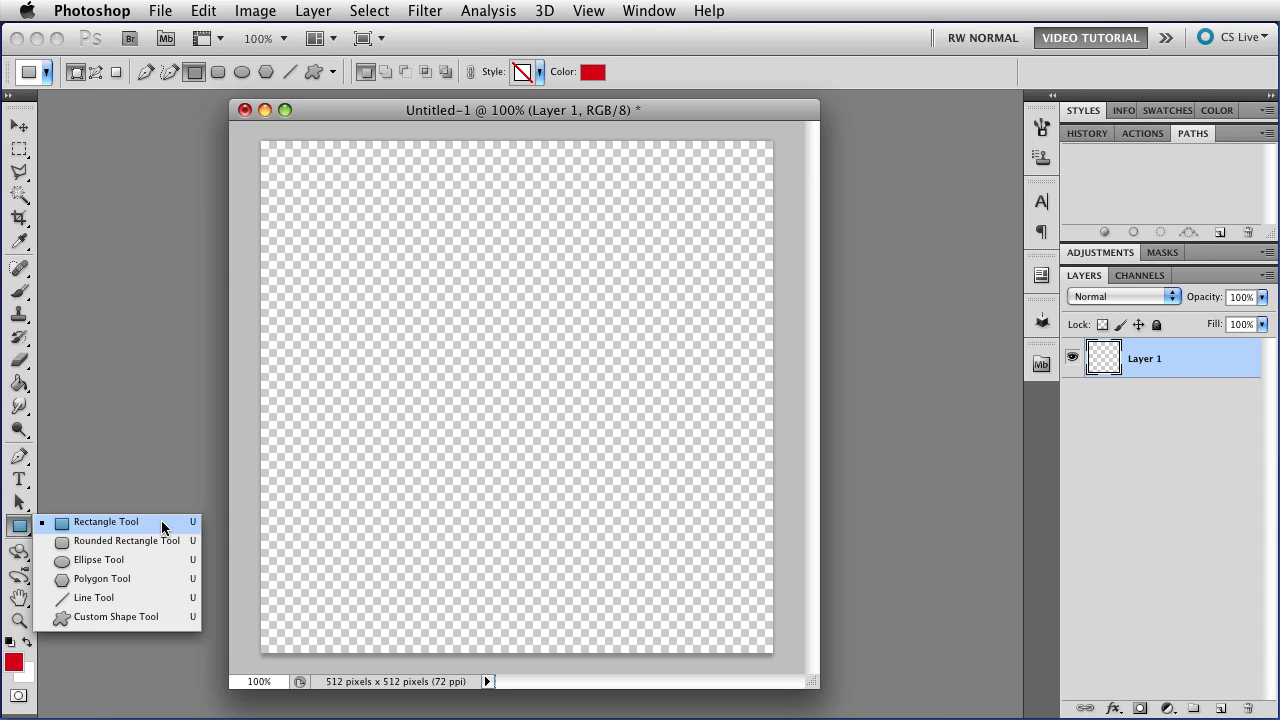
pyautogui.moveTo(163, 542)
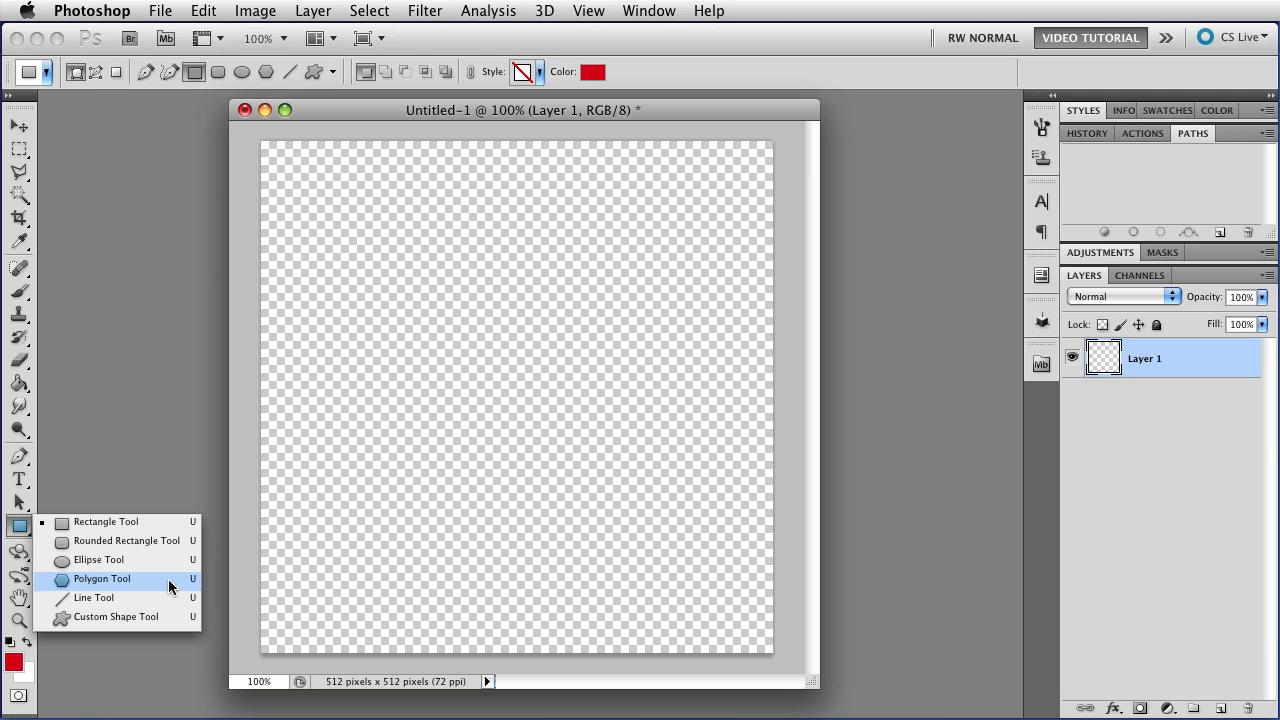
# Select the Polygon Tool in Shape Layers mode and show its geometry options
pyautogui.click(100, 578)
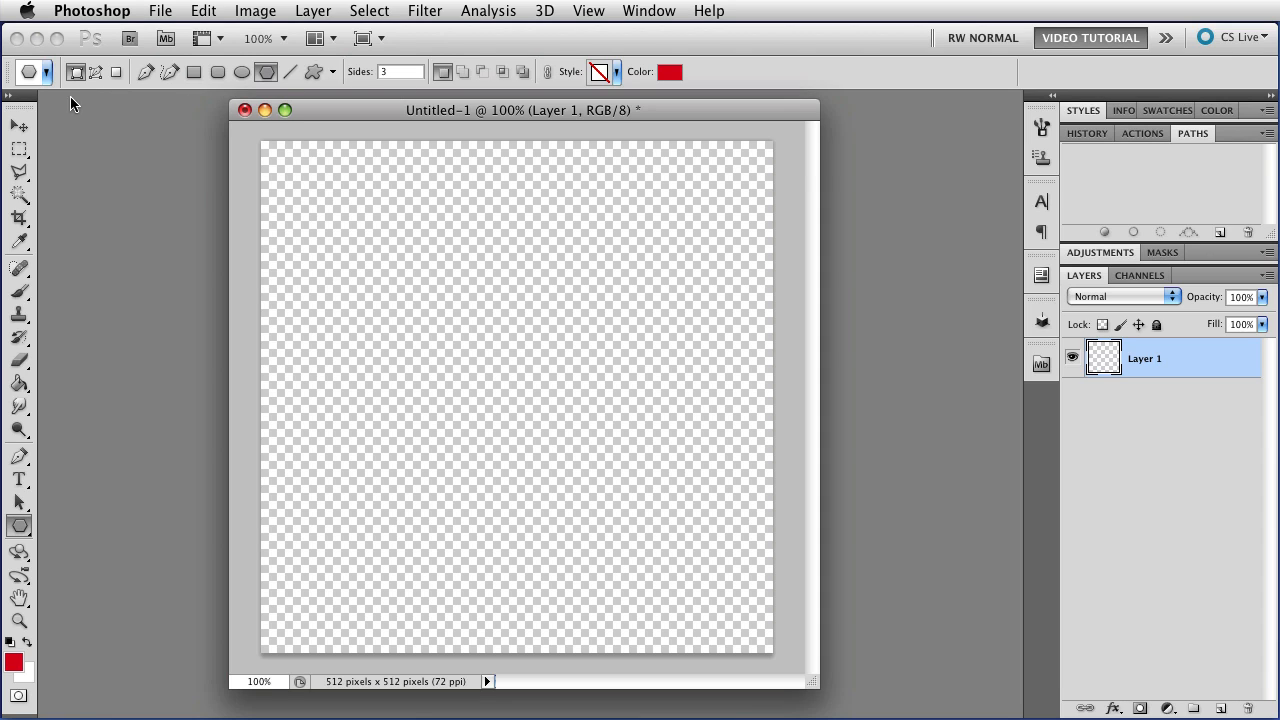
pyautogui.moveTo(82, 93)
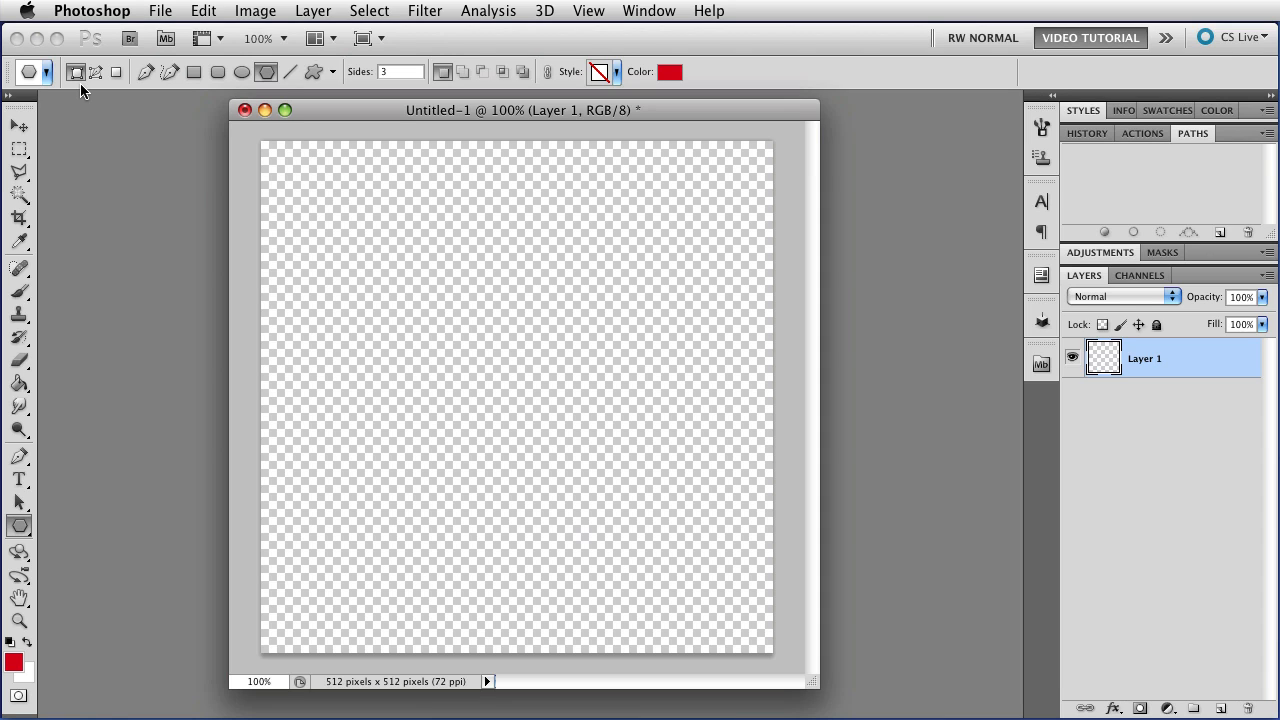
pyautogui.click(90, 73)
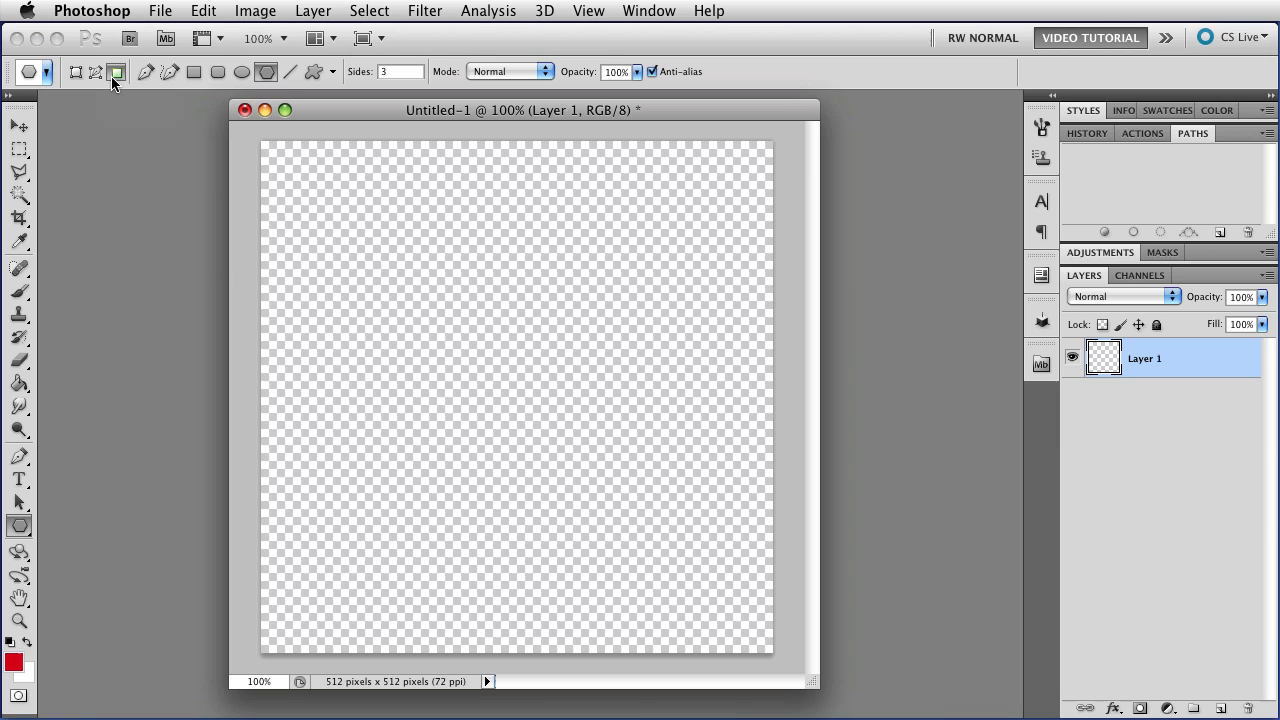
pyautogui.moveTo(137, 93)
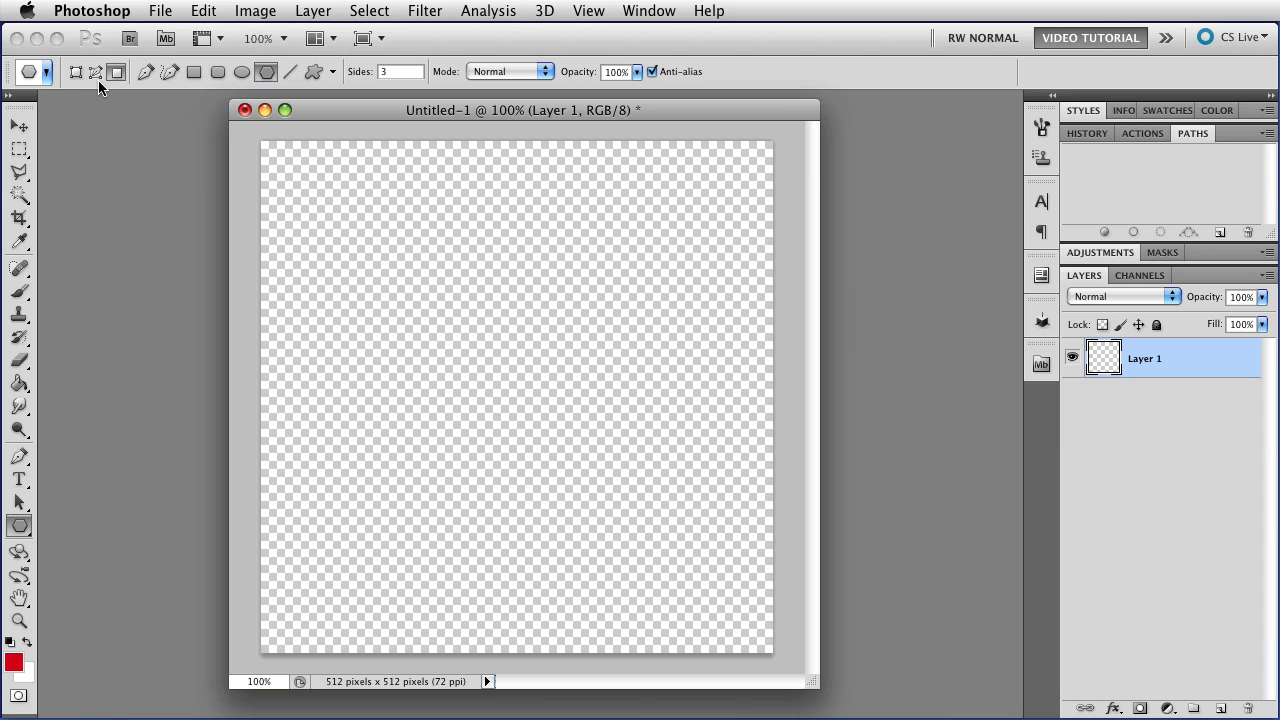
pyautogui.click(87, 72)
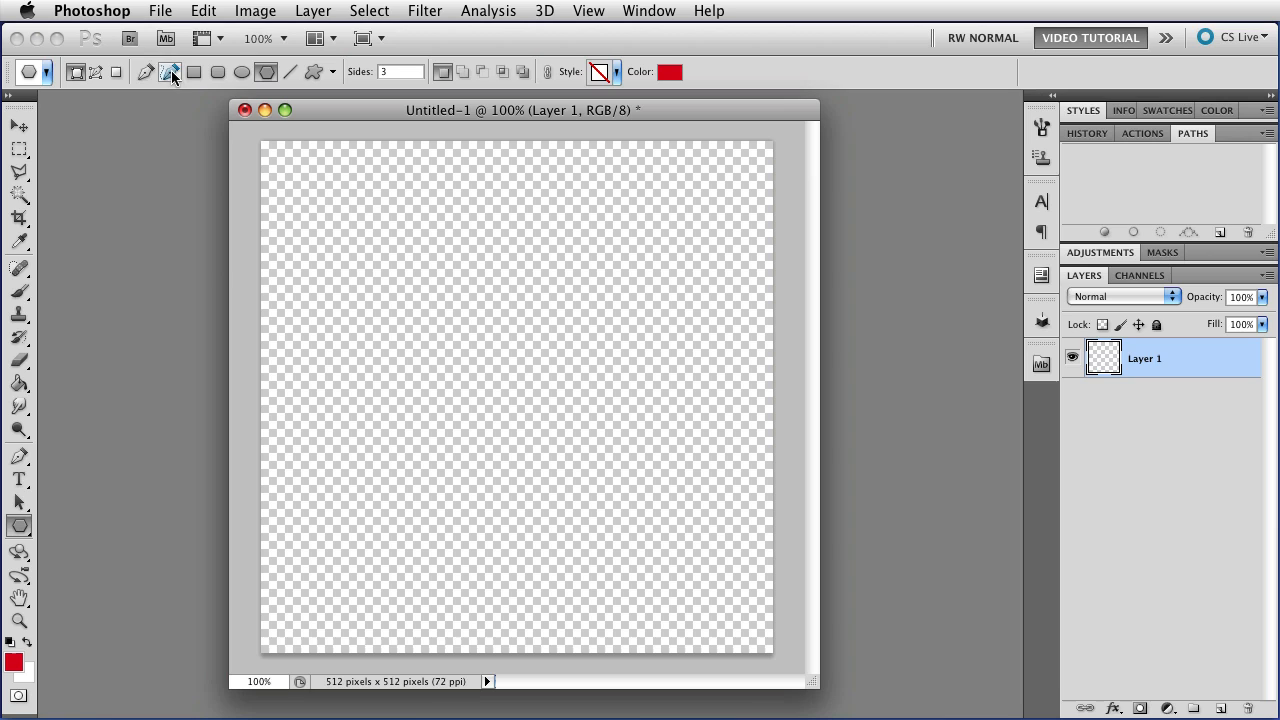
pyautogui.click(203, 71)
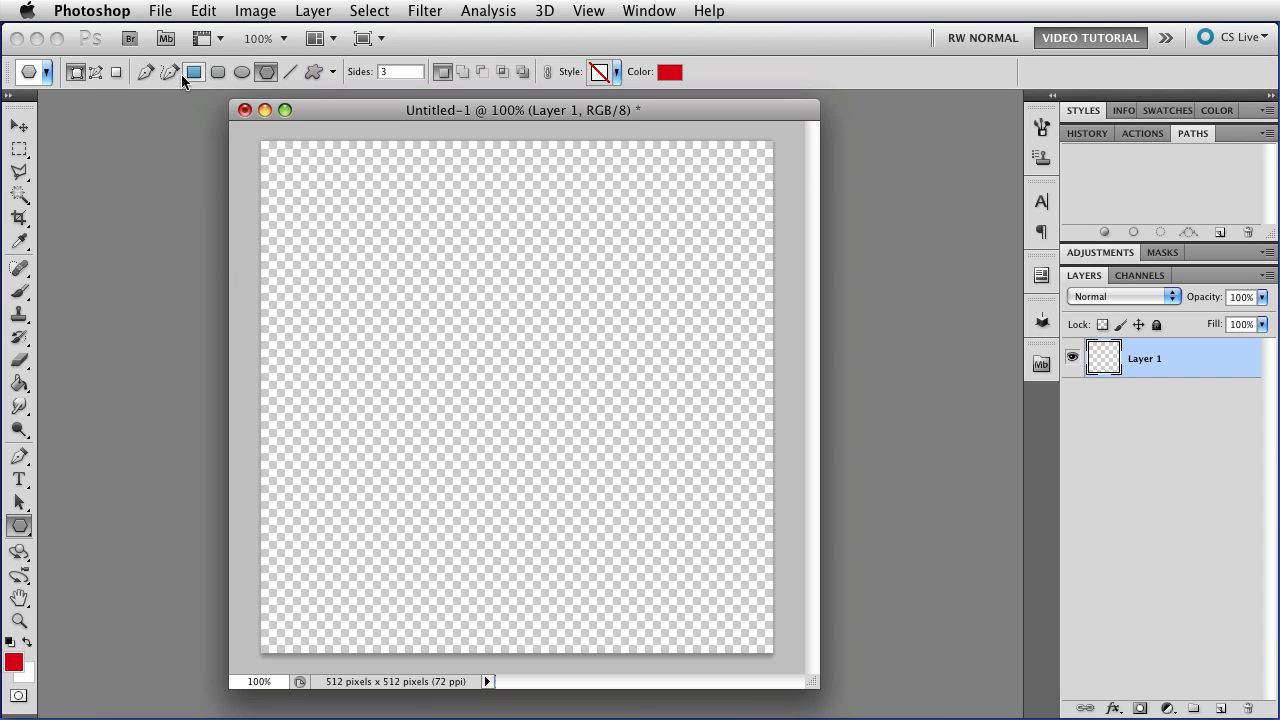
pyautogui.click(271, 72)
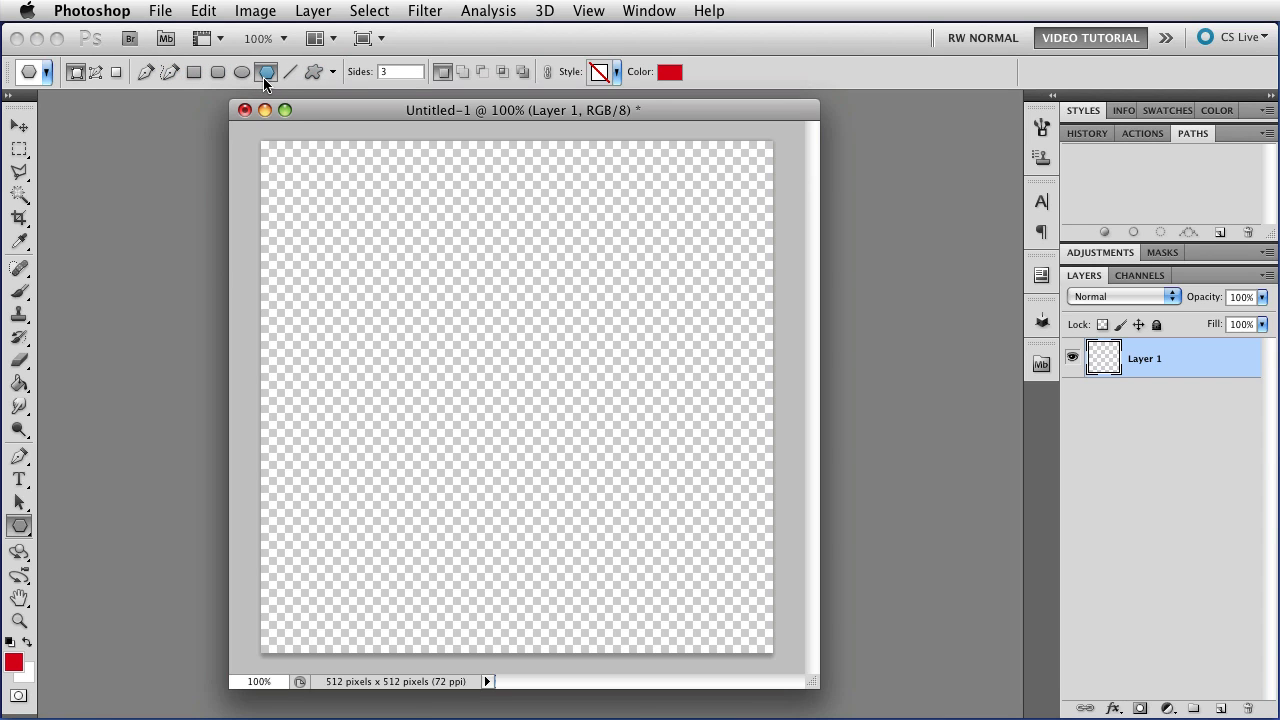
pyautogui.click(292, 72)
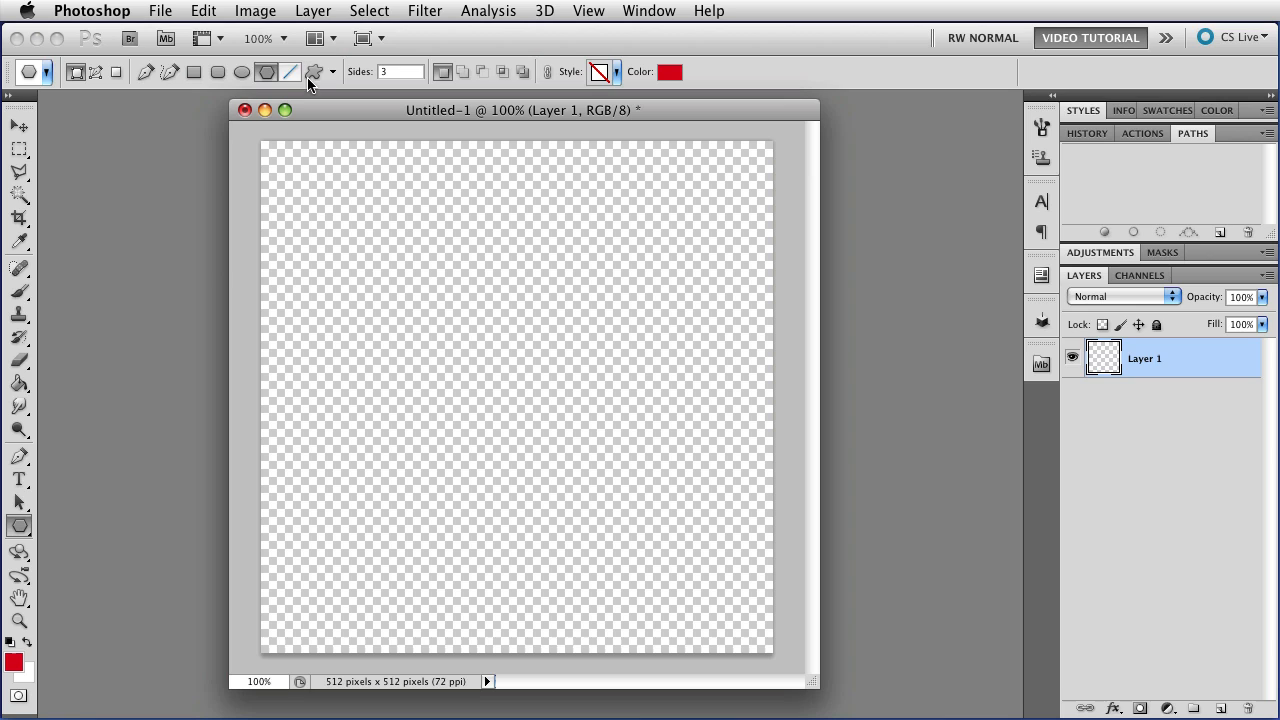
pyautogui.click(332, 72)
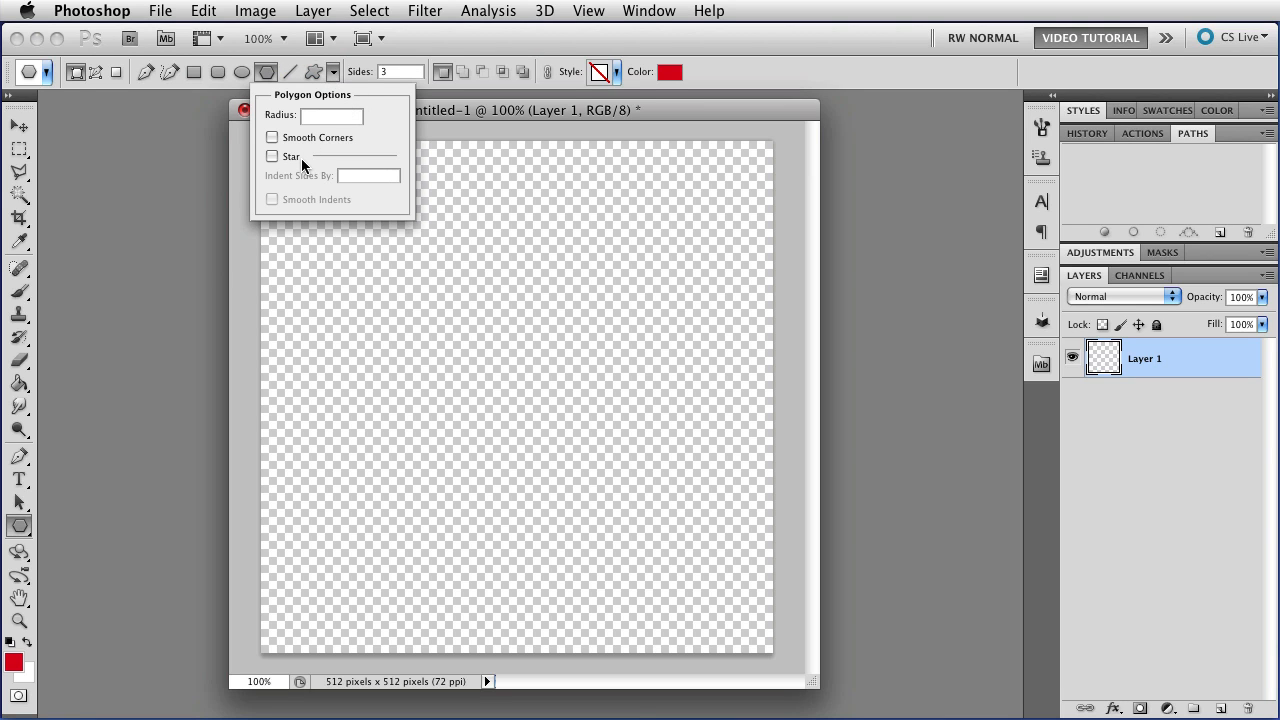
pyautogui.moveTo(370, 125)
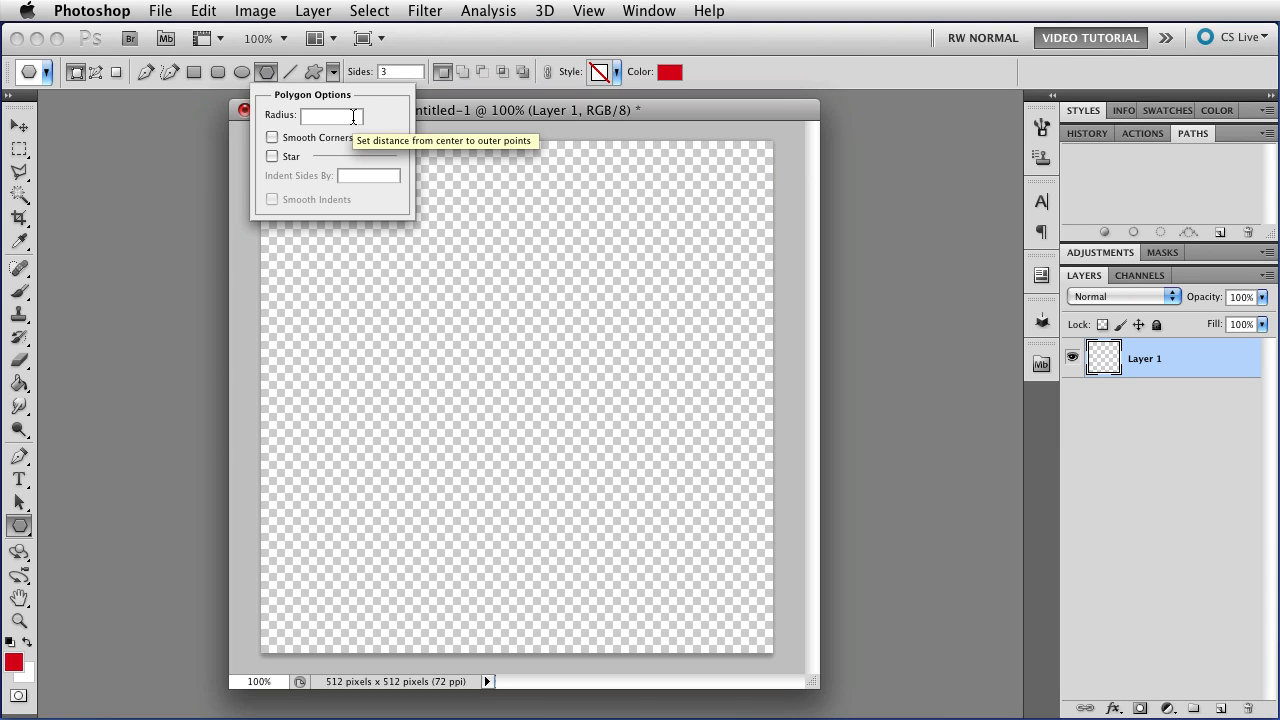
pyautogui.moveTo(387, 124)
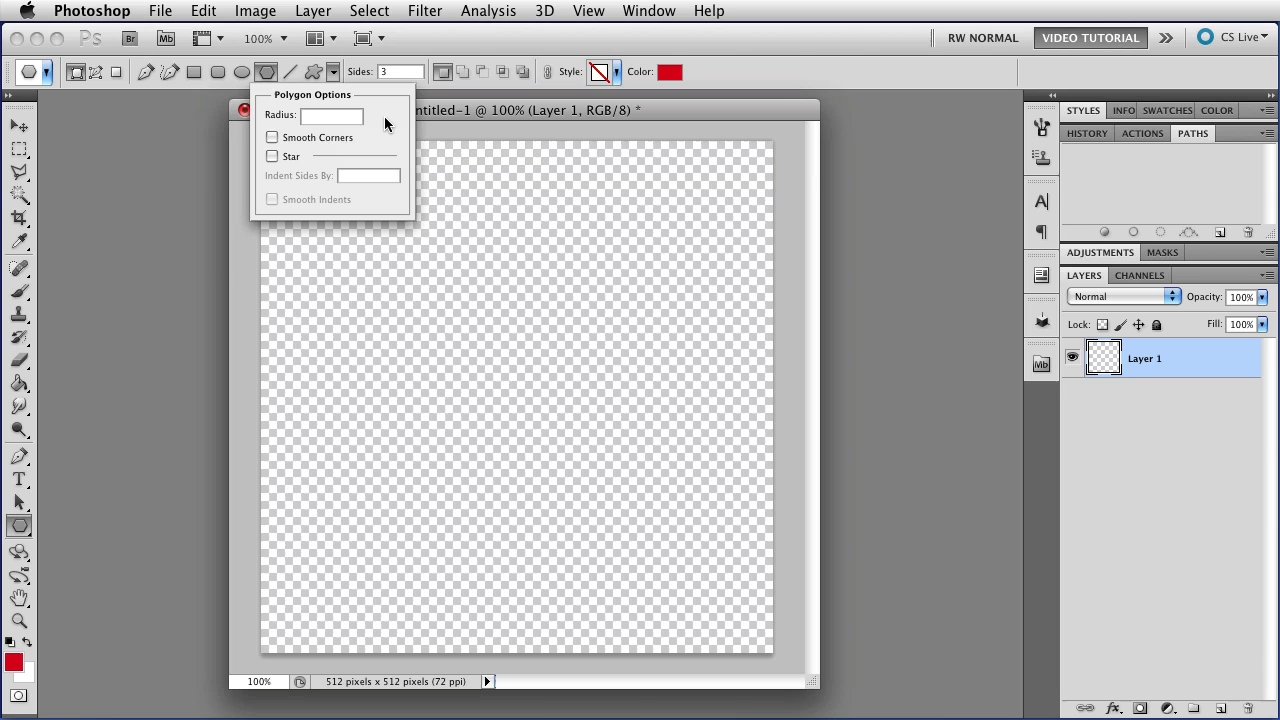
pyautogui.moveTo(333, 147)
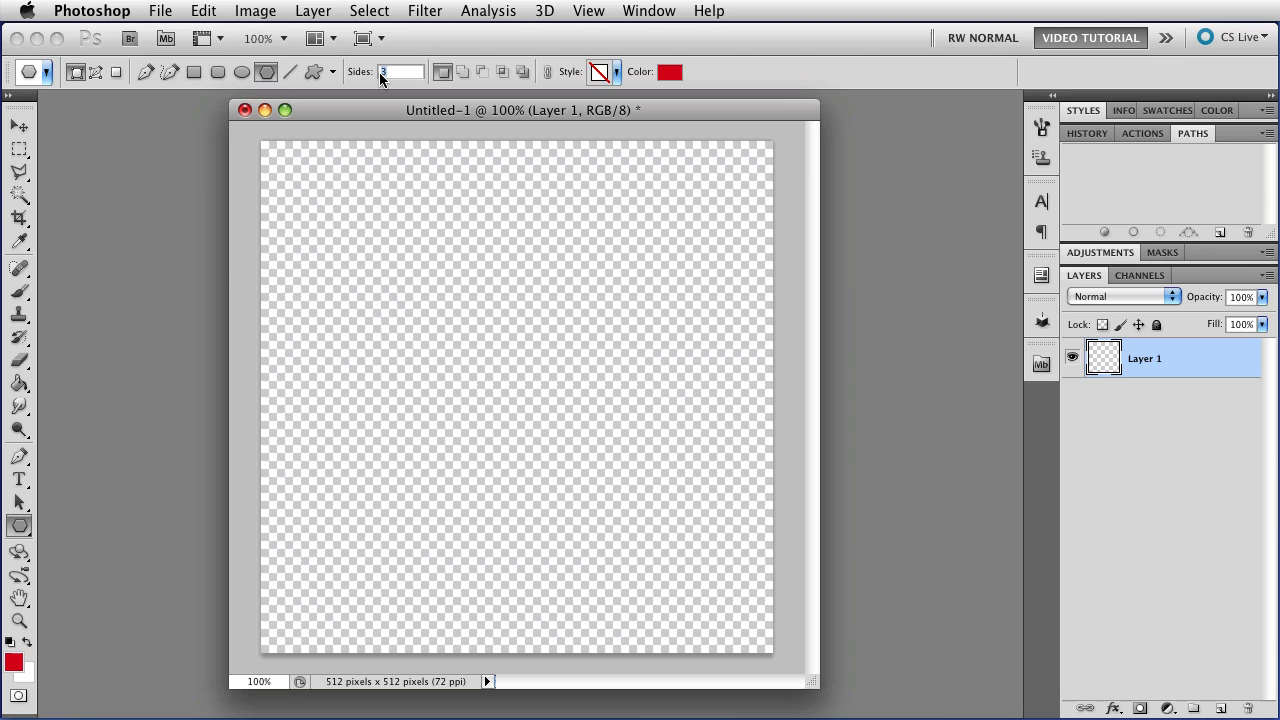
pyautogui.moveTo(407, 78)
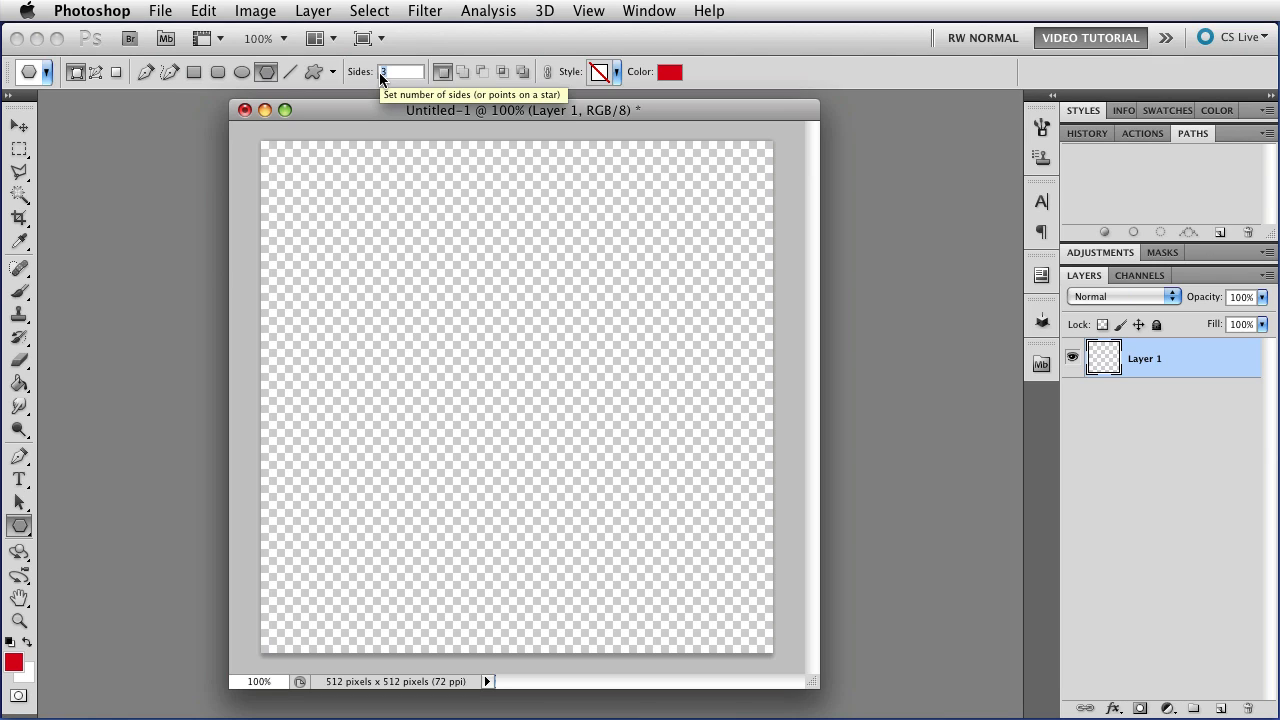
# Enter 8 in the polygon Sides field
pyautogui.write('8')
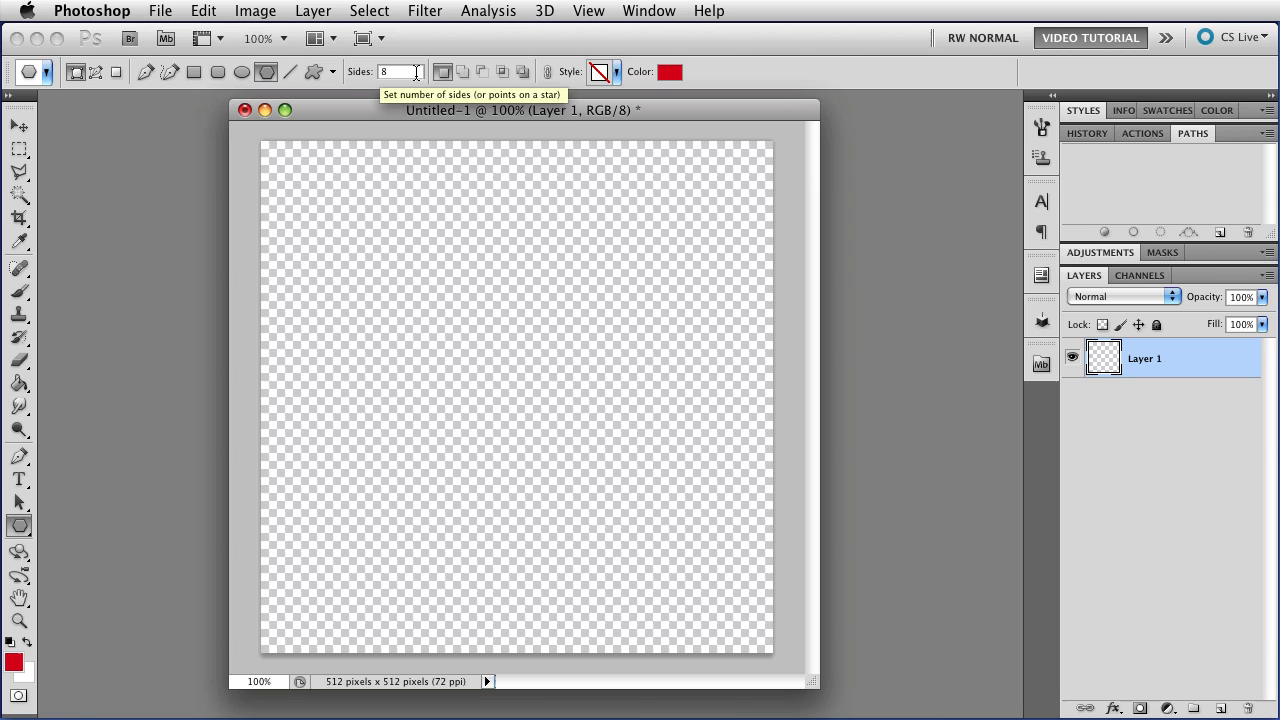
pyautogui.moveTo(461, 77)
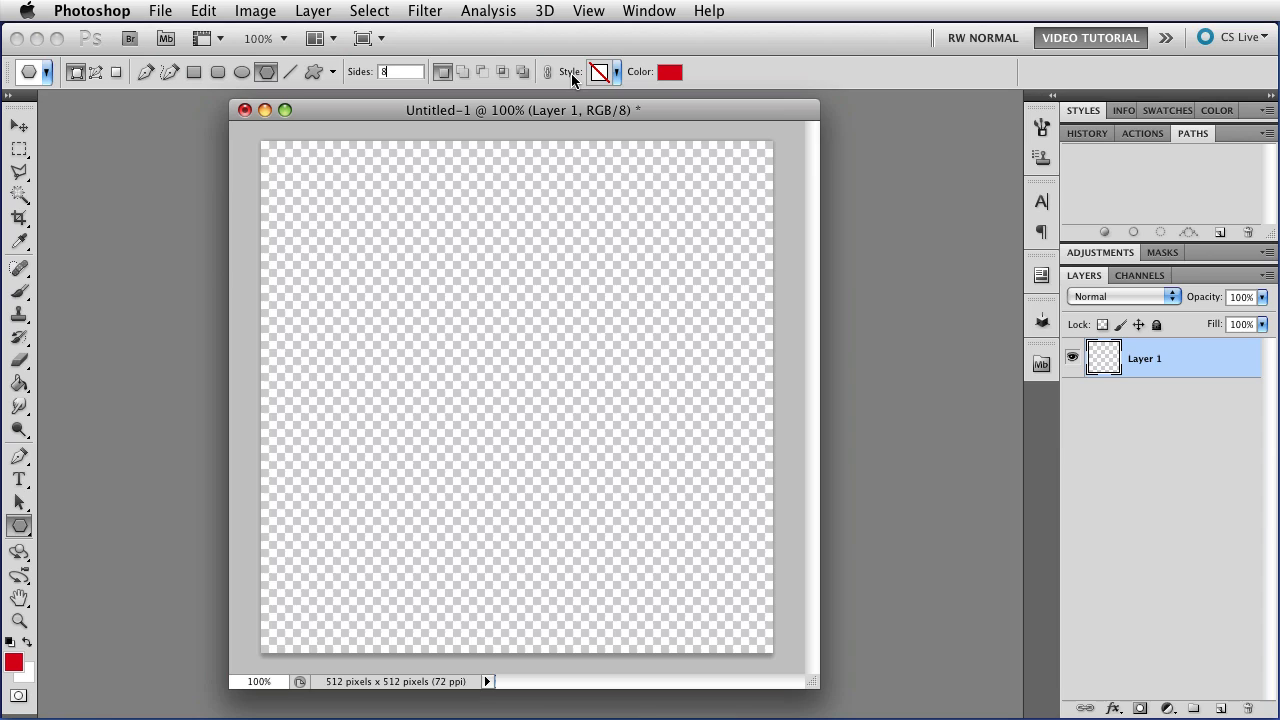
pyautogui.moveTo(575, 80)
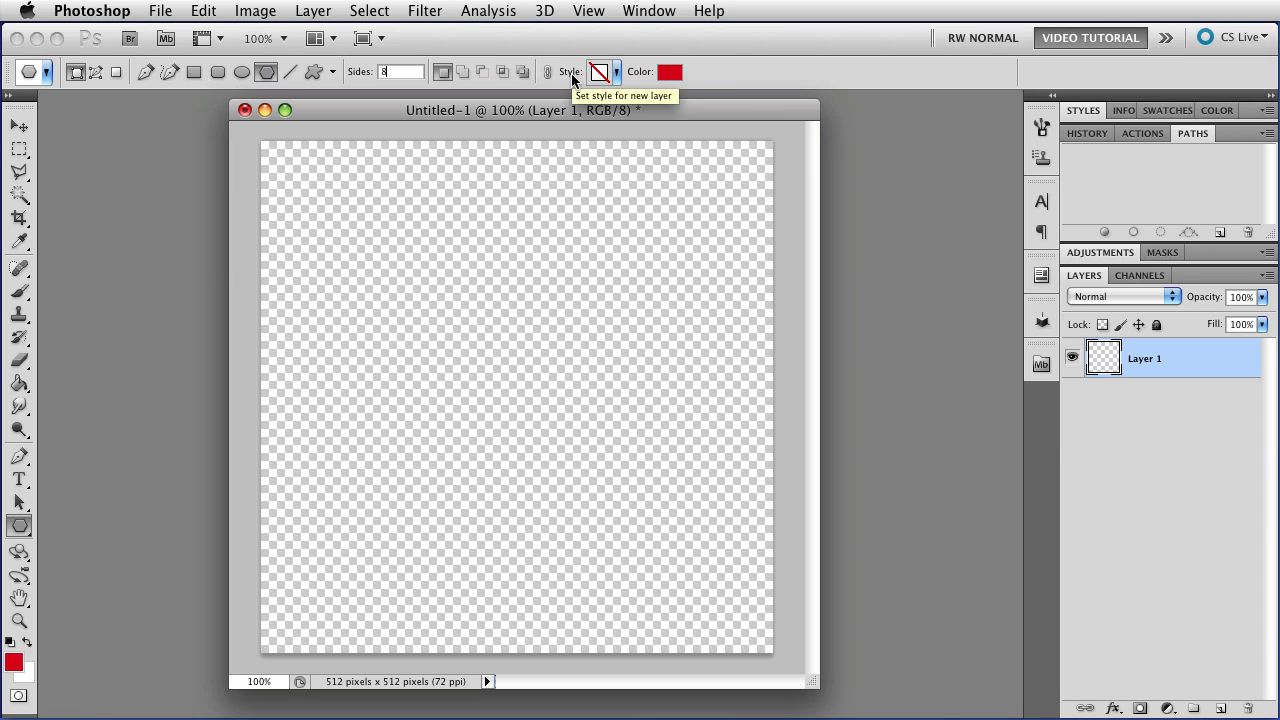
pyautogui.moveTo(446, 185)
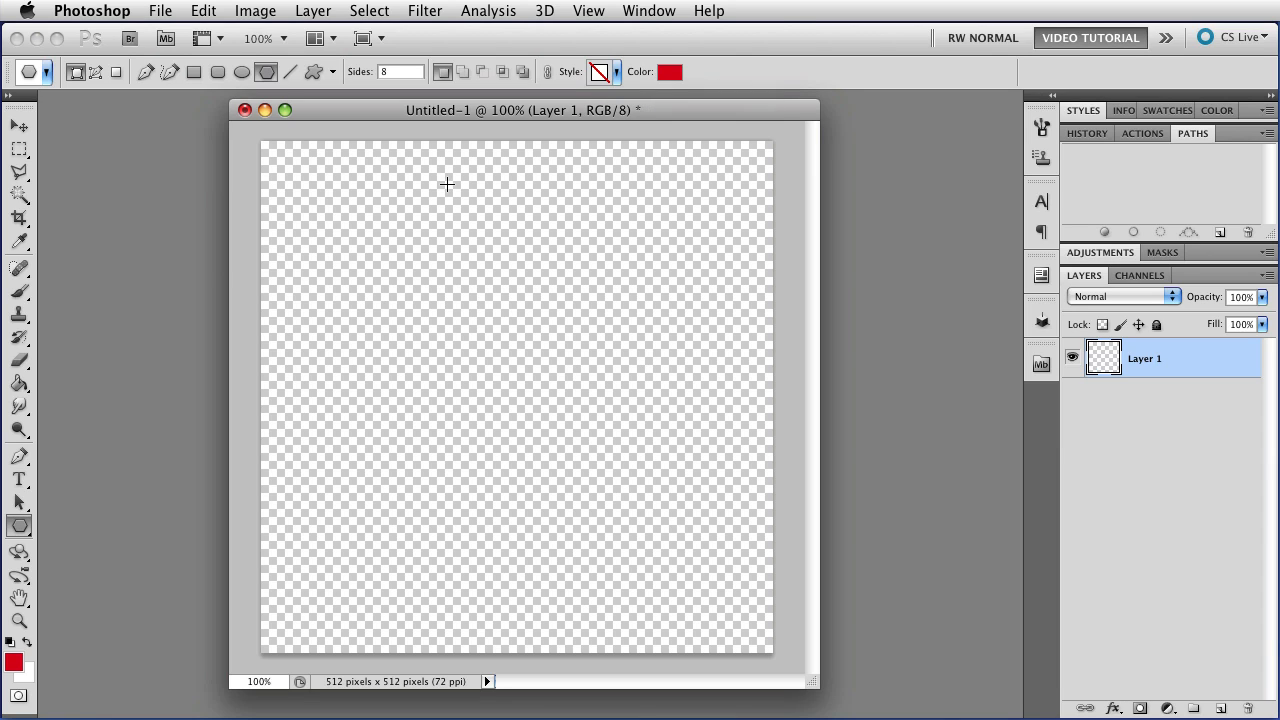
pyautogui.moveTo(349, 247)
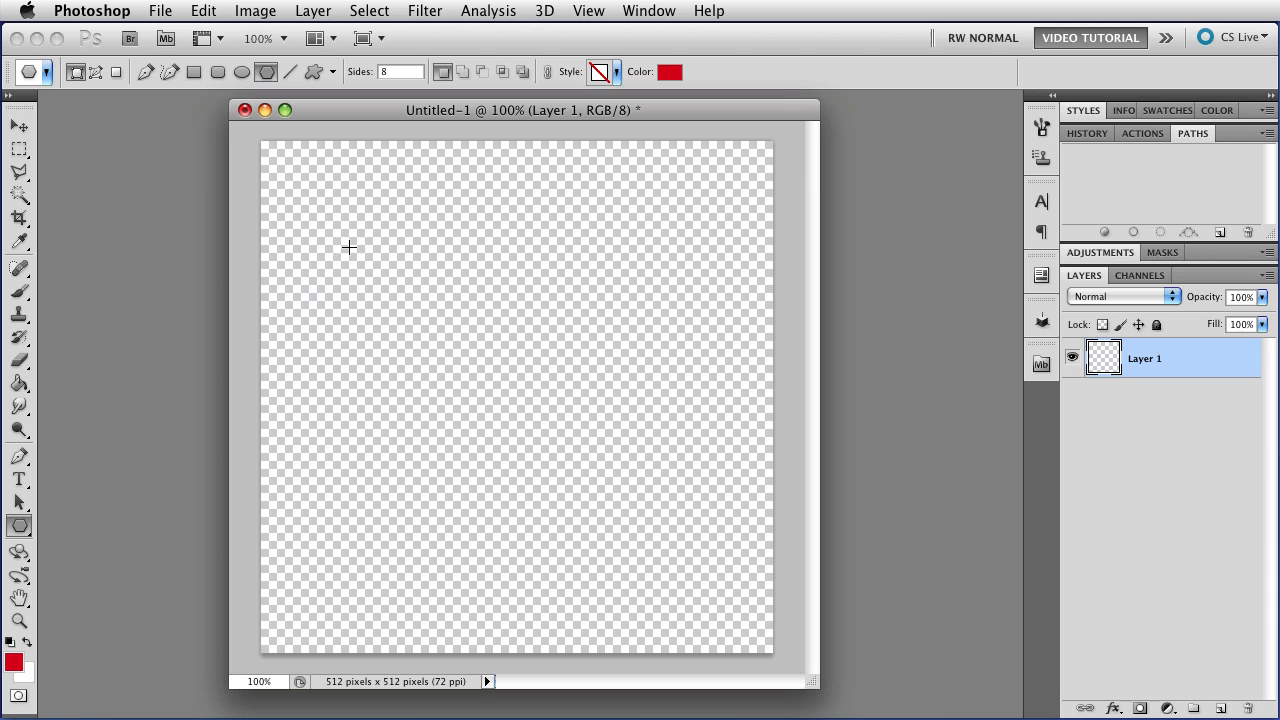
# Drag out a large red octagon, repositioning it mid-draw to fill most of the canvas
pyautogui.moveTo(349, 247); pyautogui.dragTo(383, 285)
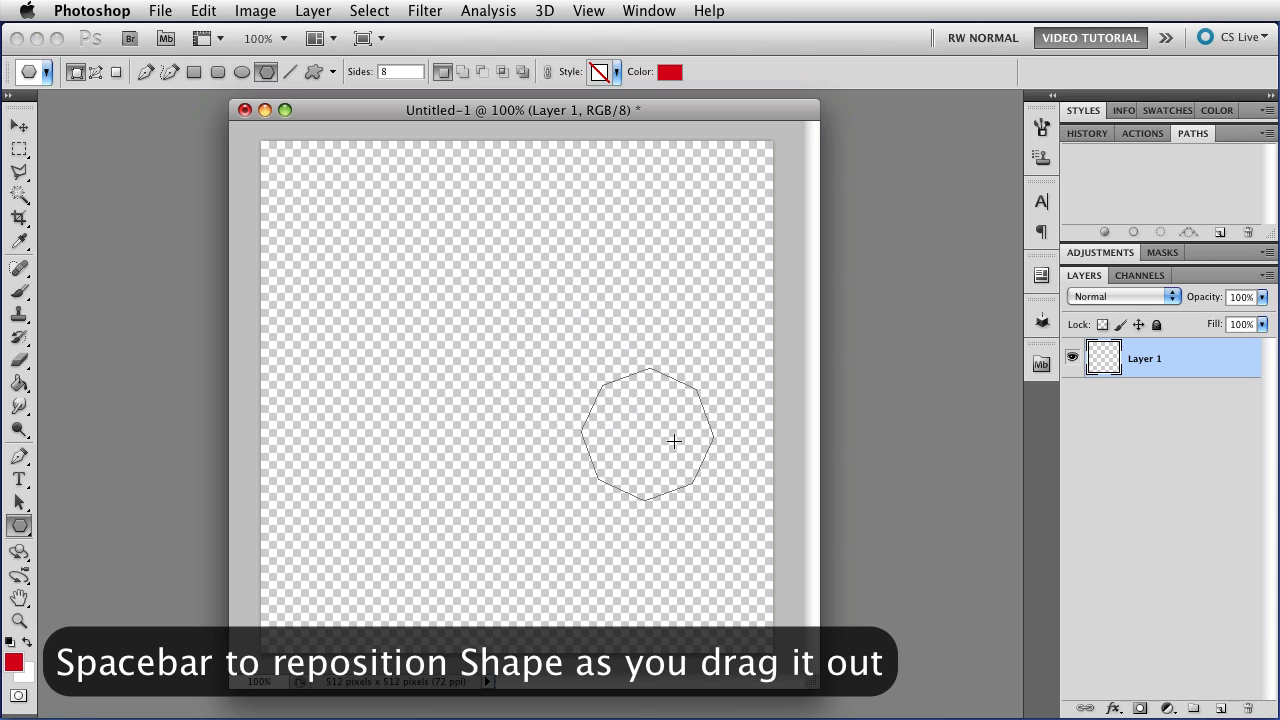
pyautogui.moveTo(673, 441); pyautogui.dragTo(515, 388)
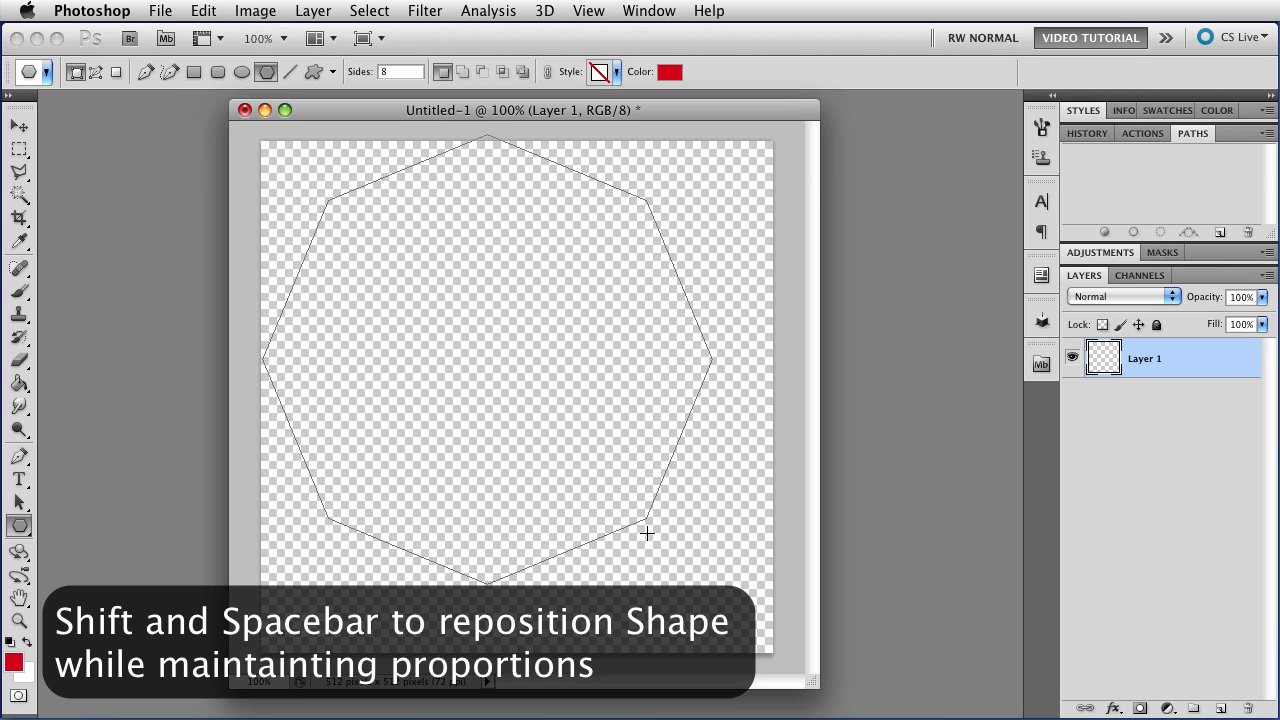
pyautogui.moveTo(647, 534); pyautogui.dragTo(674, 570)
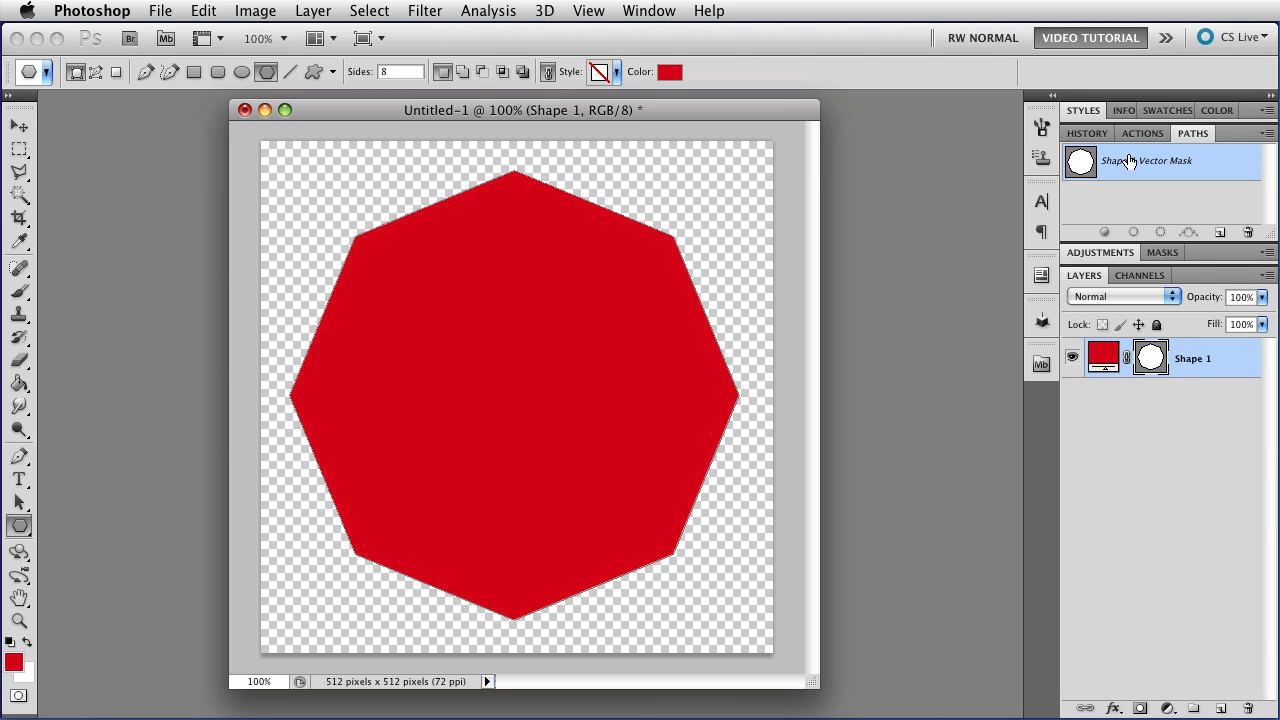
pyautogui.moveTo(1146, 185)
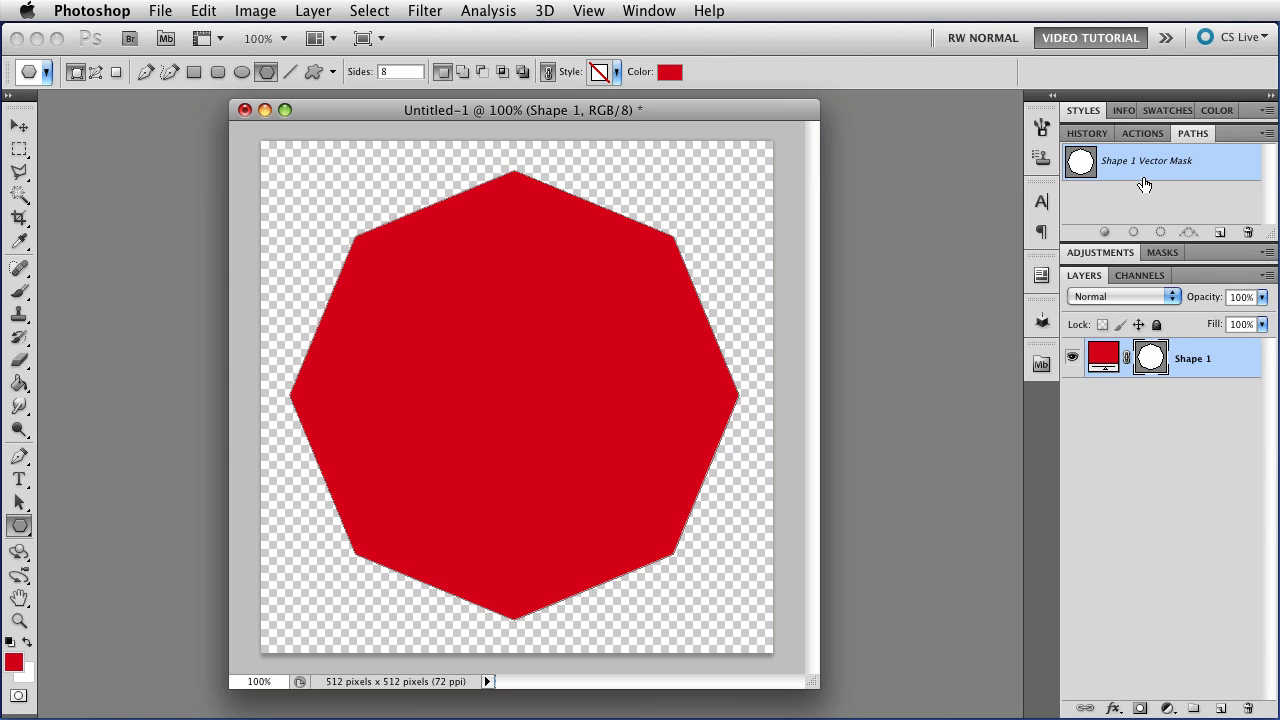
pyautogui.moveTo(1110, 405)
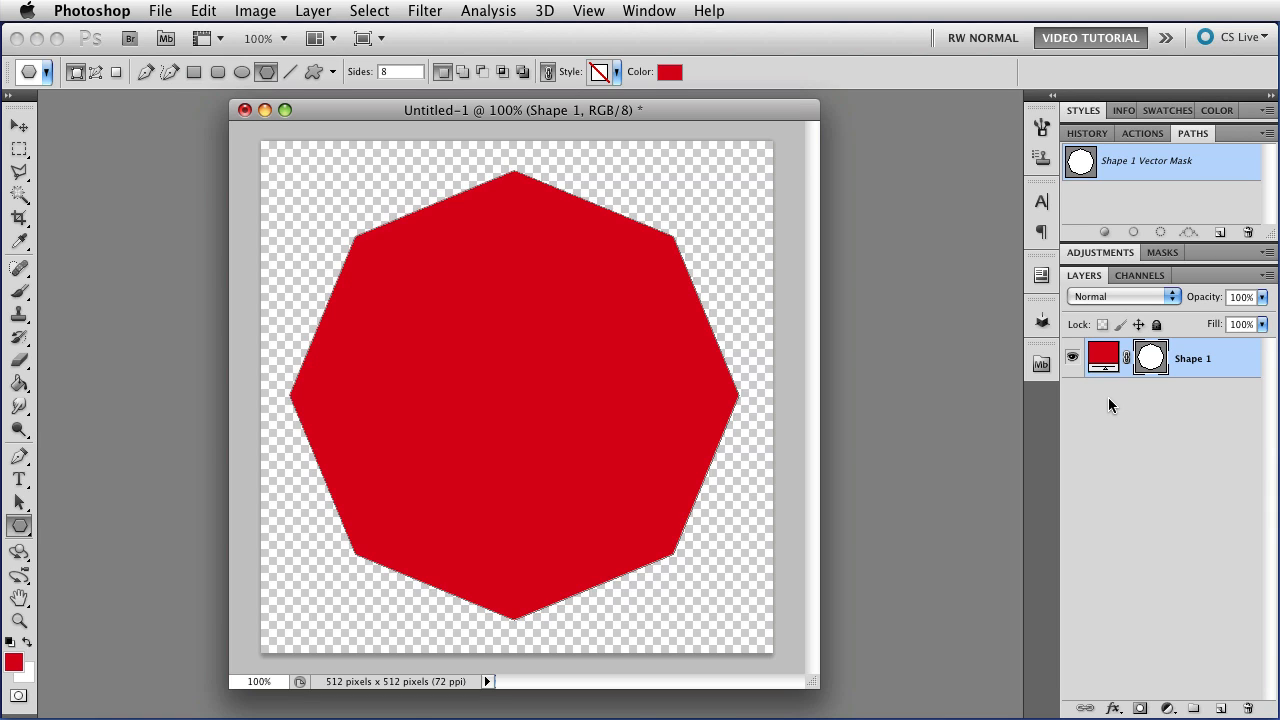
# Free Transform the octagon, rotate it 22.5°, and commit the transformation
pyautogui.press('cmd+t')
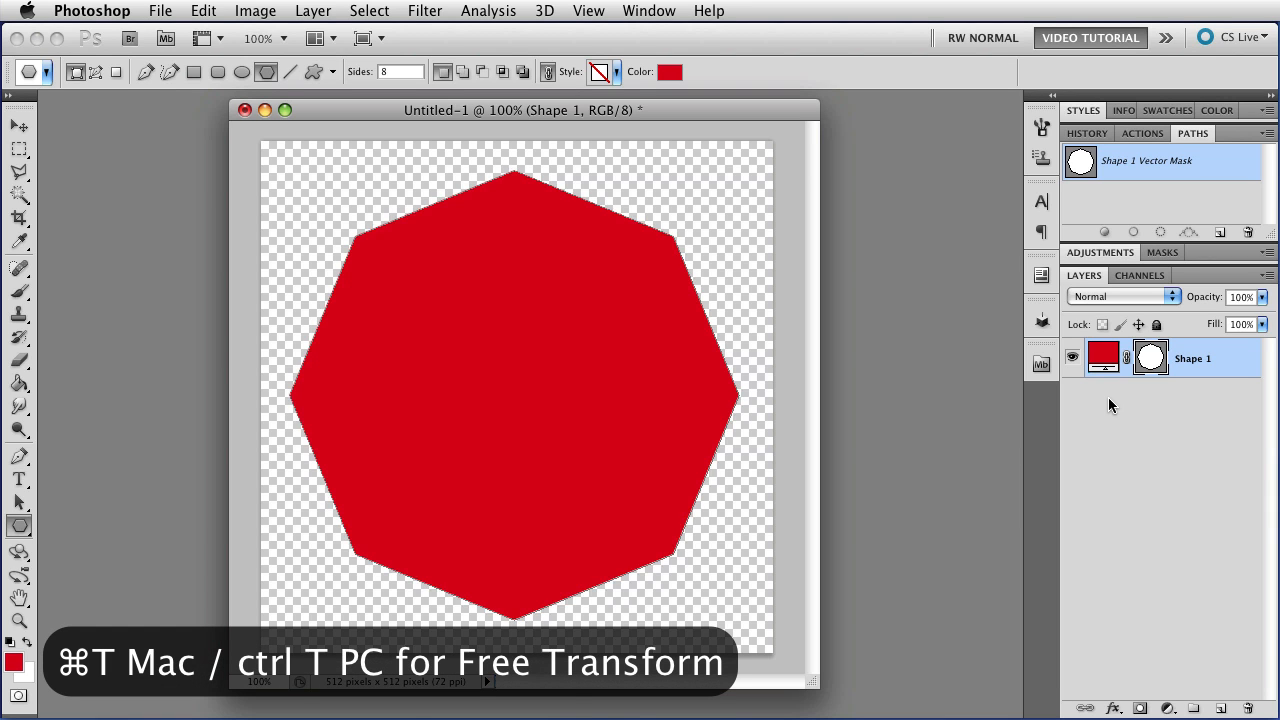
pyautogui.press('cmd+t')
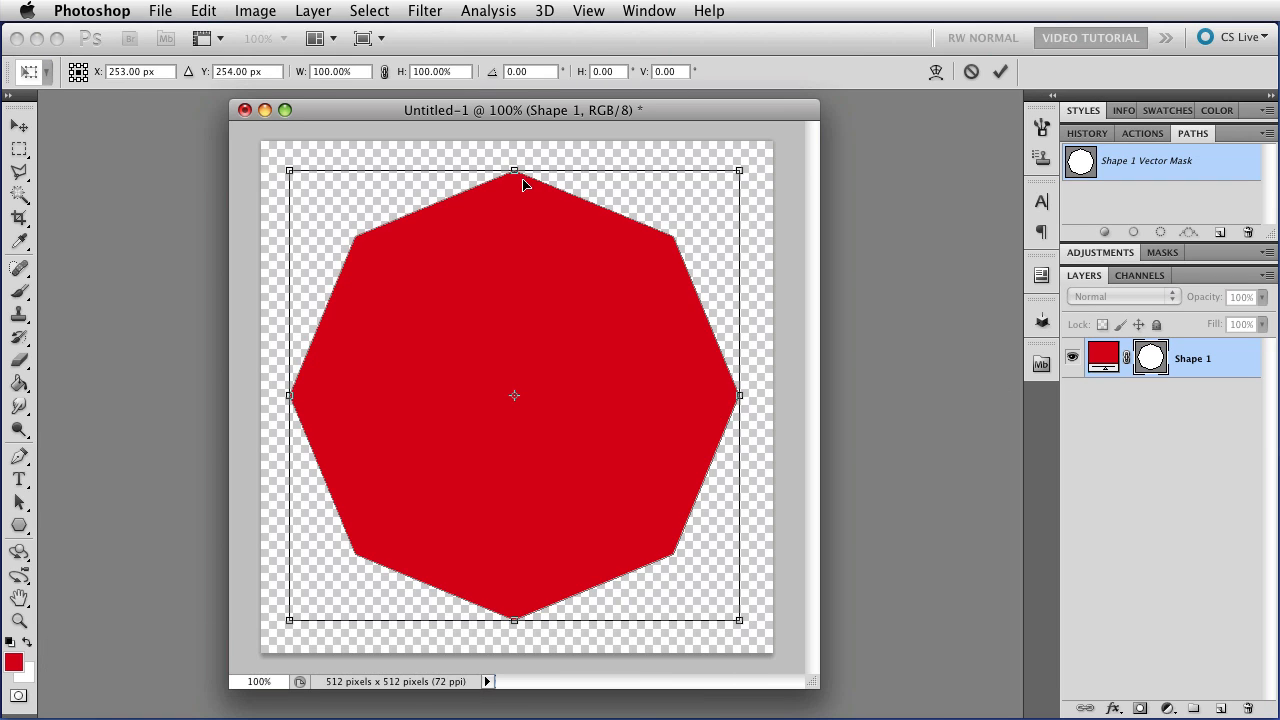
pyautogui.moveTo(673, 544)
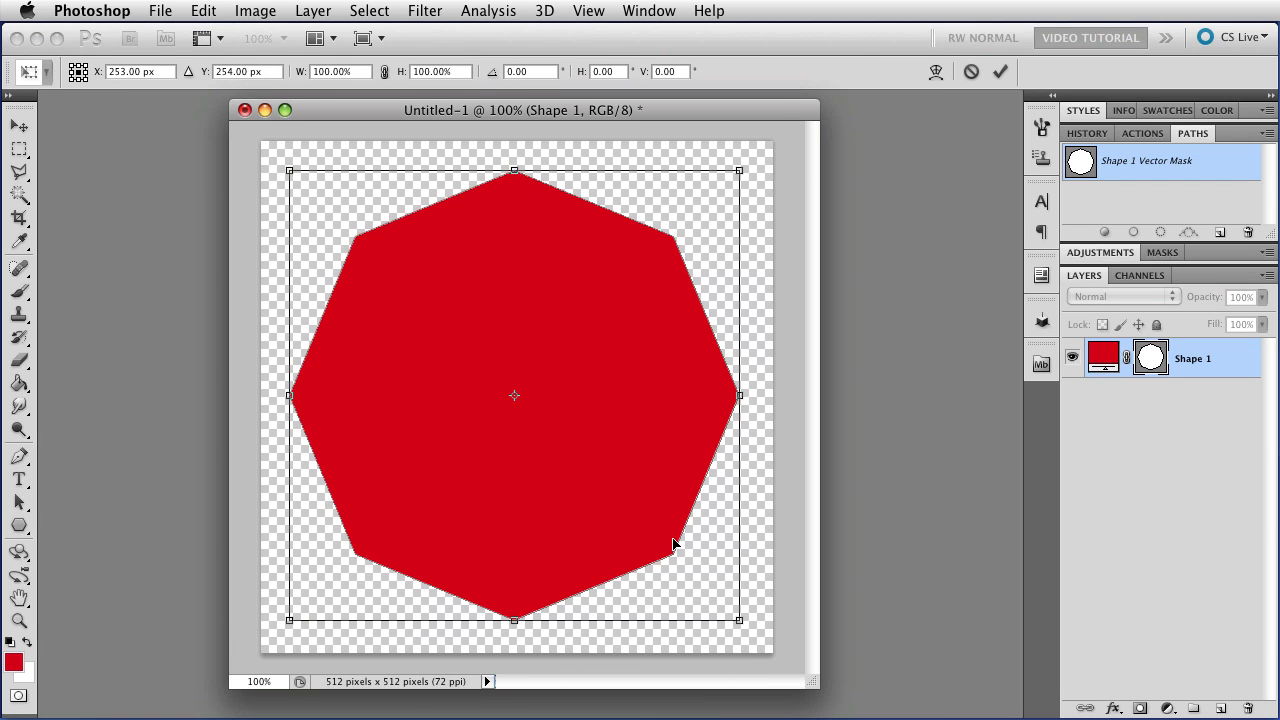
pyautogui.moveTo(490, 287)
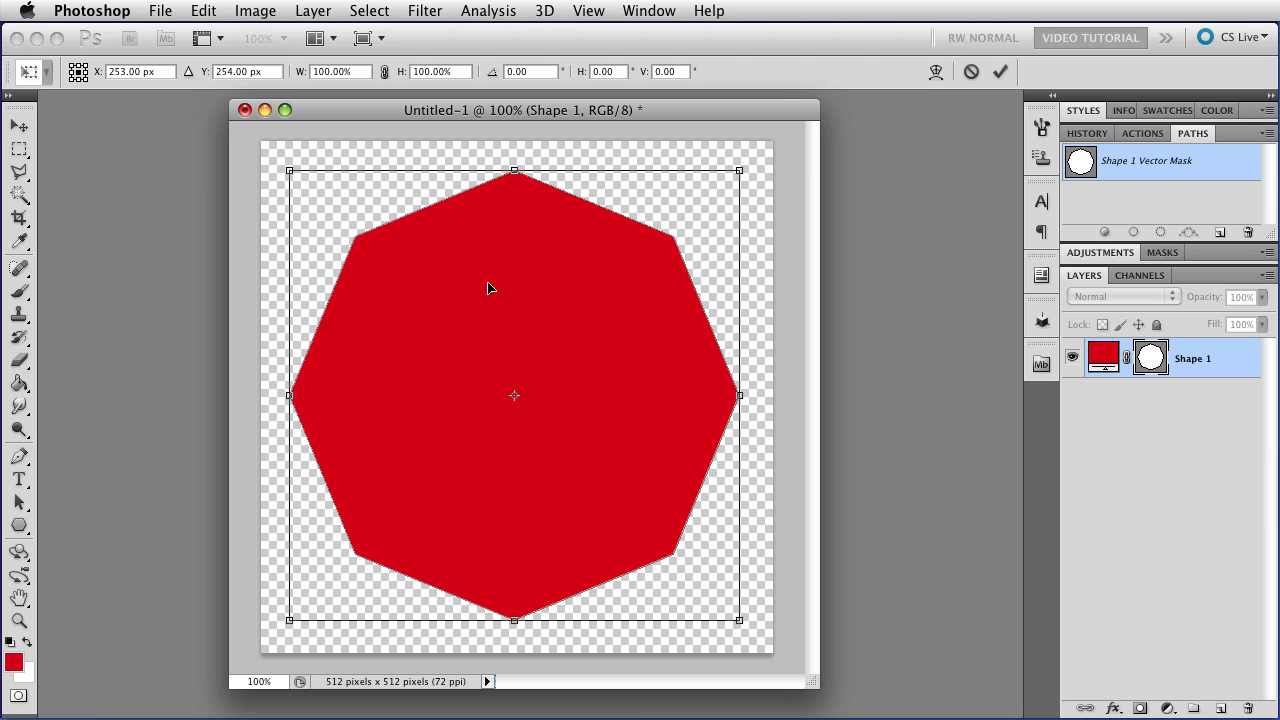
pyautogui.moveTo(608, 238)
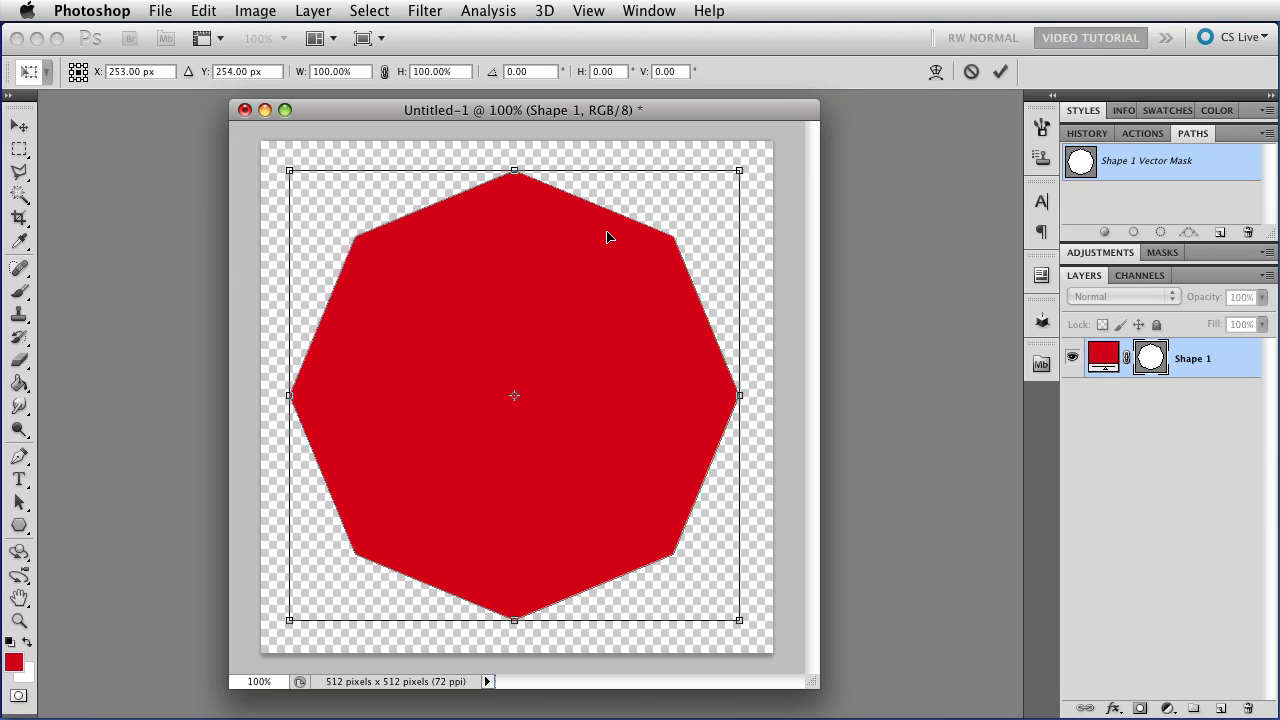
pyautogui.moveTo(425, 210)
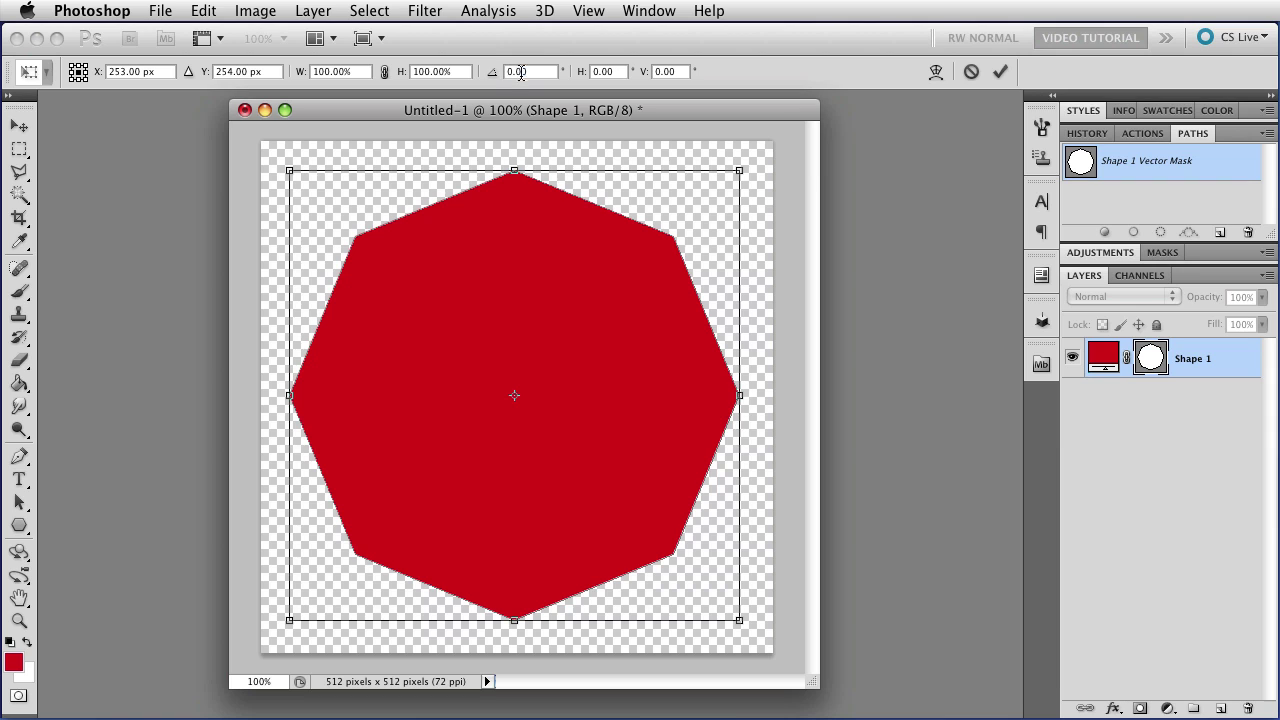
pyautogui.click(523, 71)
pyautogui.write('22.5')
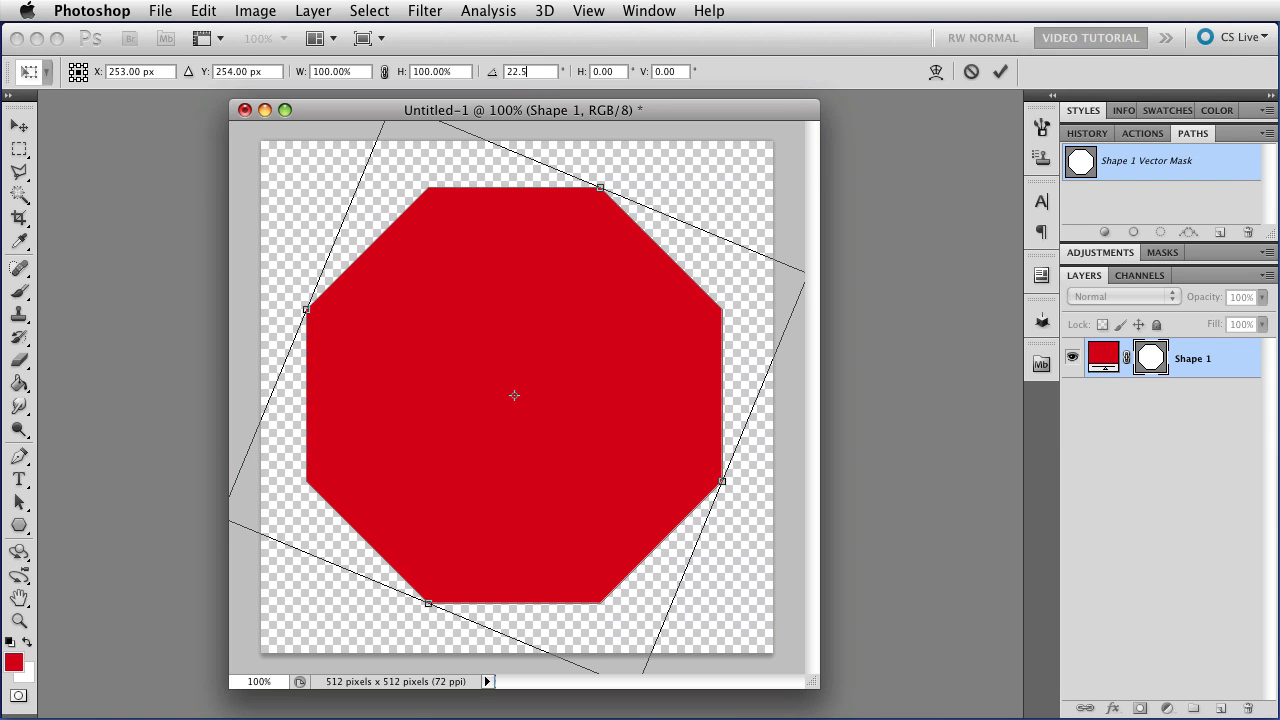
pyautogui.moveTo(544, 223)
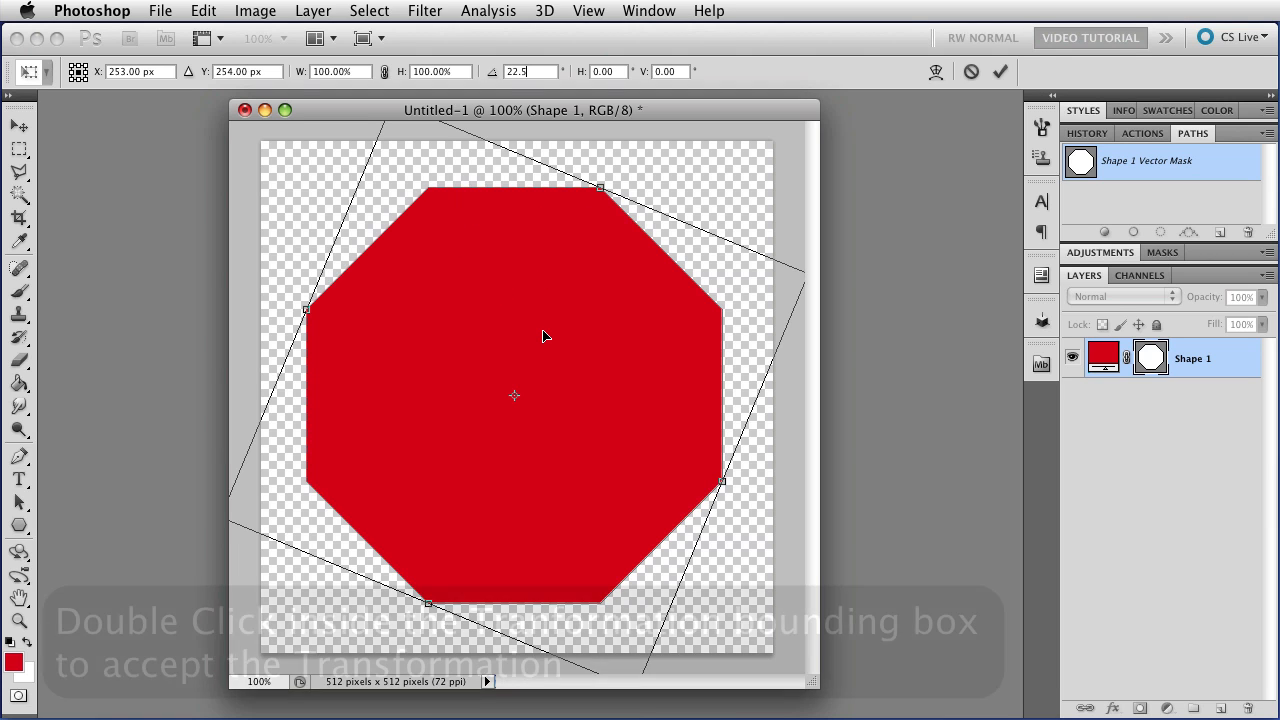
pyautogui.doubleClick(546, 337)
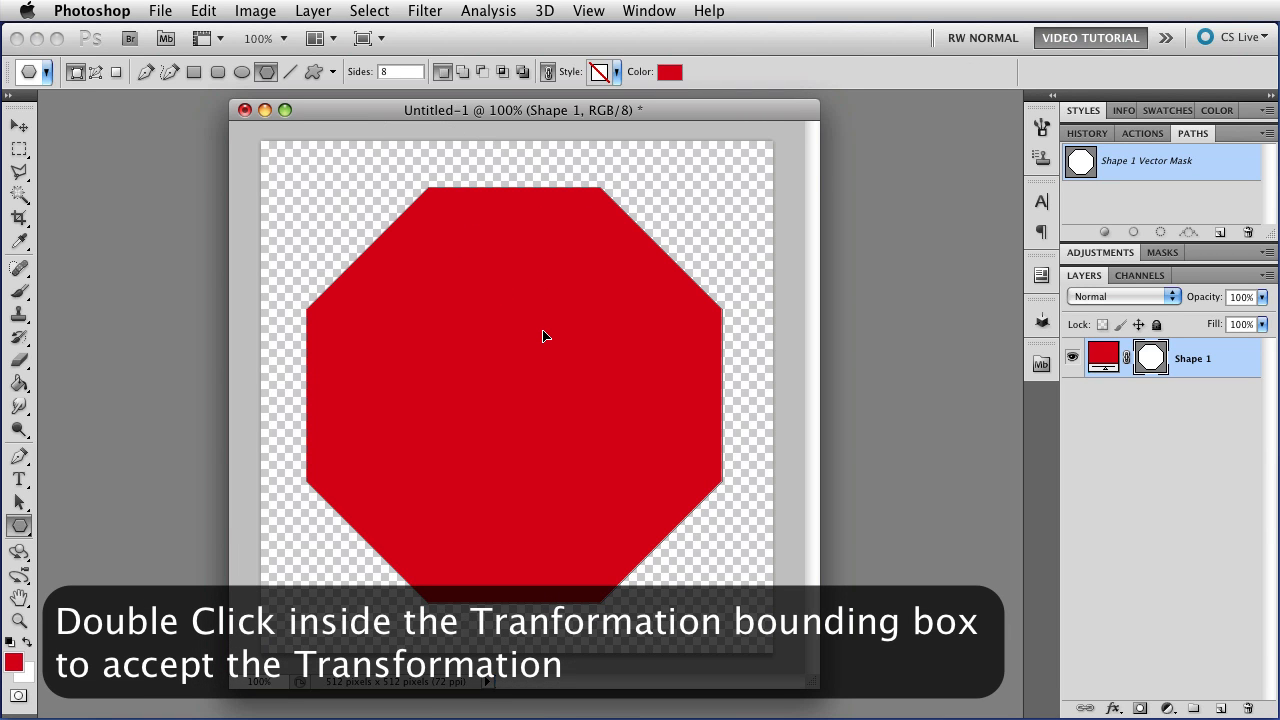
pyautogui.doubleClick(545, 336)
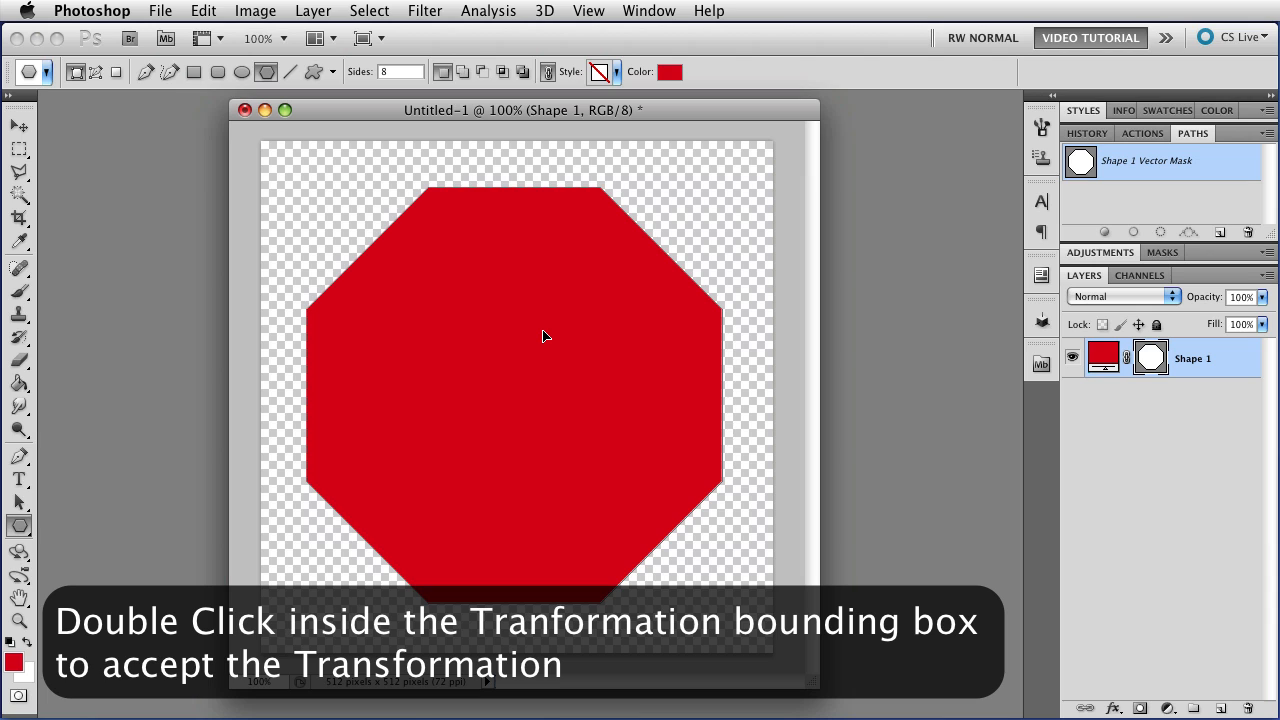
pyautogui.doubleClick(543, 332)
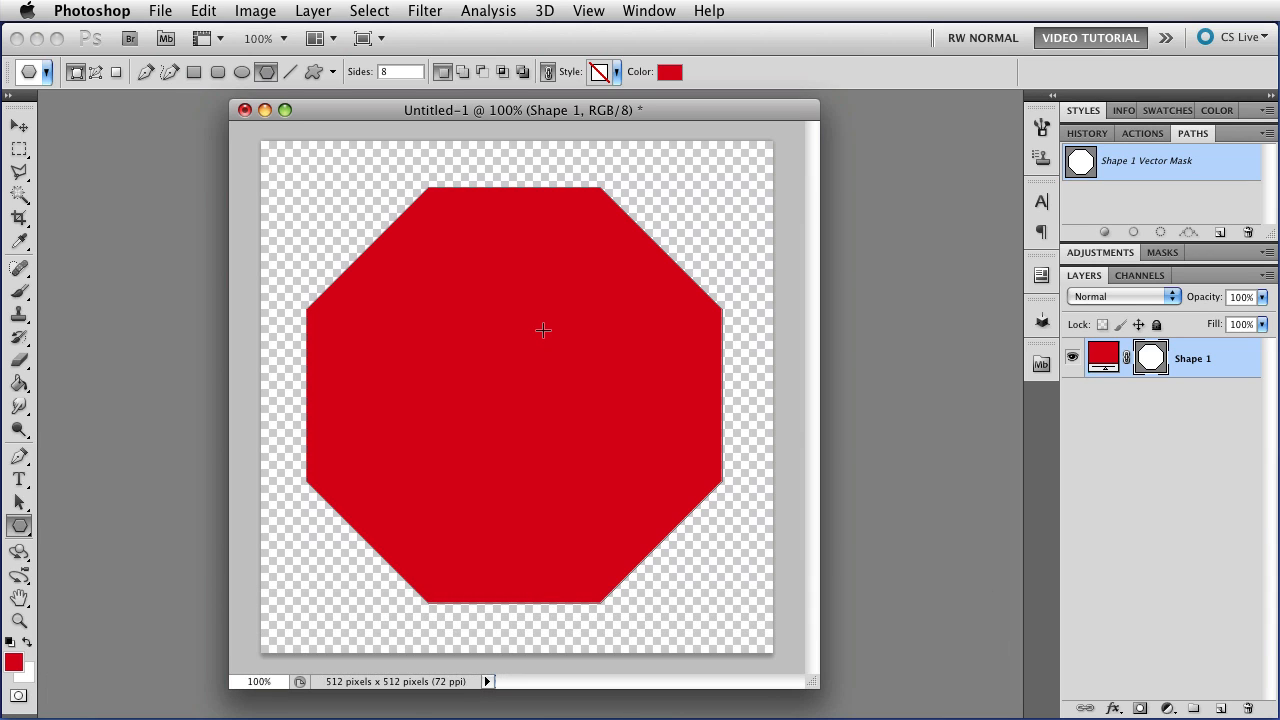
pyautogui.moveTo(602, 195)
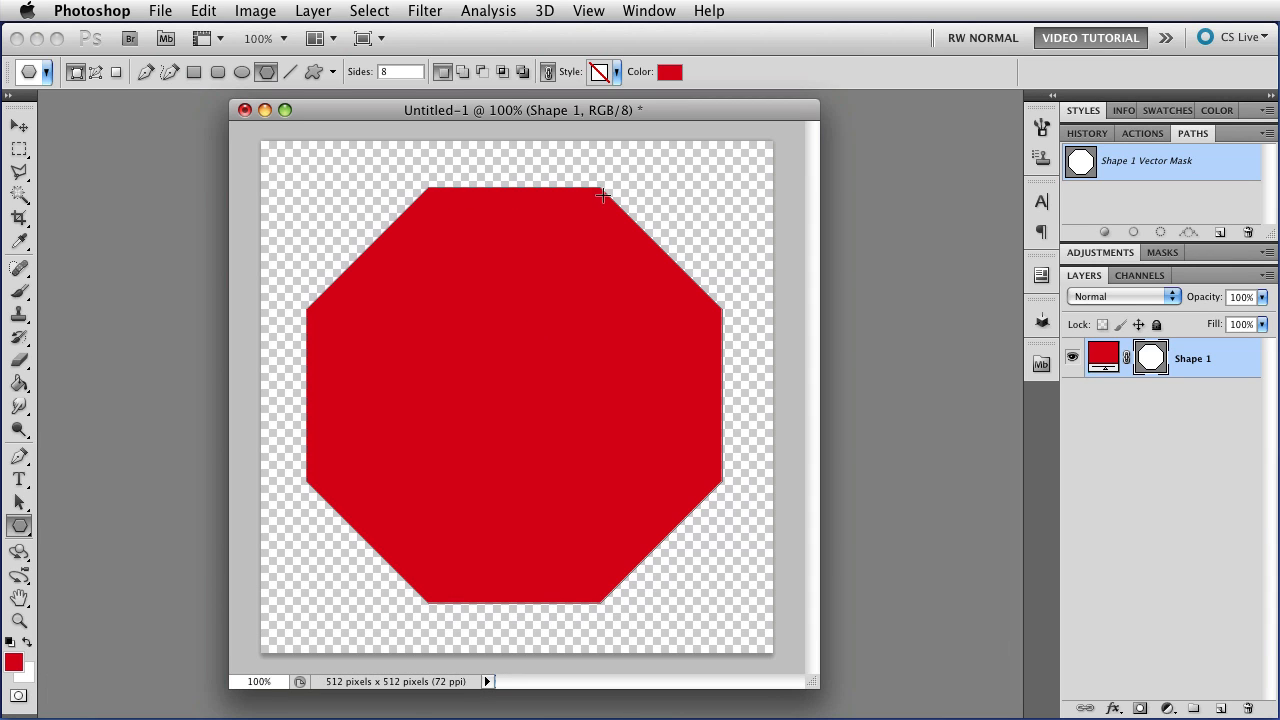
pyautogui.moveTo(594, 598)
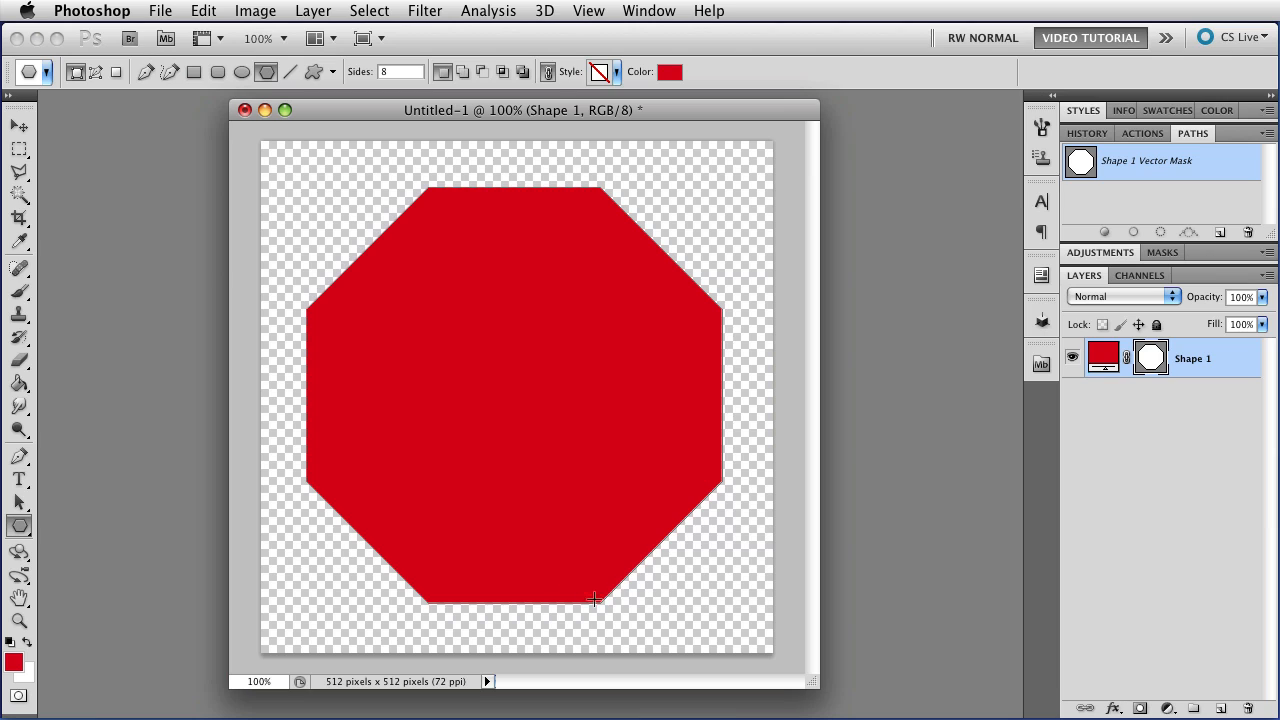
pyautogui.moveTo(485, 191)
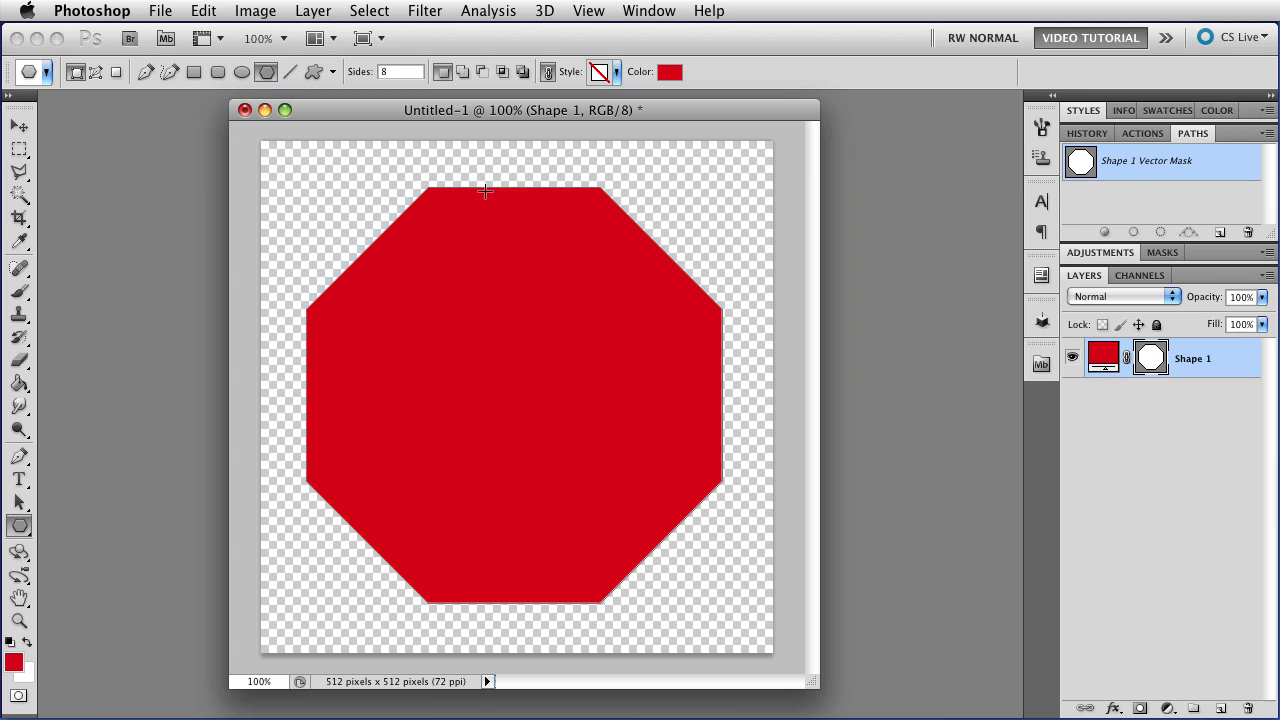
pyautogui.moveTo(462, 205)
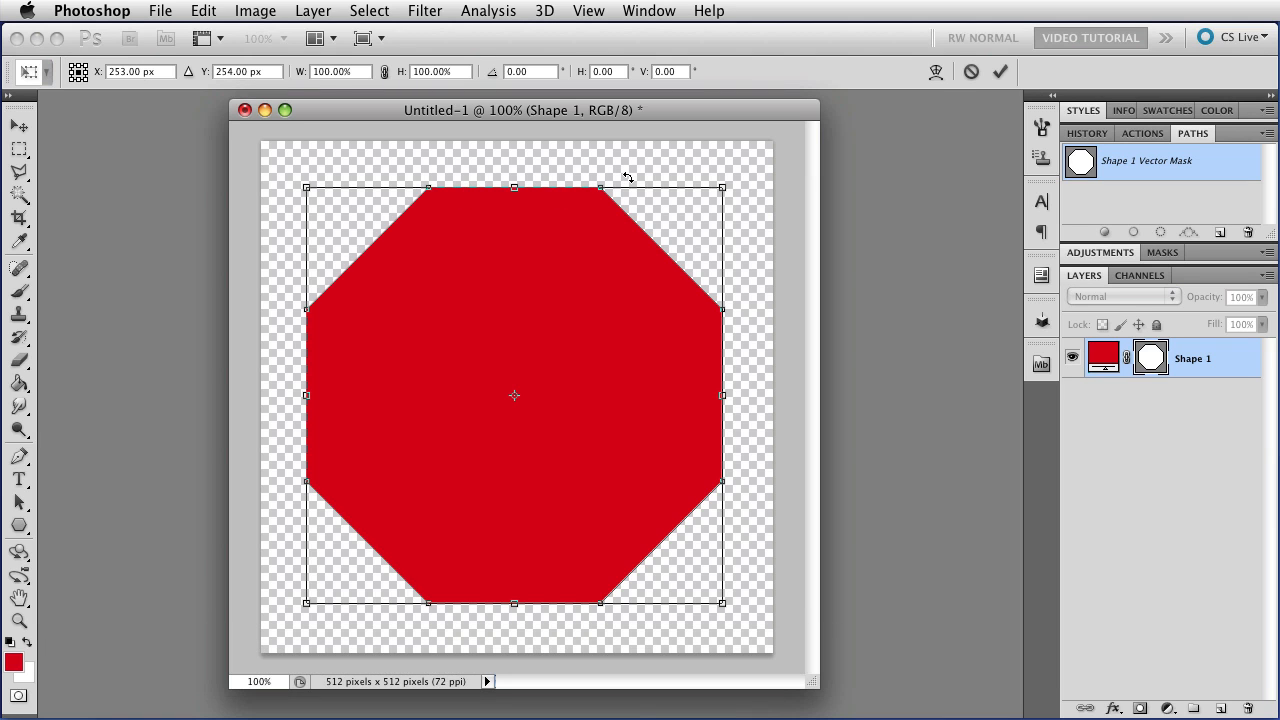
pyautogui.moveTo(720, 188)
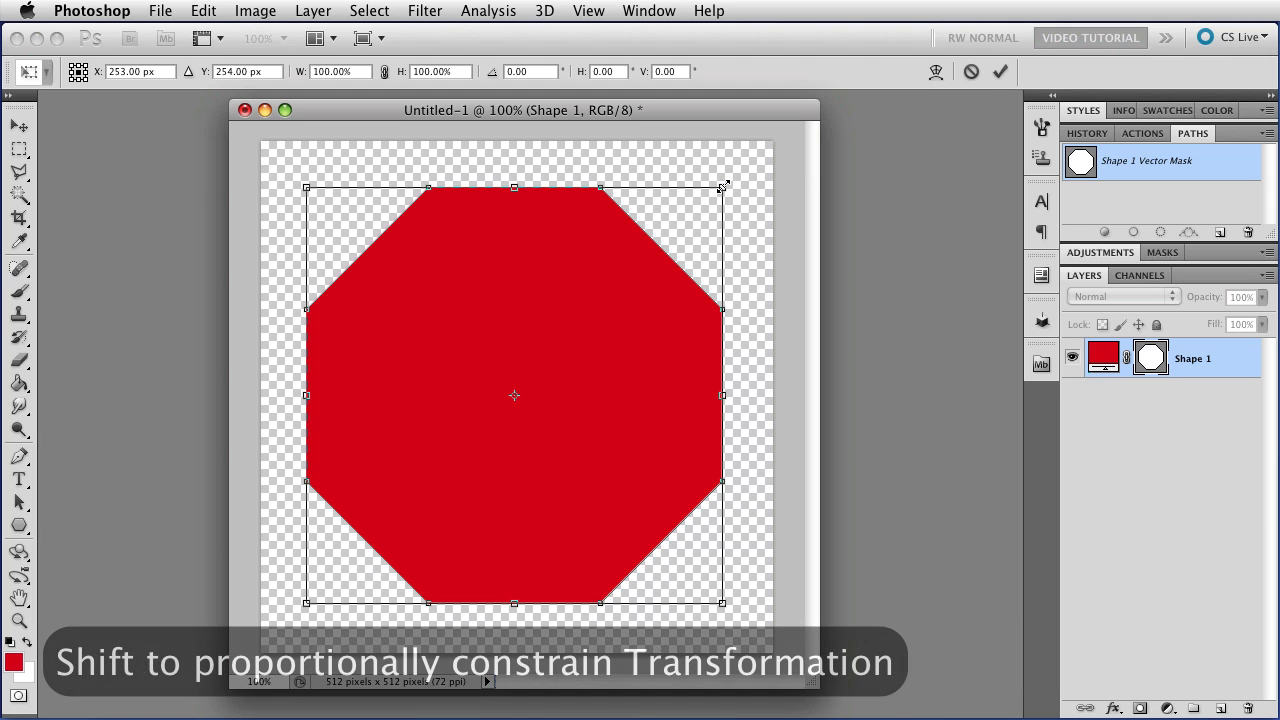
# Shrink the octagon path copy and exclude overlapping areas to leave a thin ring
pyautogui.moveTo(723, 186); pyautogui.dragTo(715, 193)
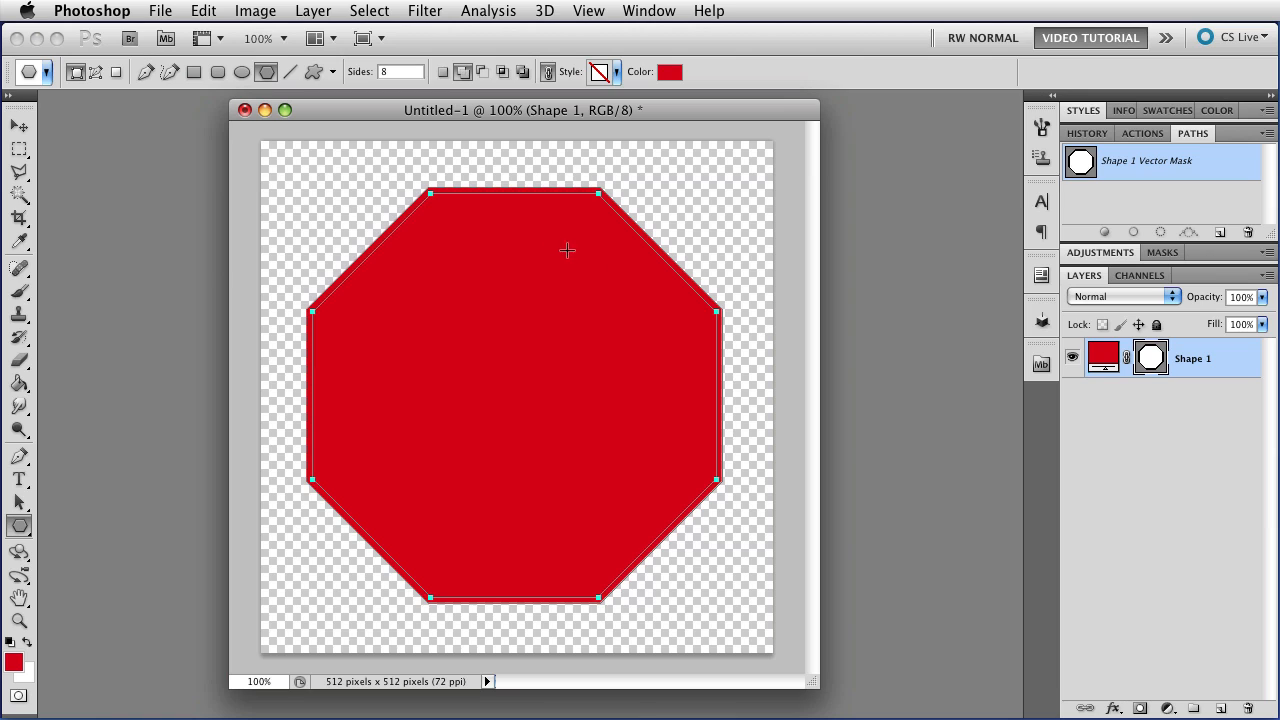
pyautogui.moveTo(623, 334)
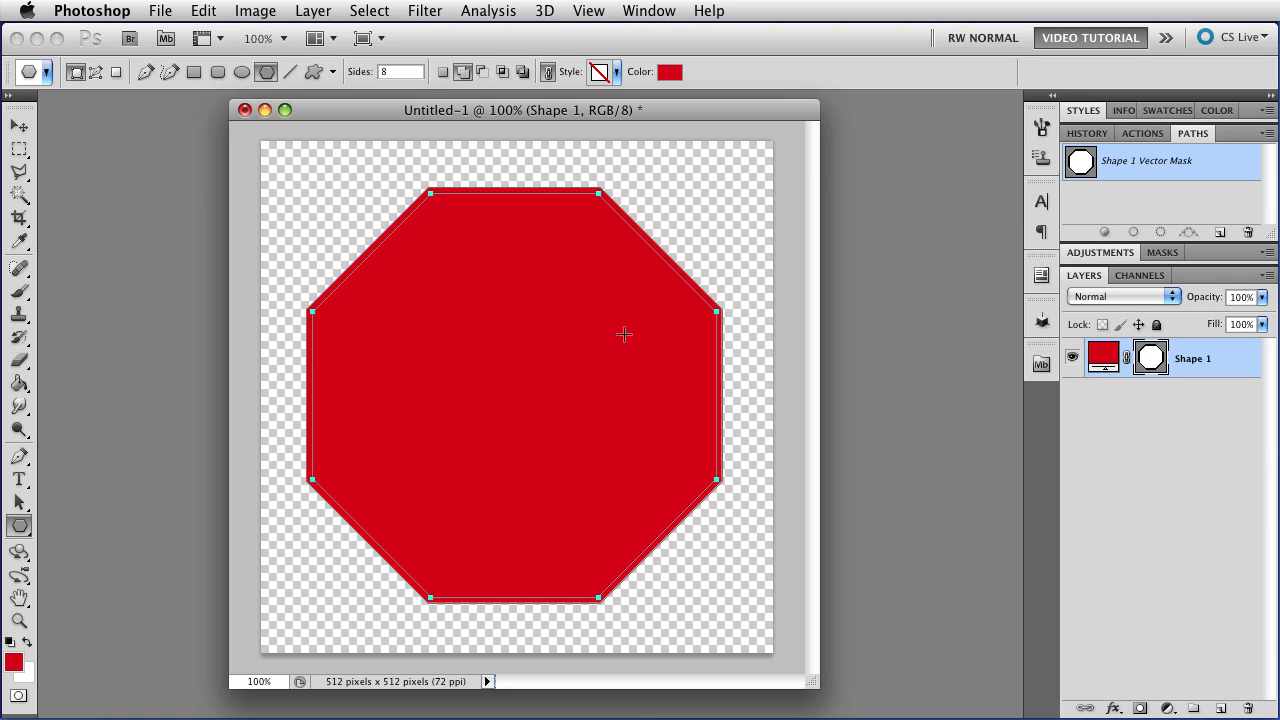
pyautogui.moveTo(538, 188)
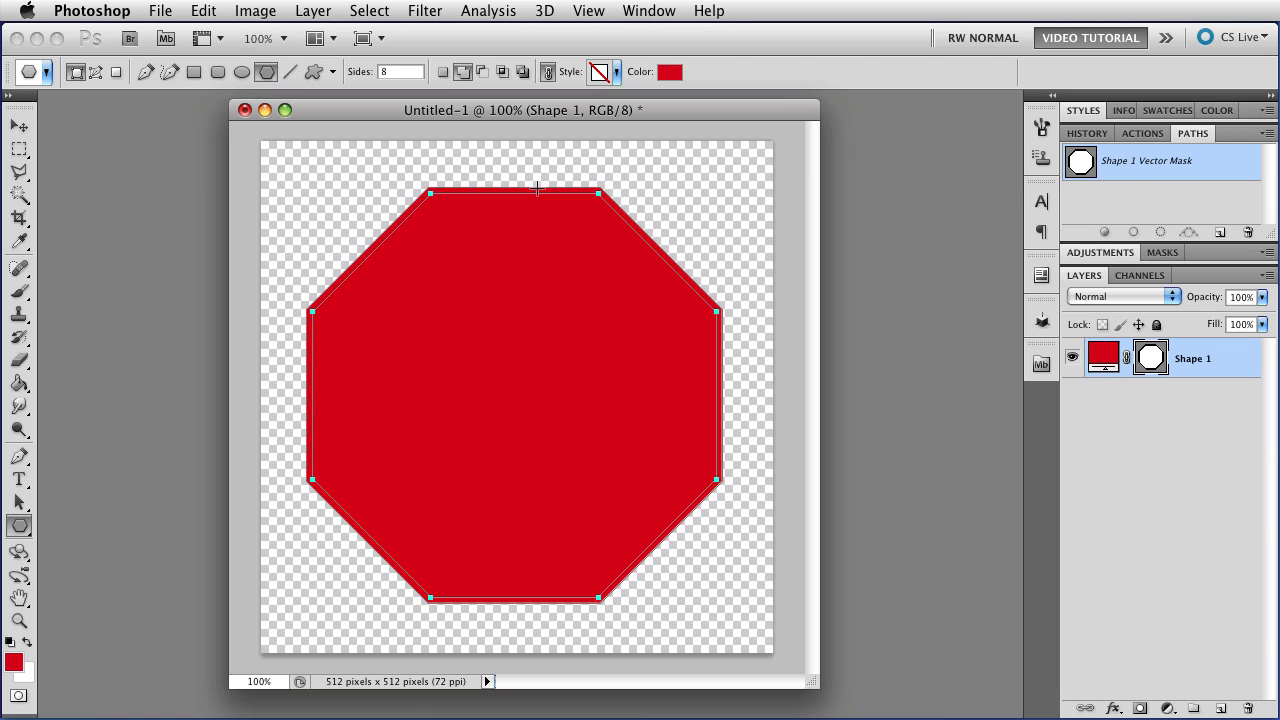
pyautogui.moveTo(510, 194)
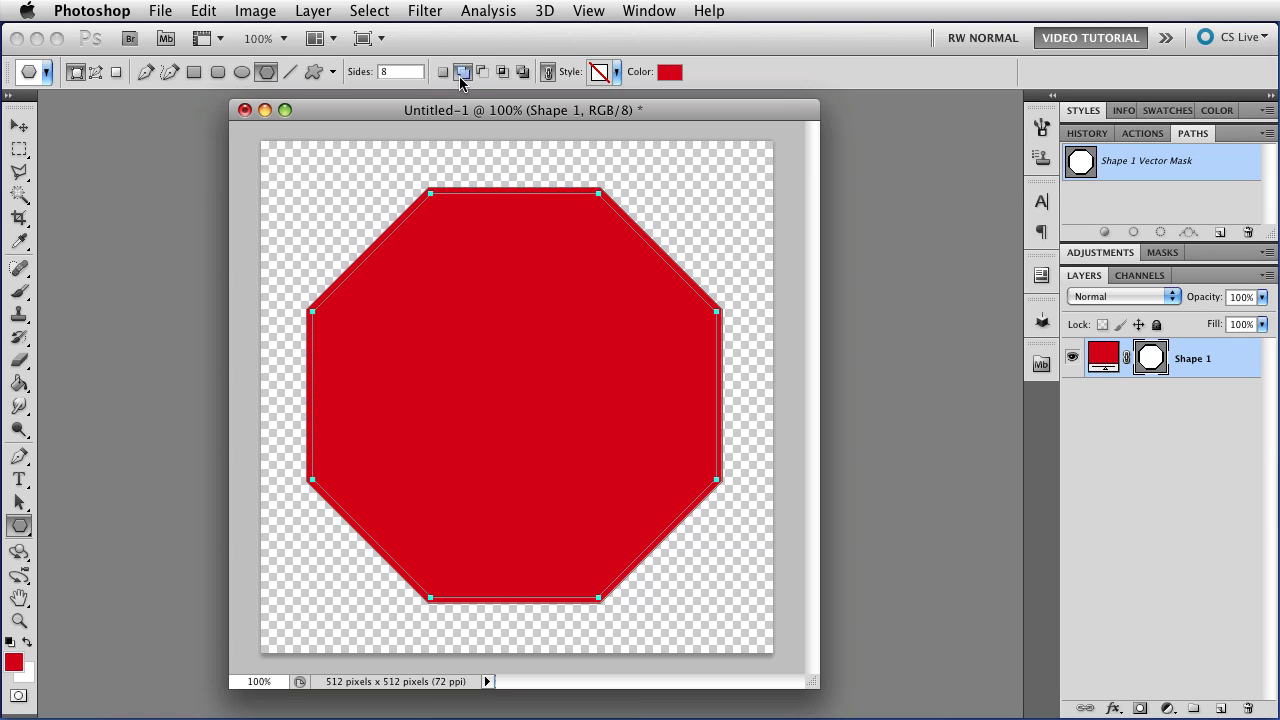
pyautogui.click(501, 71)
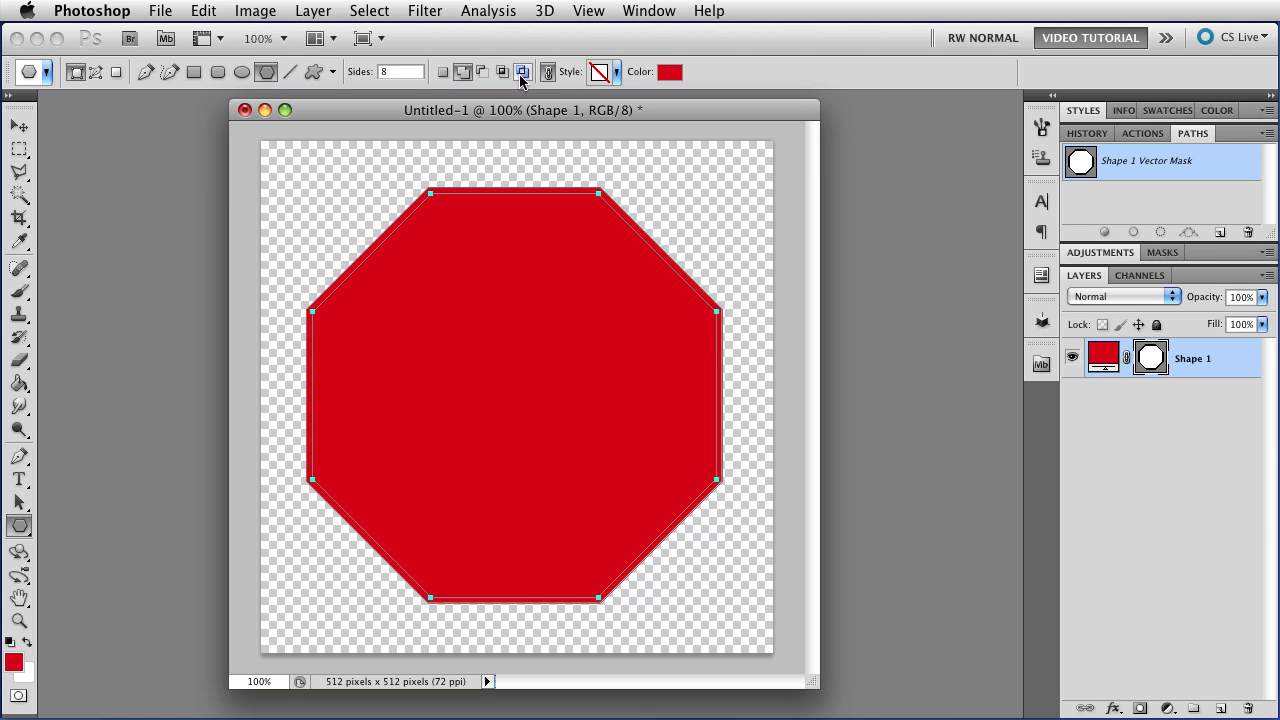
pyautogui.click(523, 71)
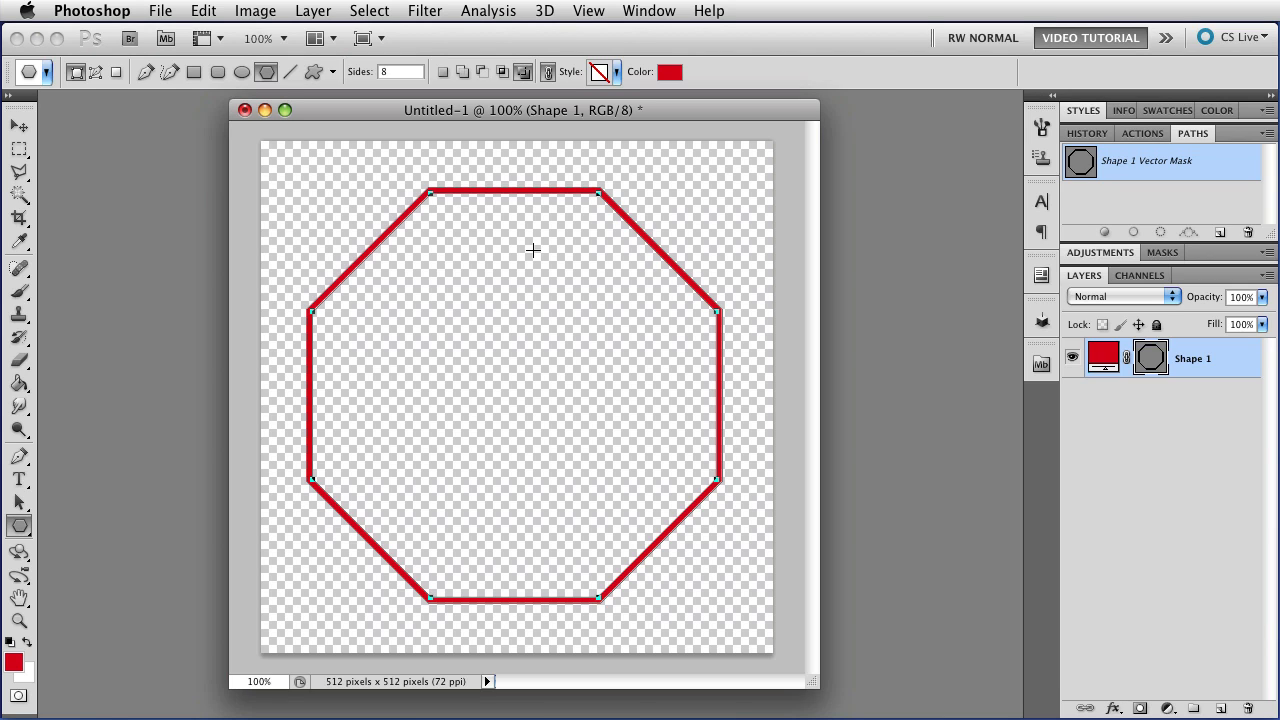
pyautogui.moveTo(564, 226)
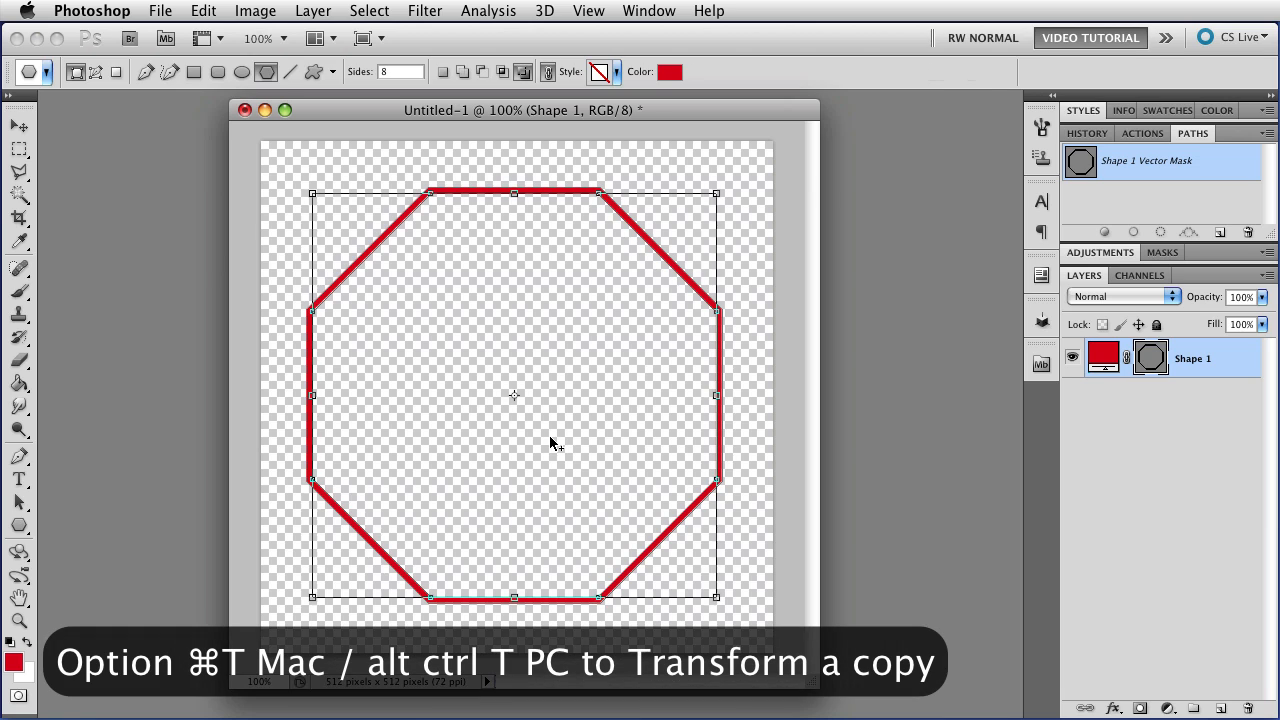
# Scale a transformed copy of the octagon path to about 82.9% from the centre
pyautogui.press('cmd+t')
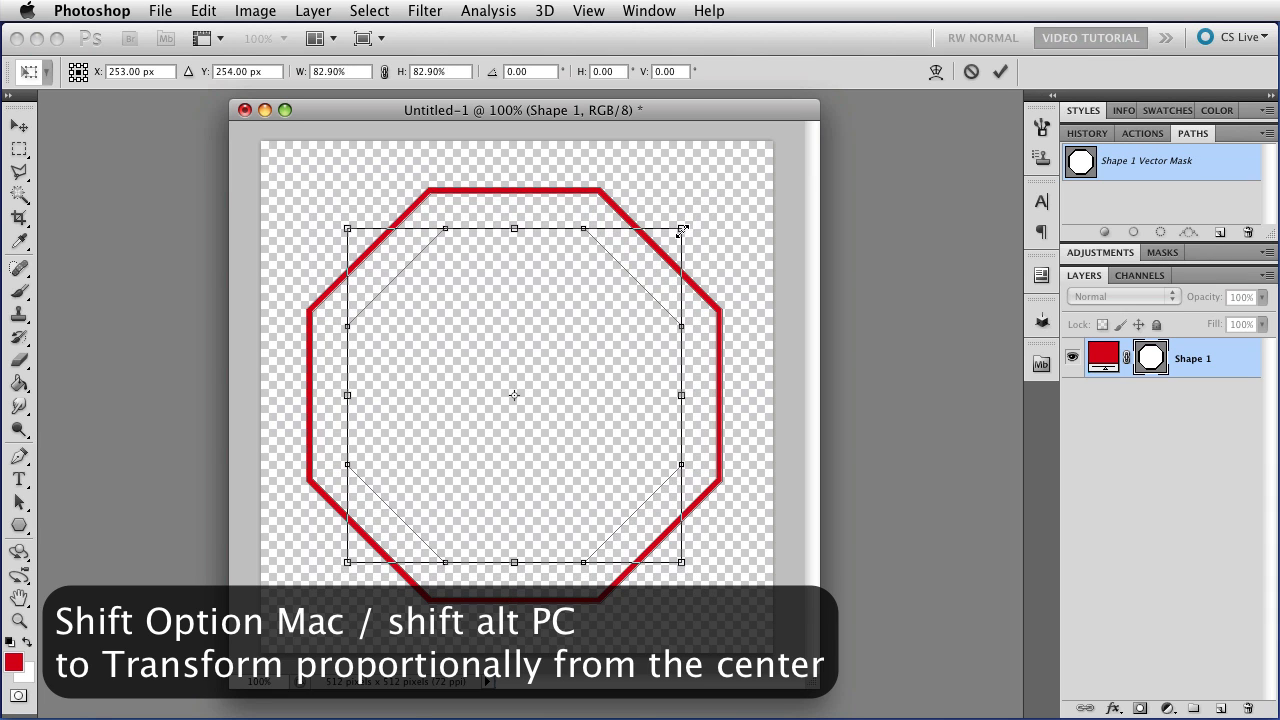
pyautogui.moveTo(684, 229); pyautogui.dragTo(678, 232)
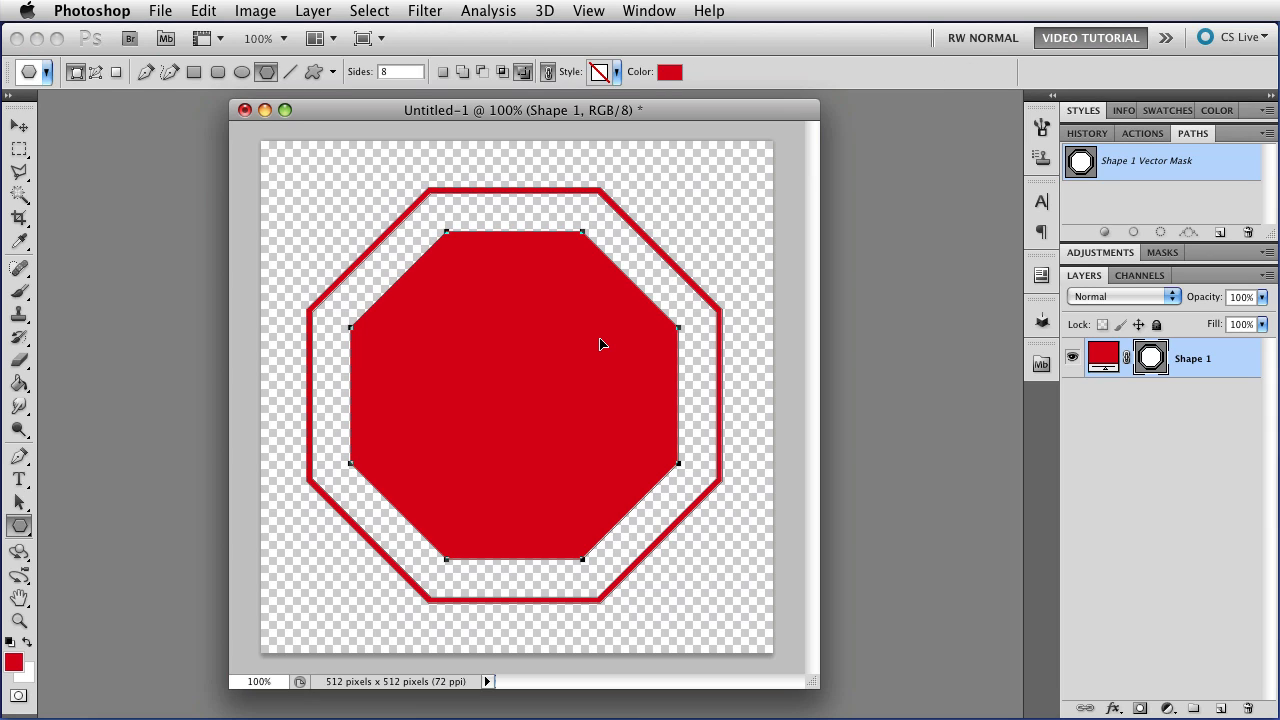
pyautogui.moveTo(547, 365)
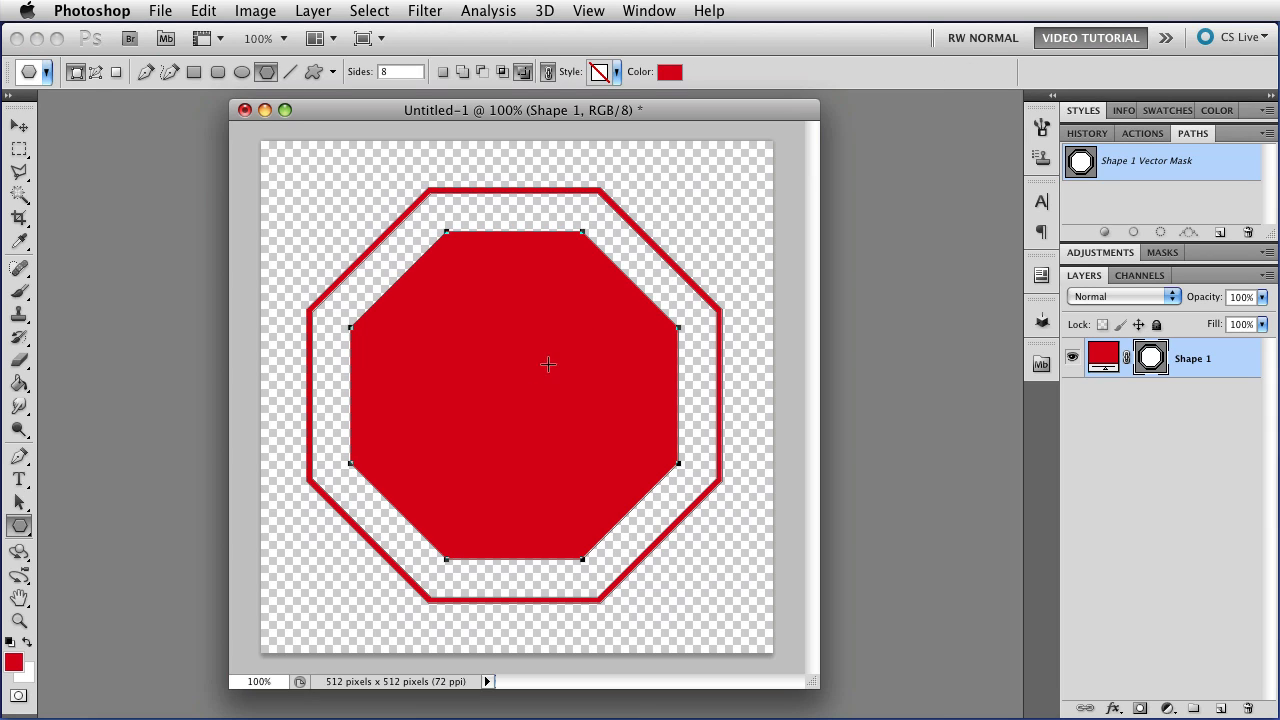
pyautogui.moveTo(483, 396)
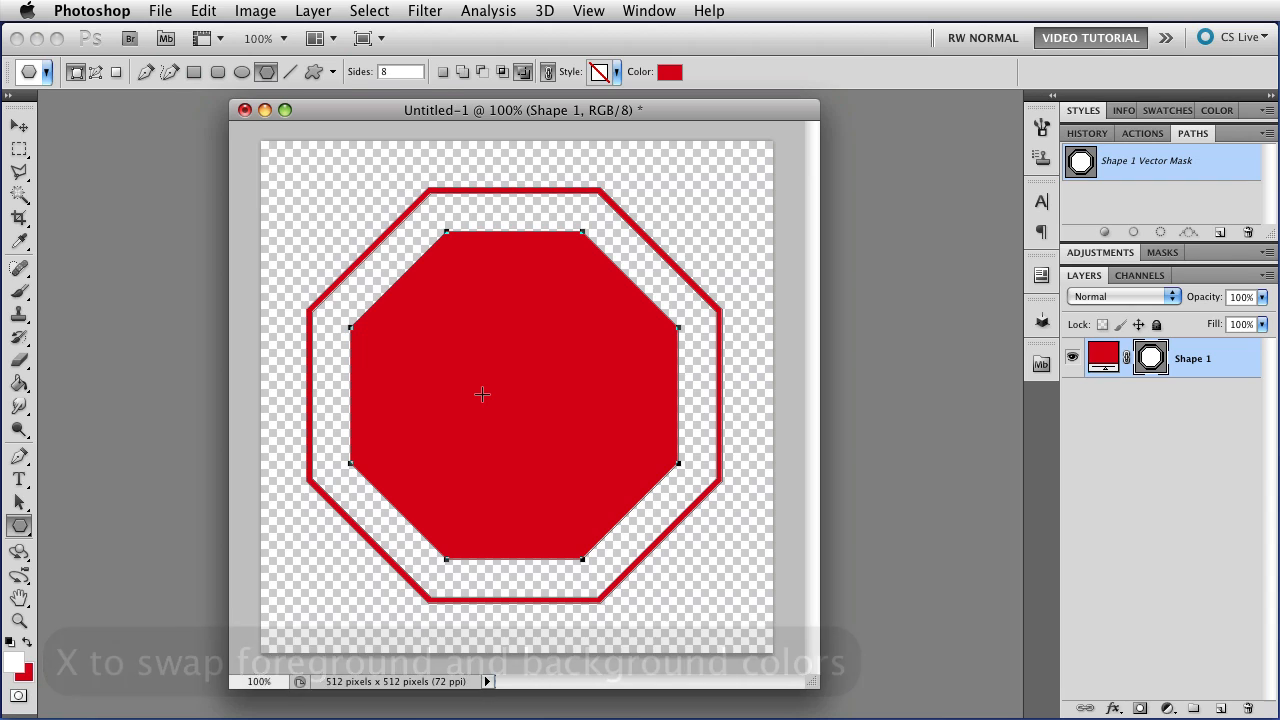
# Switch to the Type tool with white as the foreground colour
pyautogui.press('t')
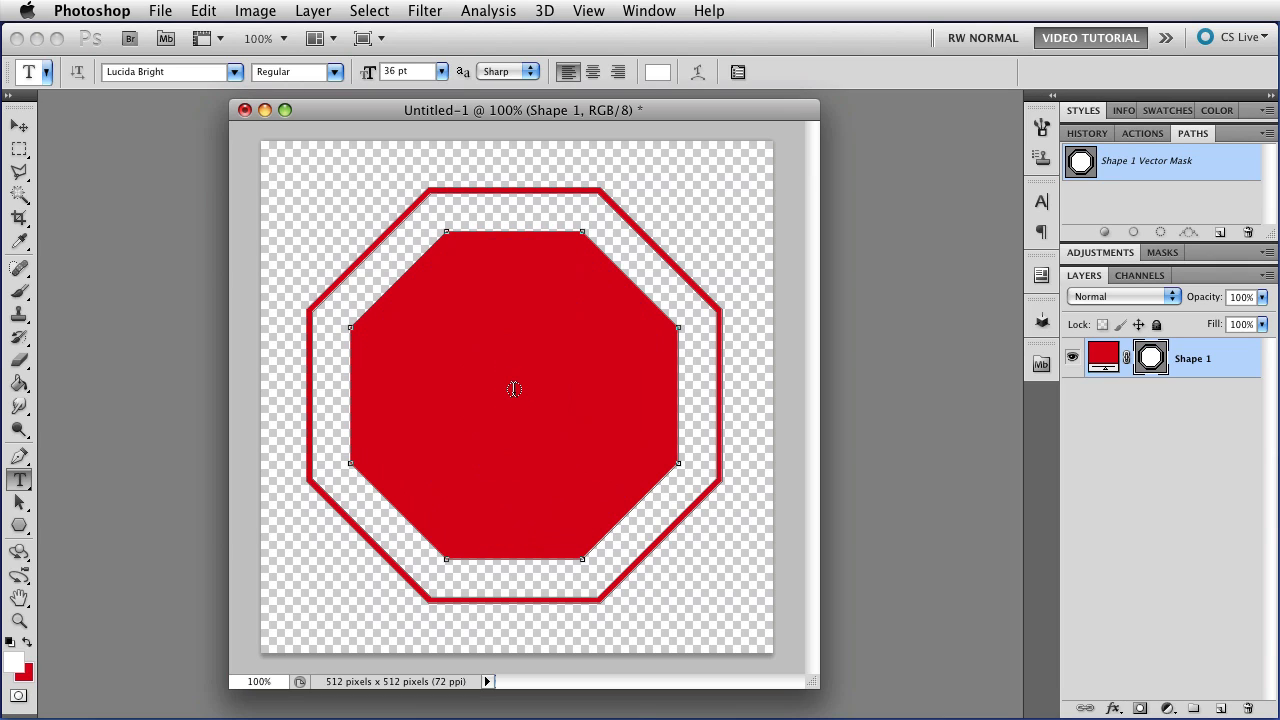
pyautogui.moveTo(518, 264)
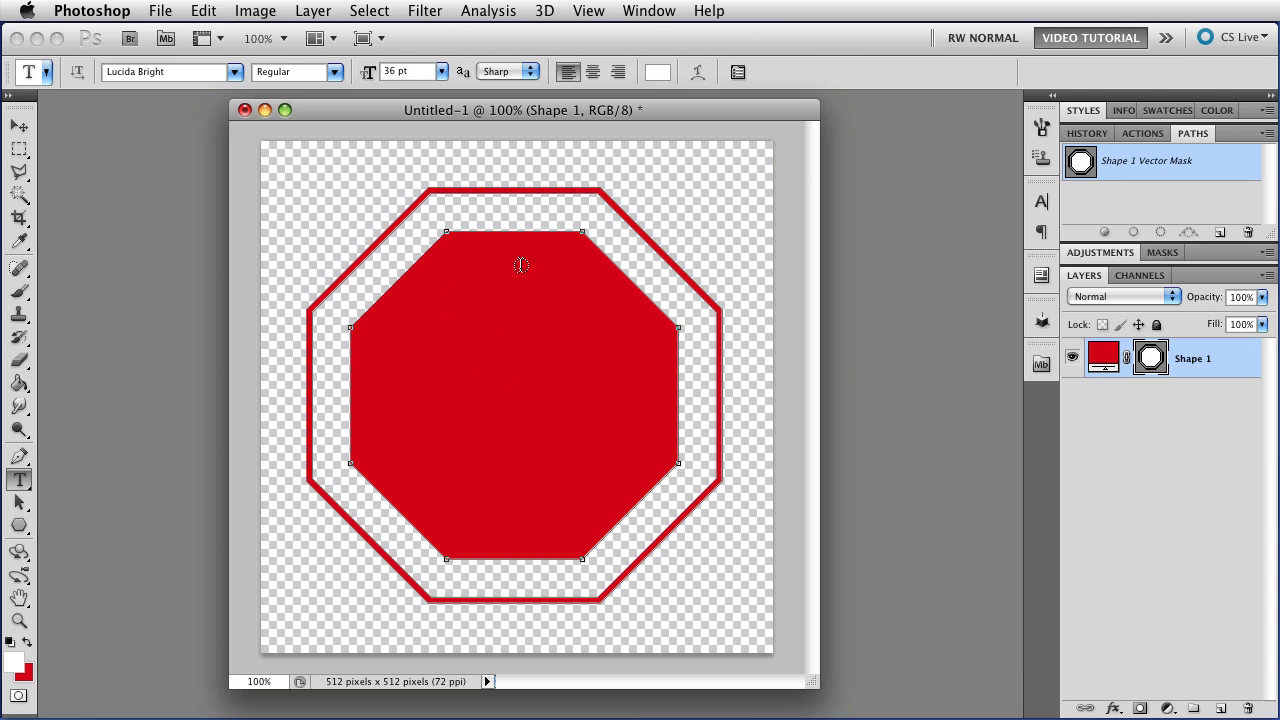
pyautogui.moveTo(505, 348)
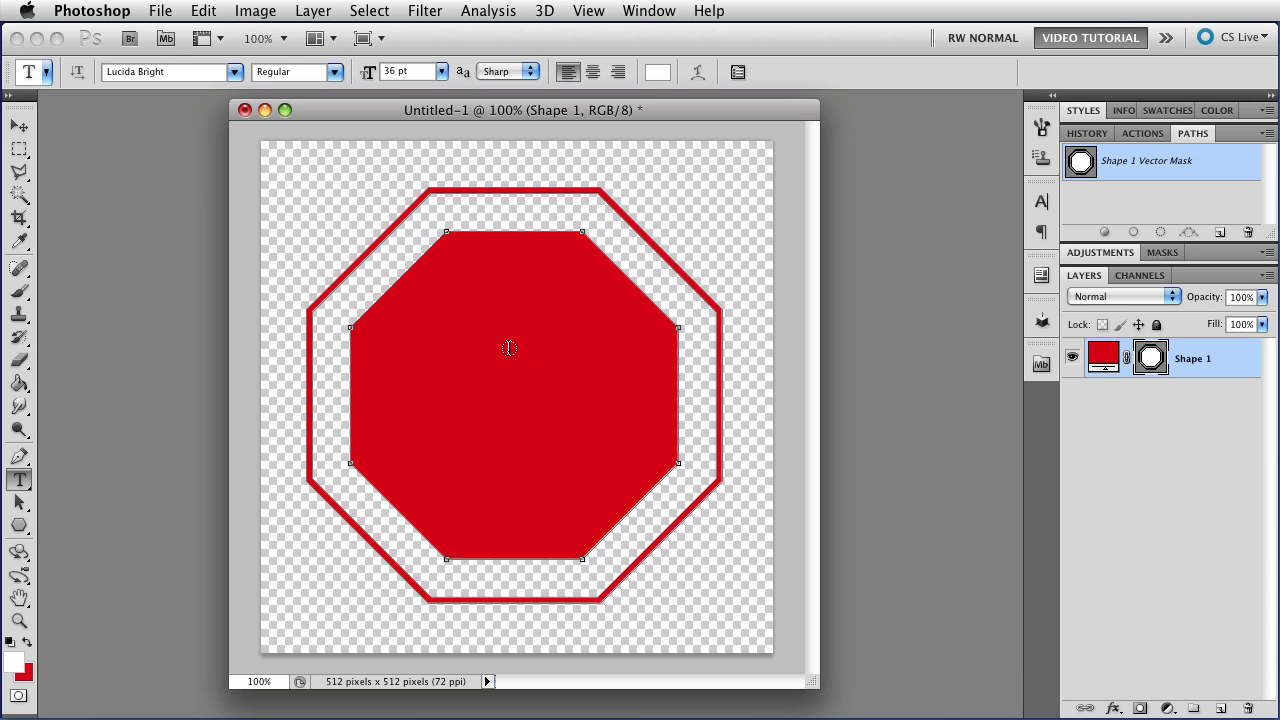
pyautogui.moveTo(1137, 204)
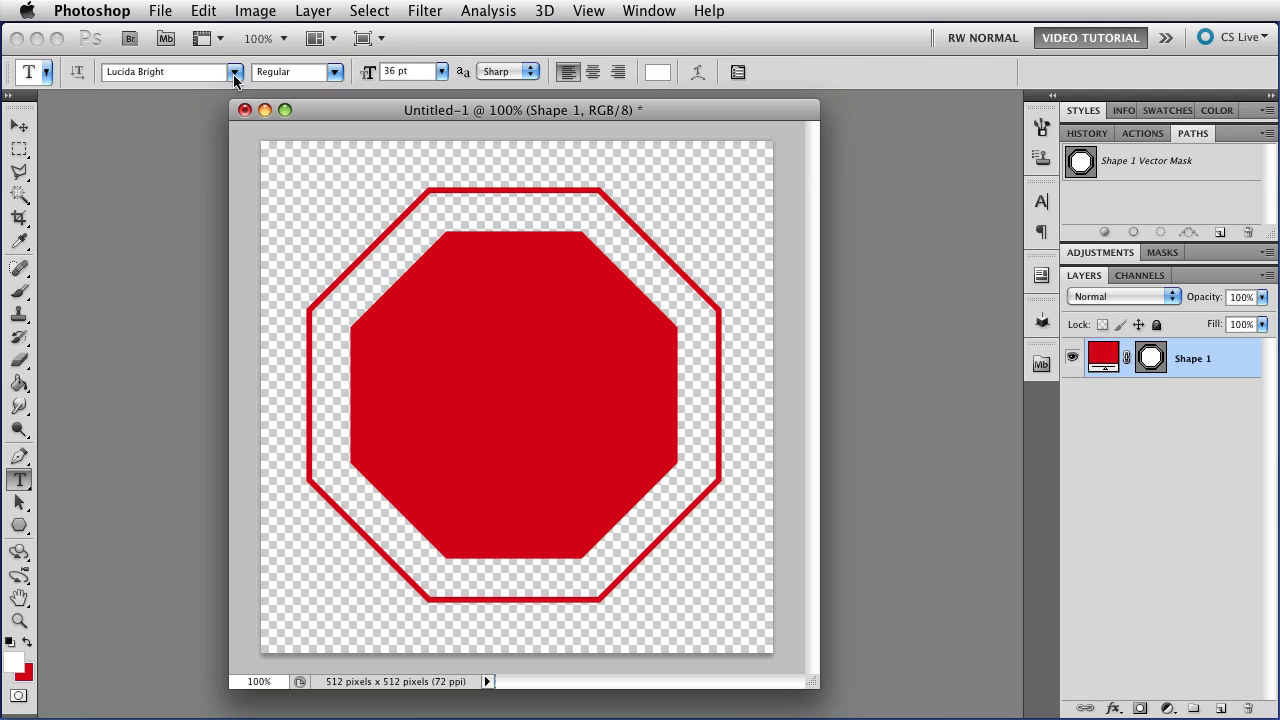
# Set the font to Helvetica Bold and type STOP at the octagon centre
pyautogui.click(234, 71)
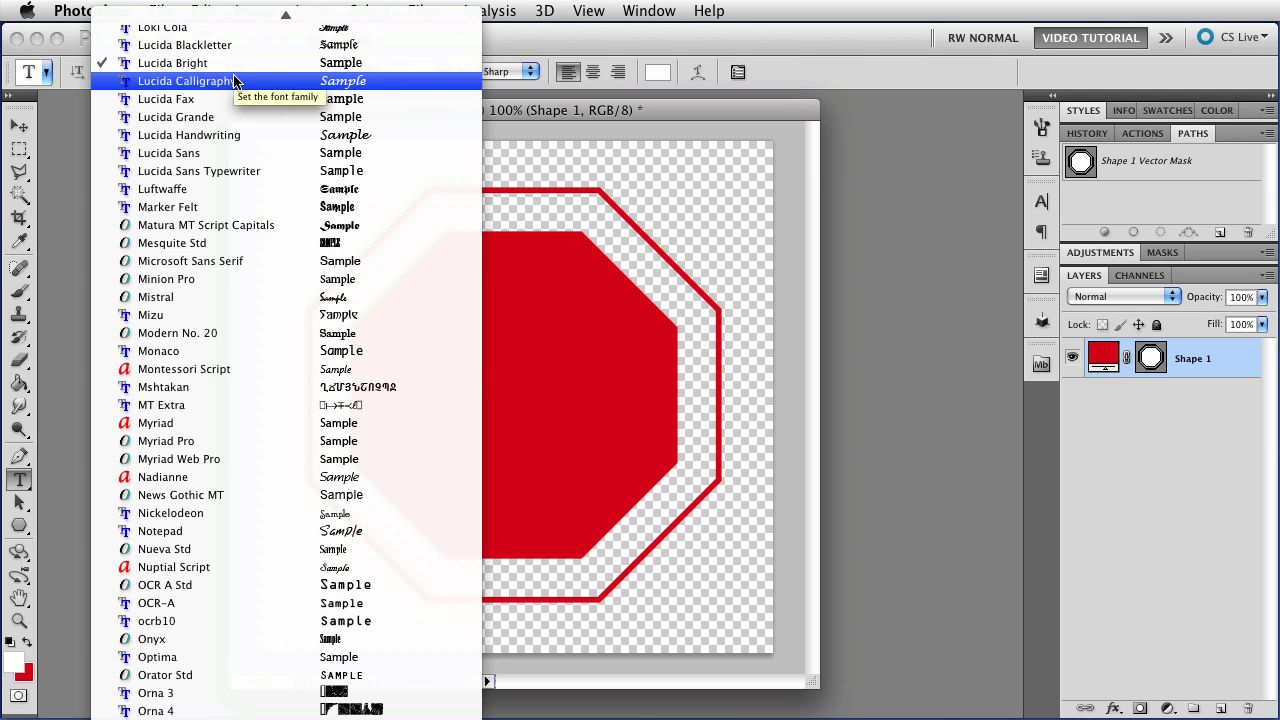
pyautogui.click(190, 80)
pyautogui.write('Helvetica')
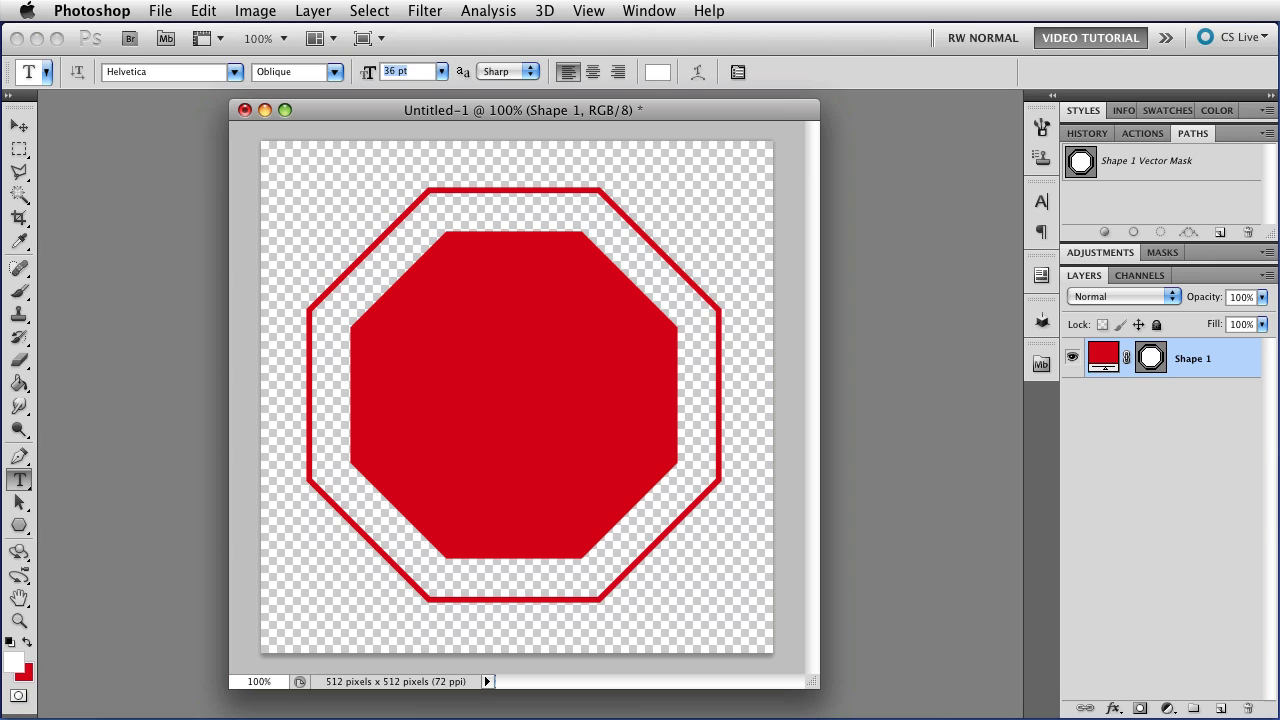
pyautogui.click(328, 71)
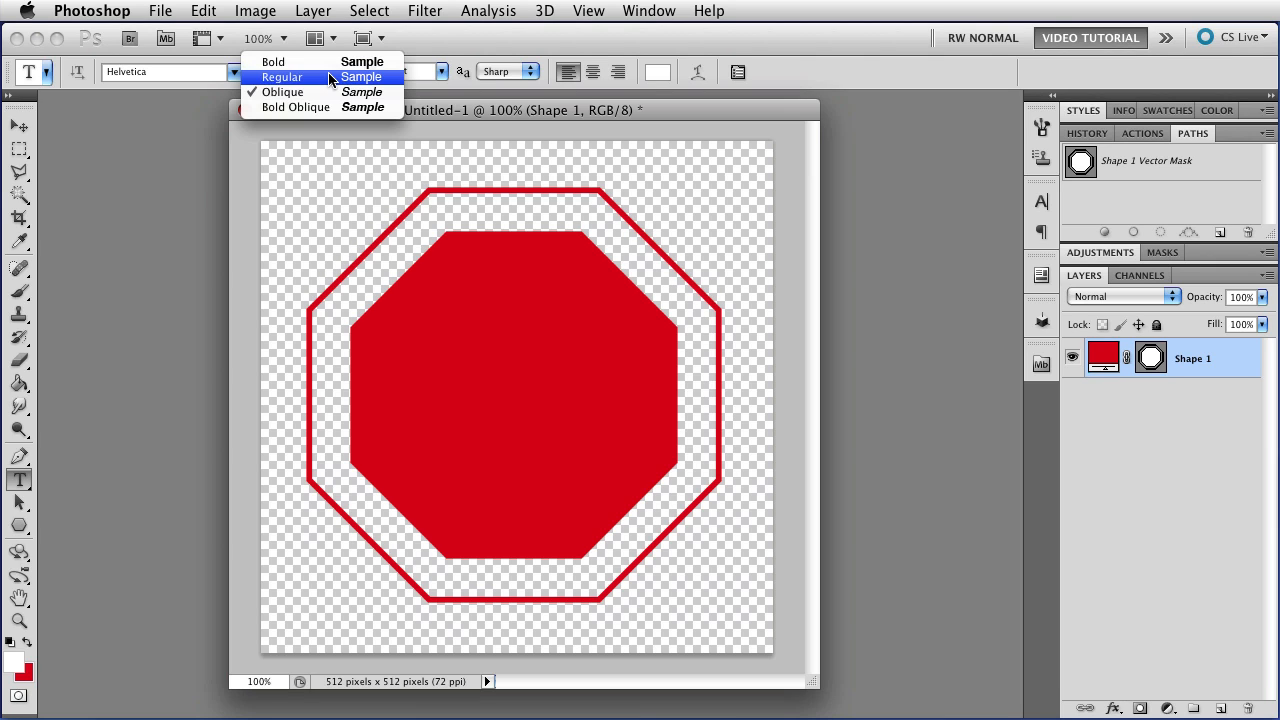
pyautogui.click(272, 61)
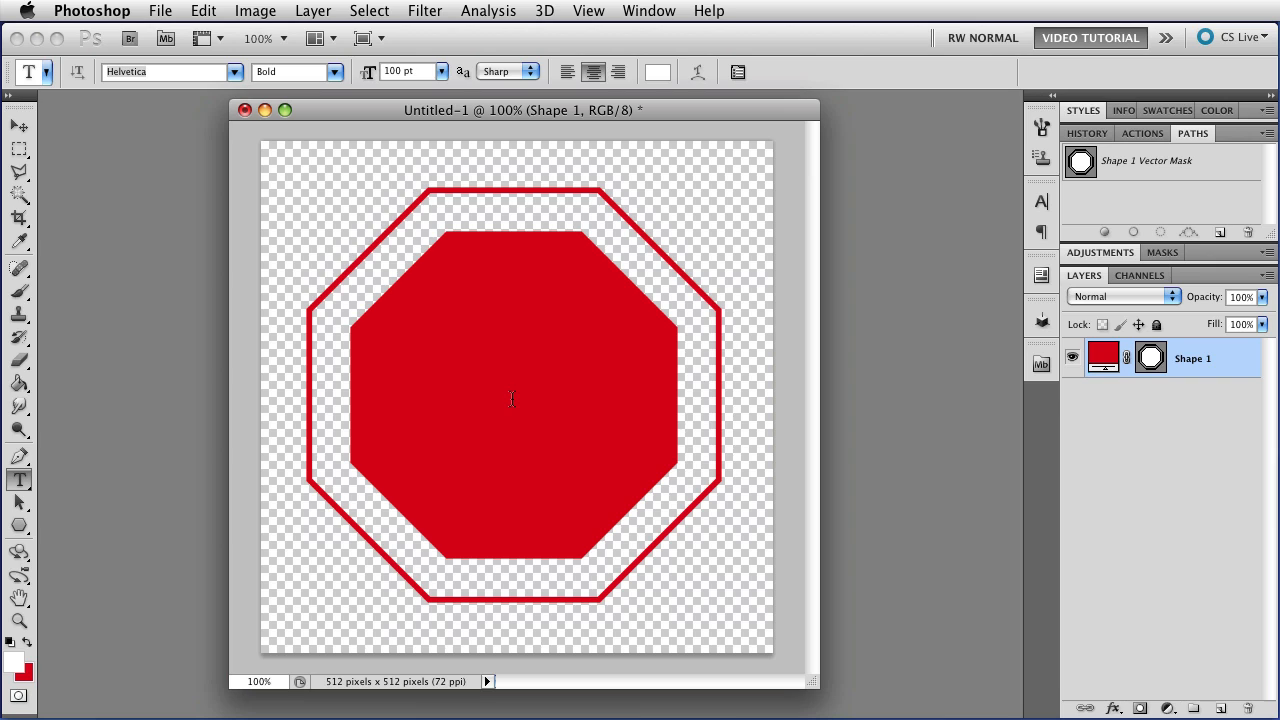
pyautogui.click(511, 397)
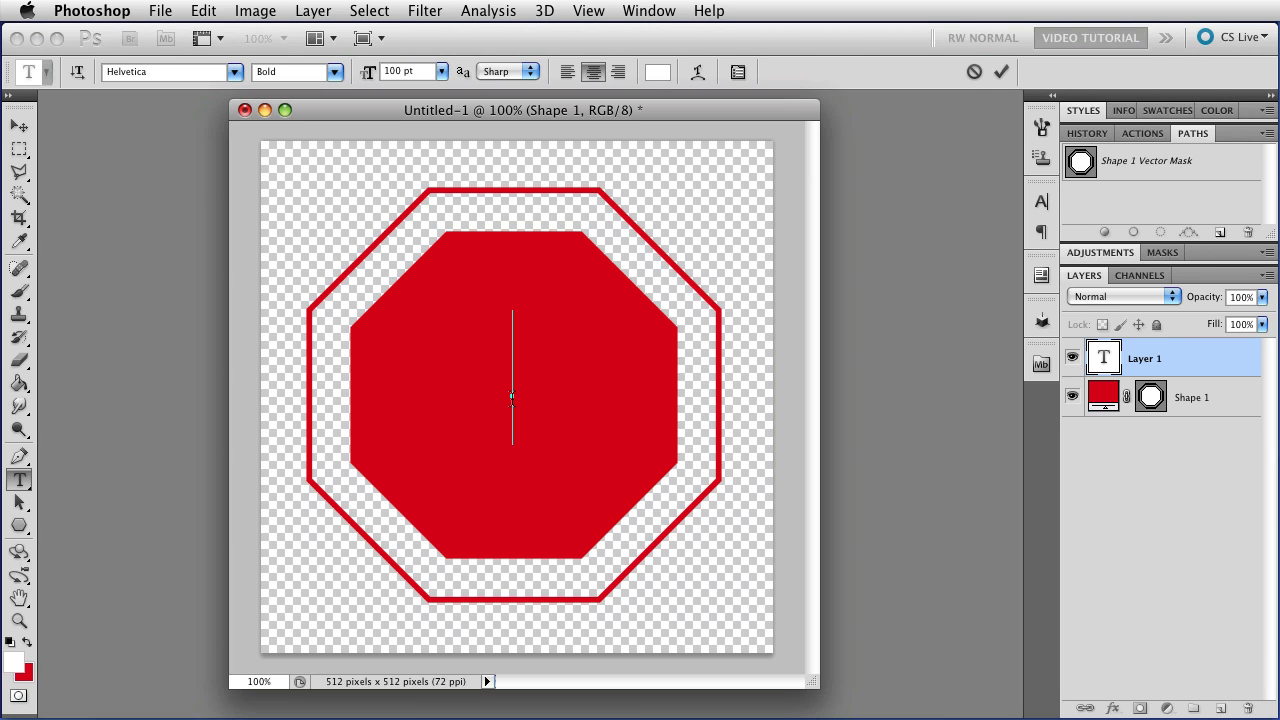
pyautogui.write('STOP')
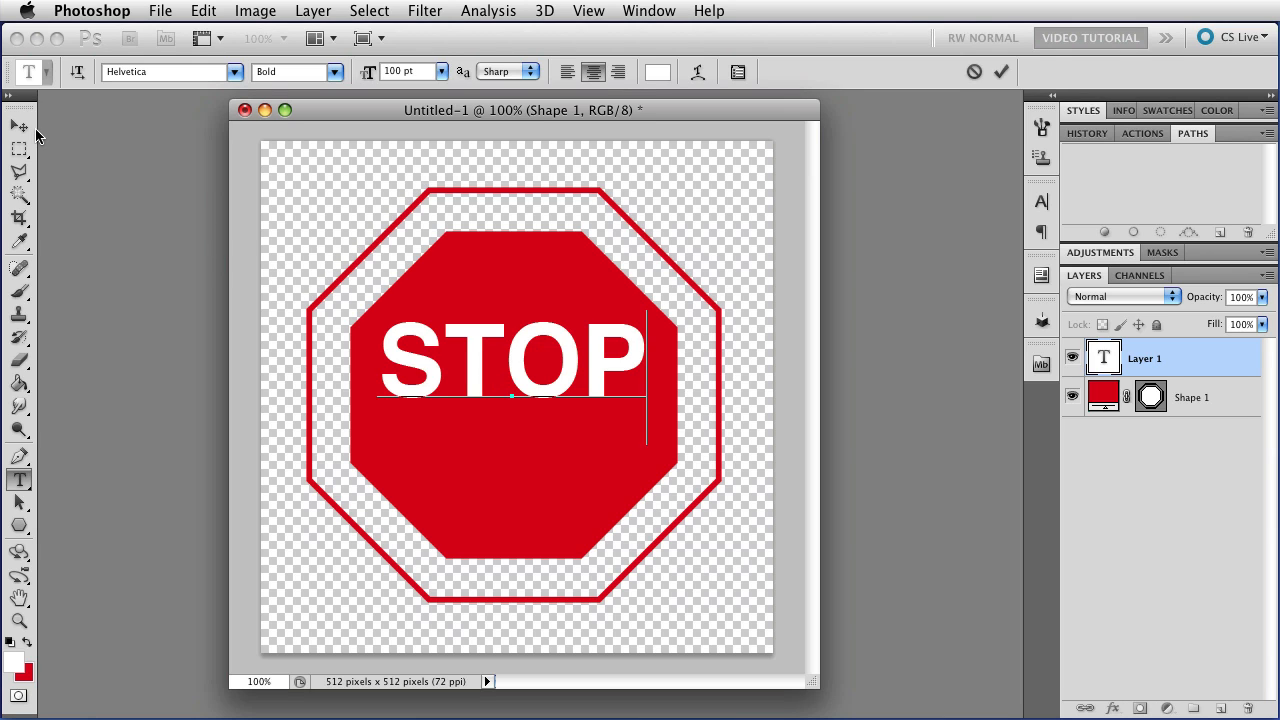
# Commit the text with the Move tool and select the octagon layer alongside STOP
pyautogui.click(14, 125)
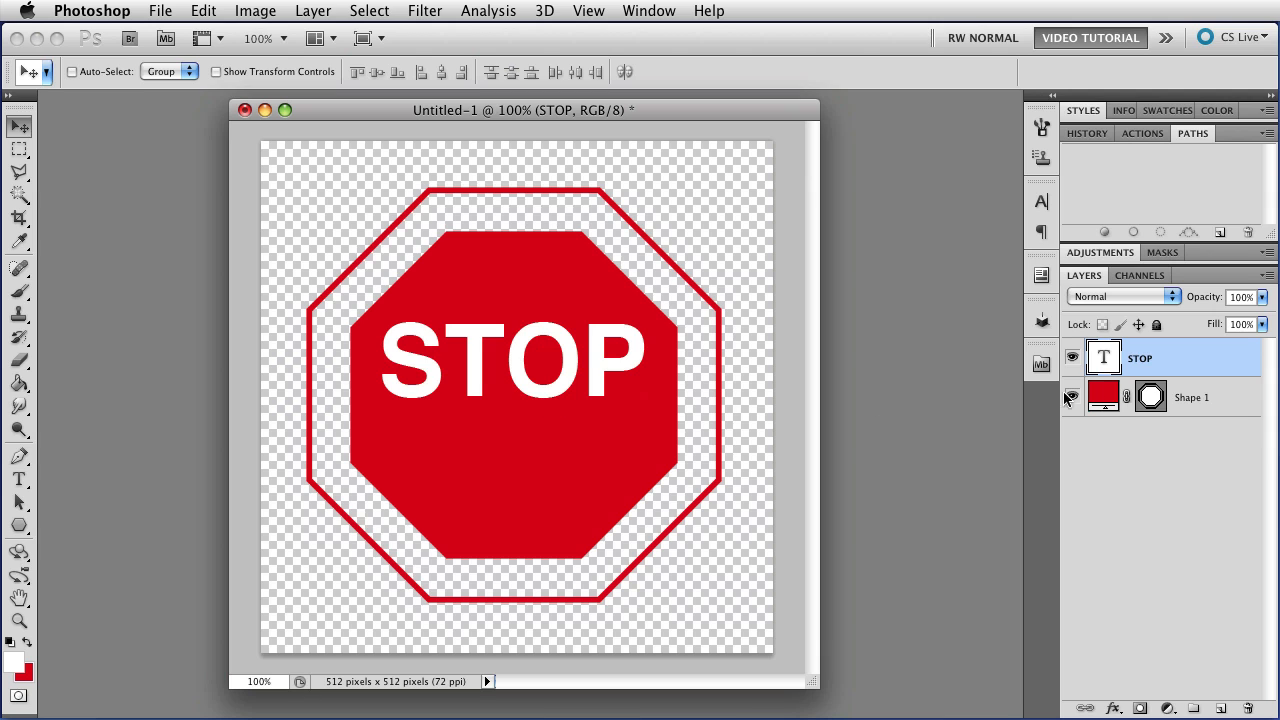
pyautogui.click(1212, 397)
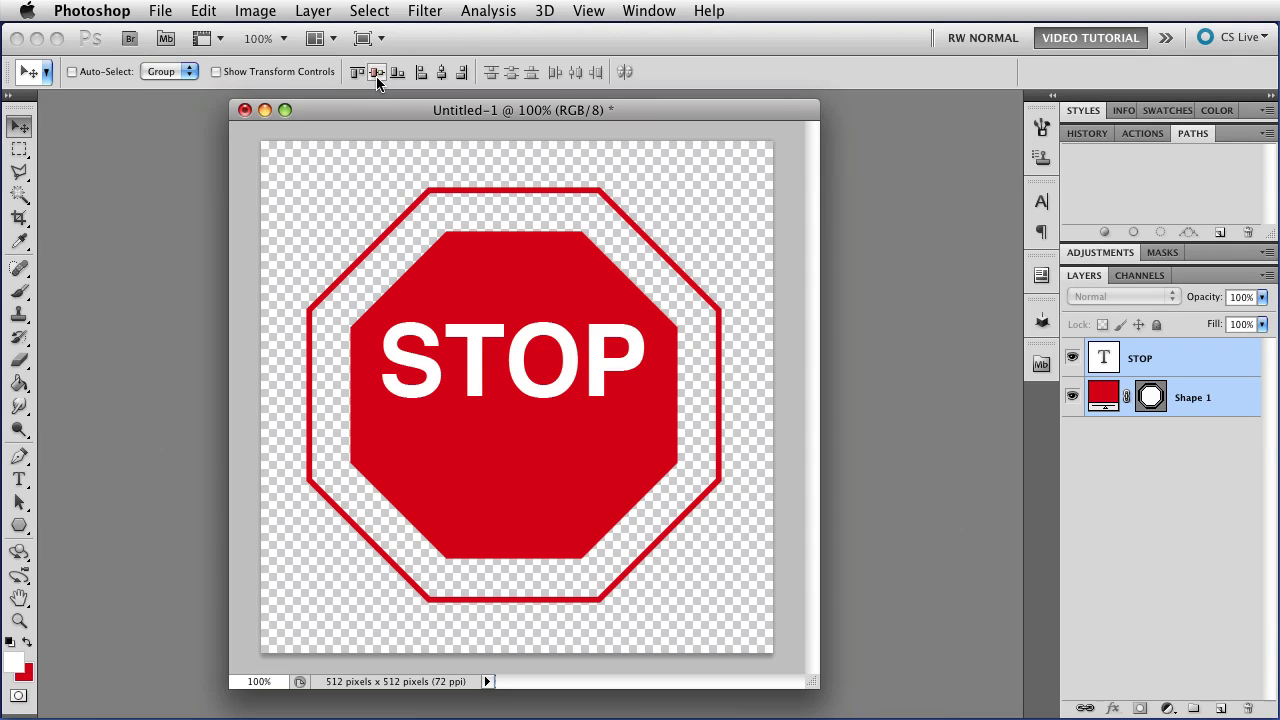
pyautogui.moveTo(378, 72)
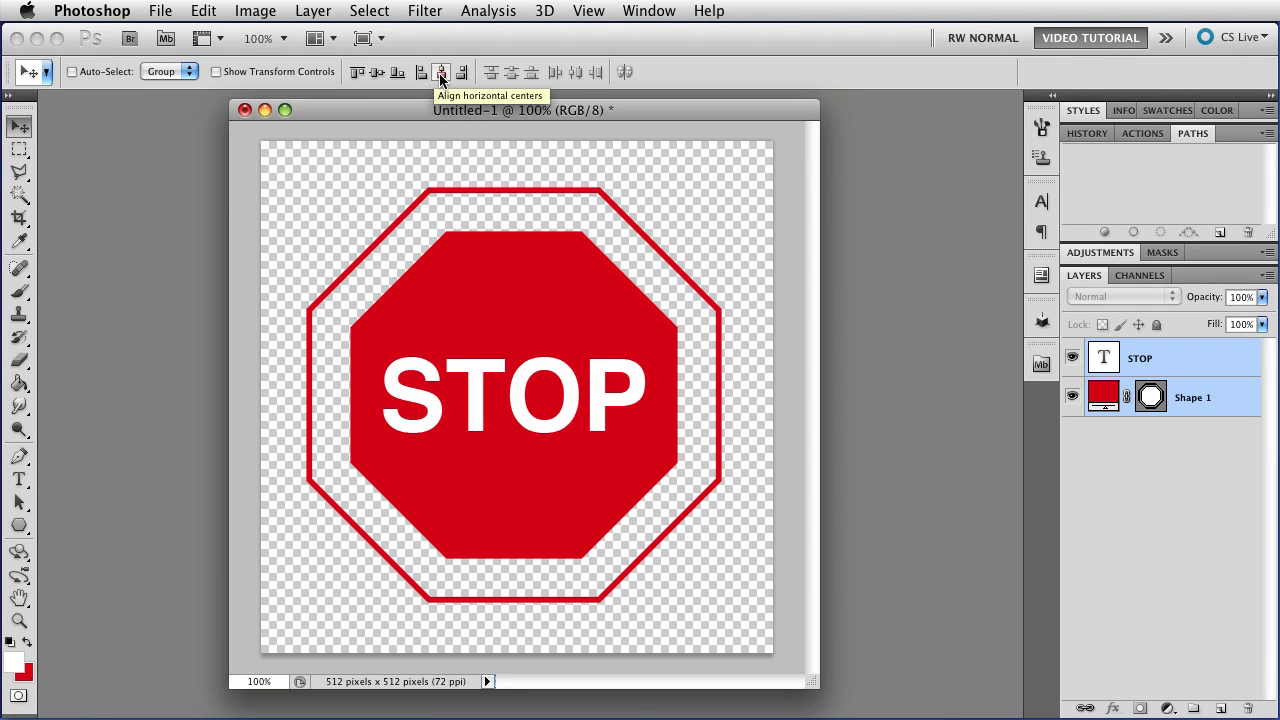
pyautogui.moveTo(740, 401)
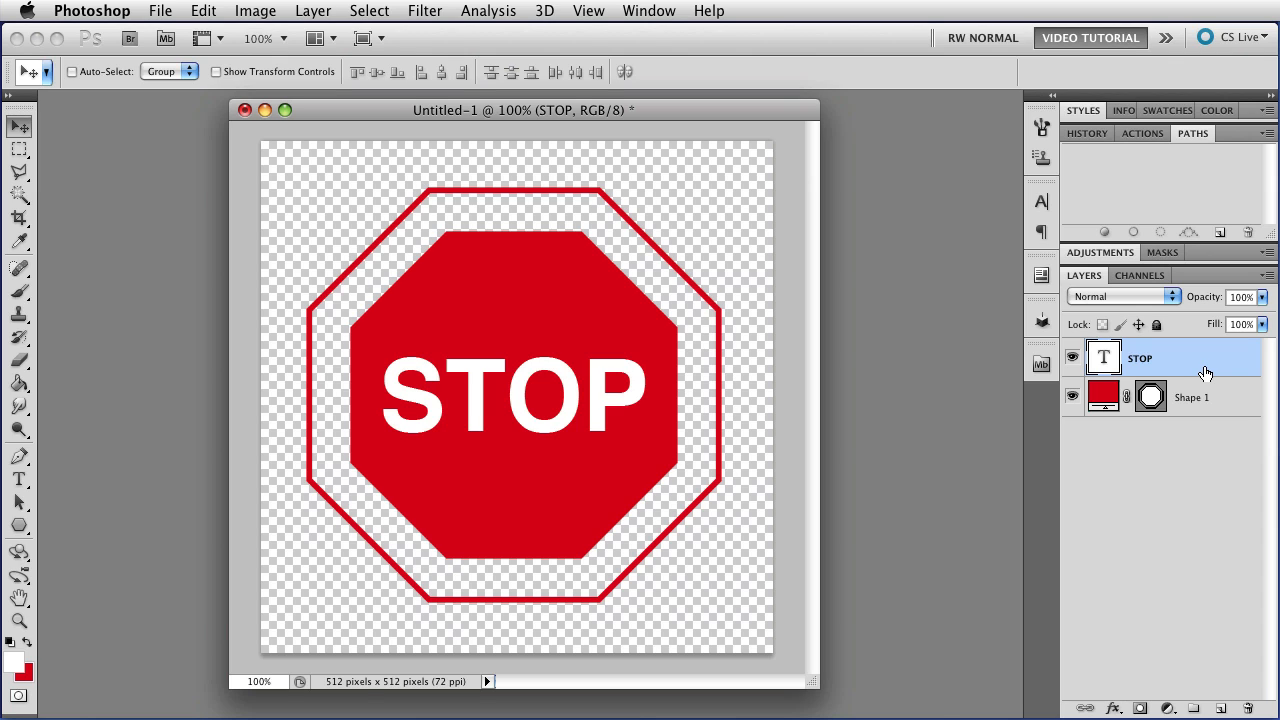
# Switch to the Type tool to resize the STOP lettering to about 110 pt
pyautogui.press('t')
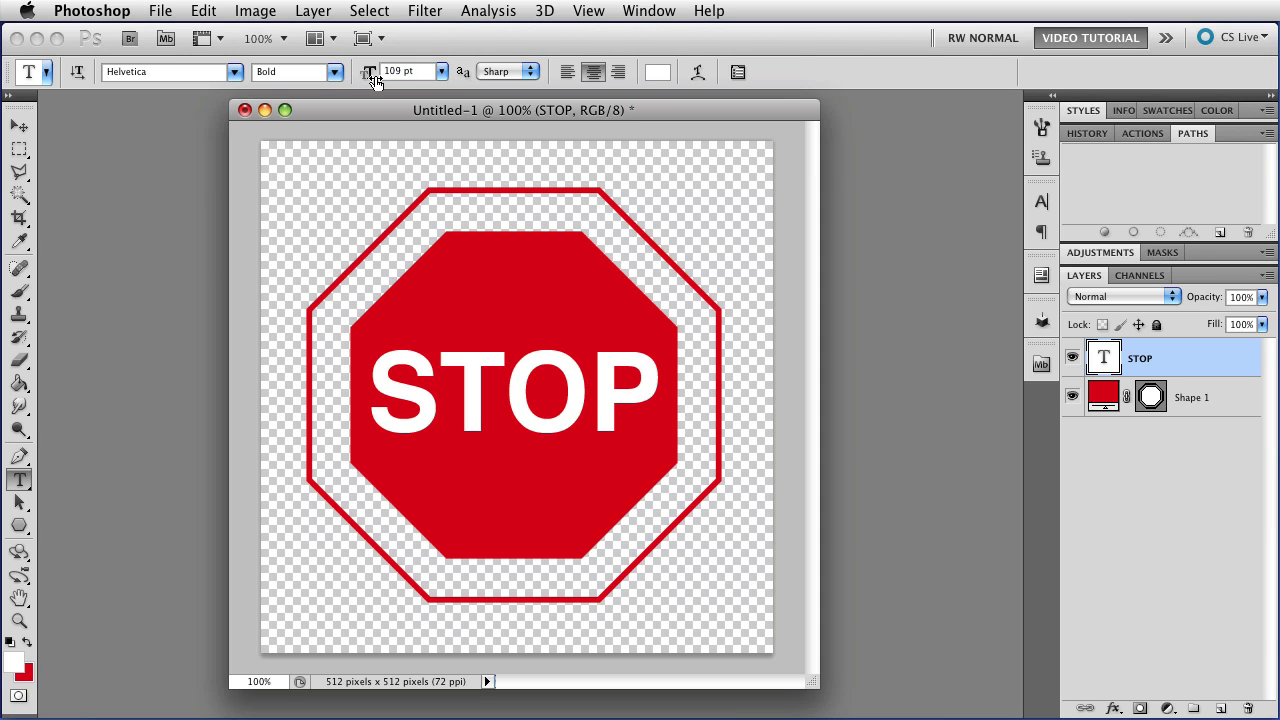
pyautogui.moveTo(373, 78)
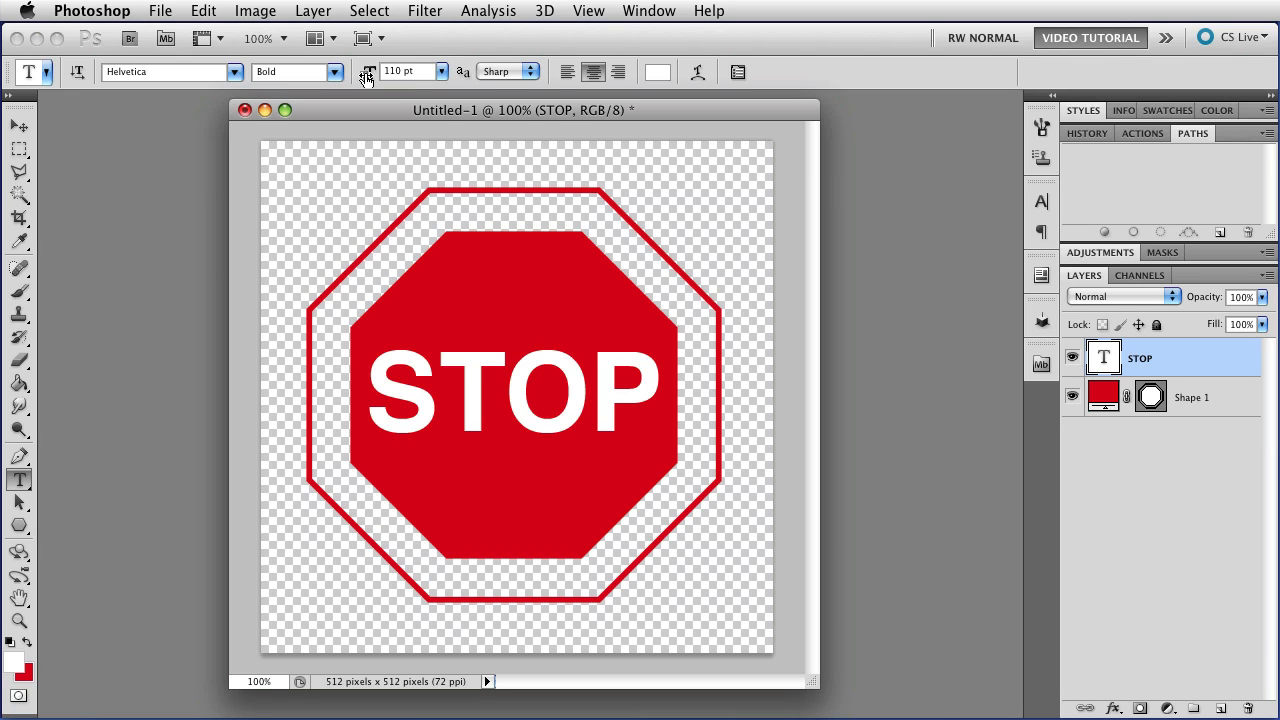
pyautogui.moveTo(70, 148)
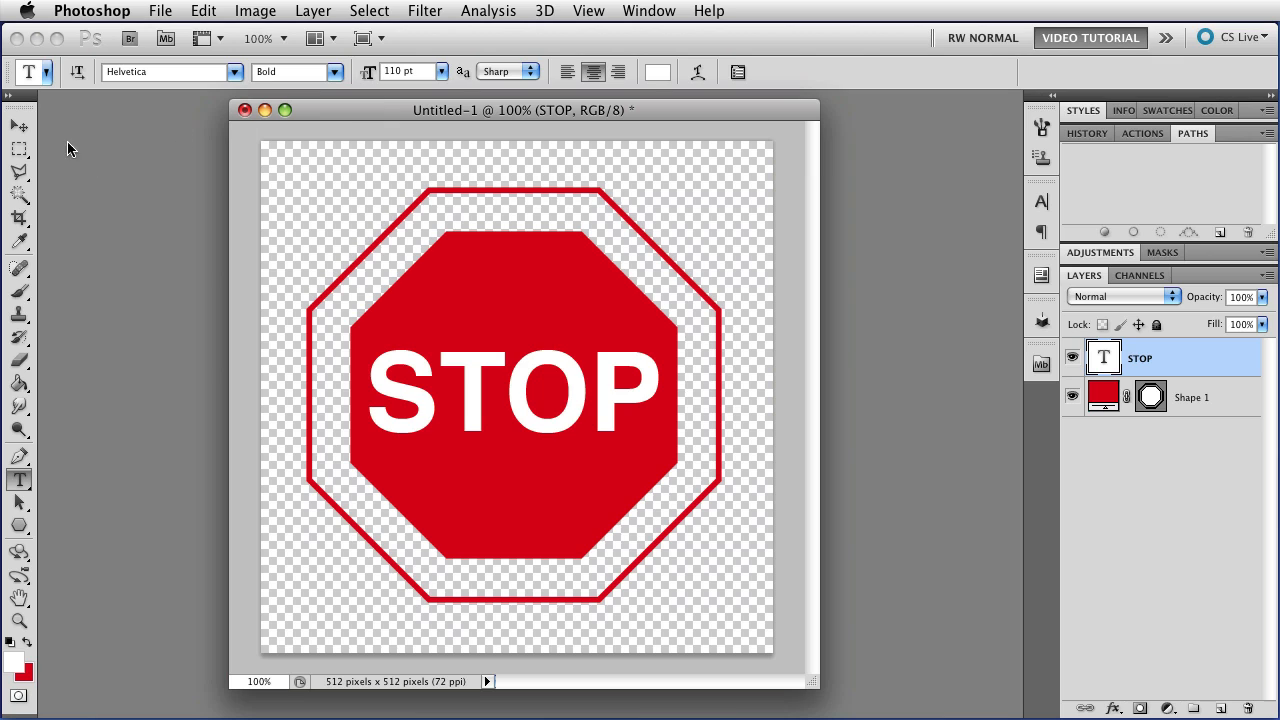
pyautogui.click(12, 125)
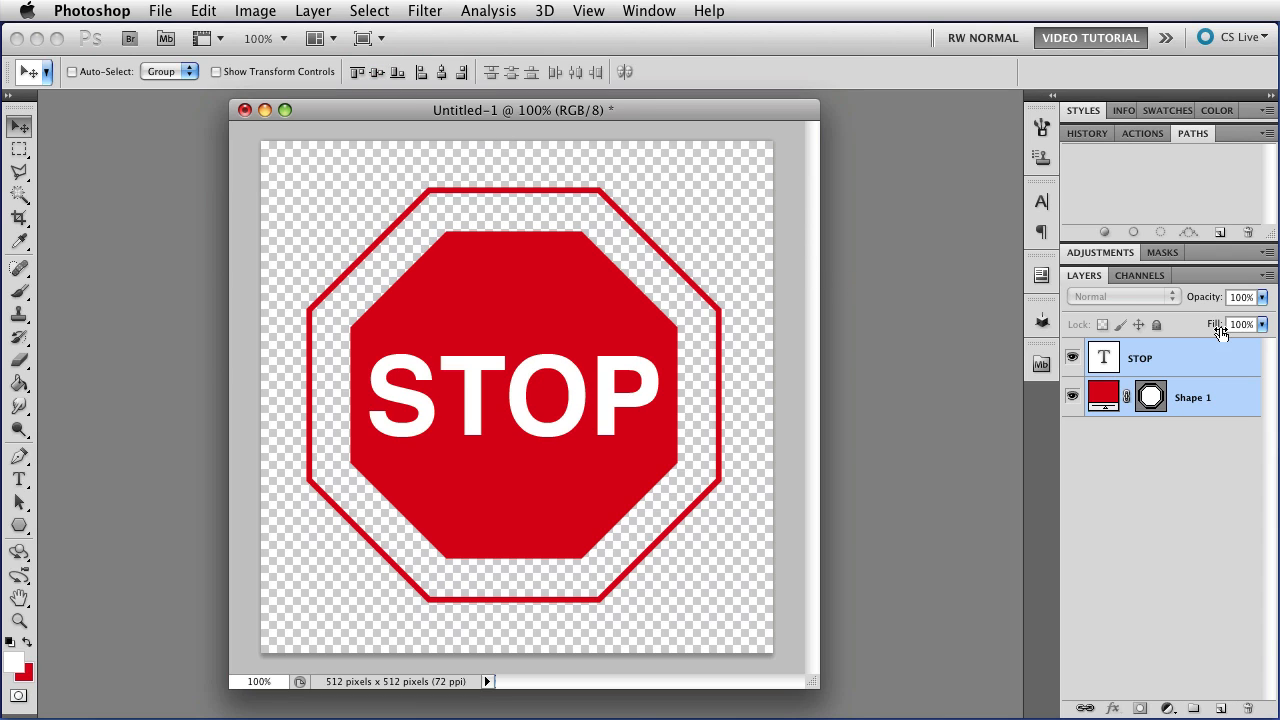
pyautogui.click(1140, 358)
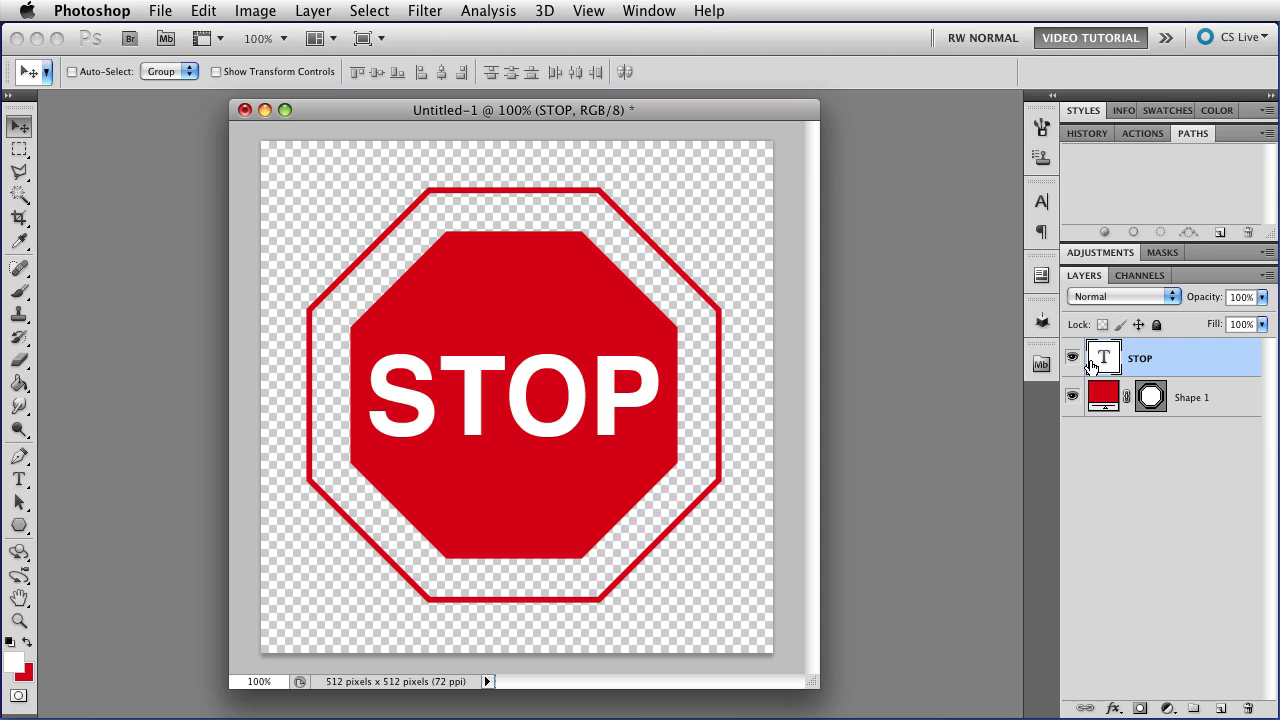
pyautogui.moveTo(1130, 360)
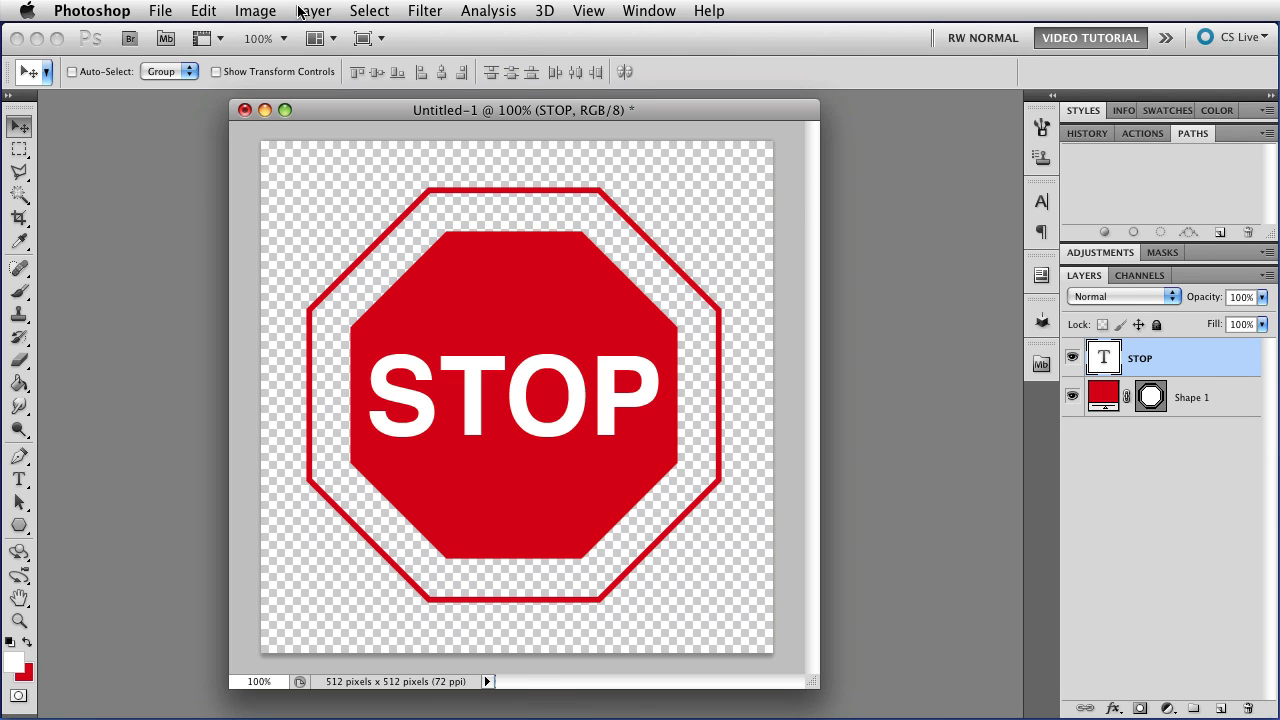
# Convert the STOP text to a work path via Layer > Type, then hide the type layer
pyautogui.click(313, 11)
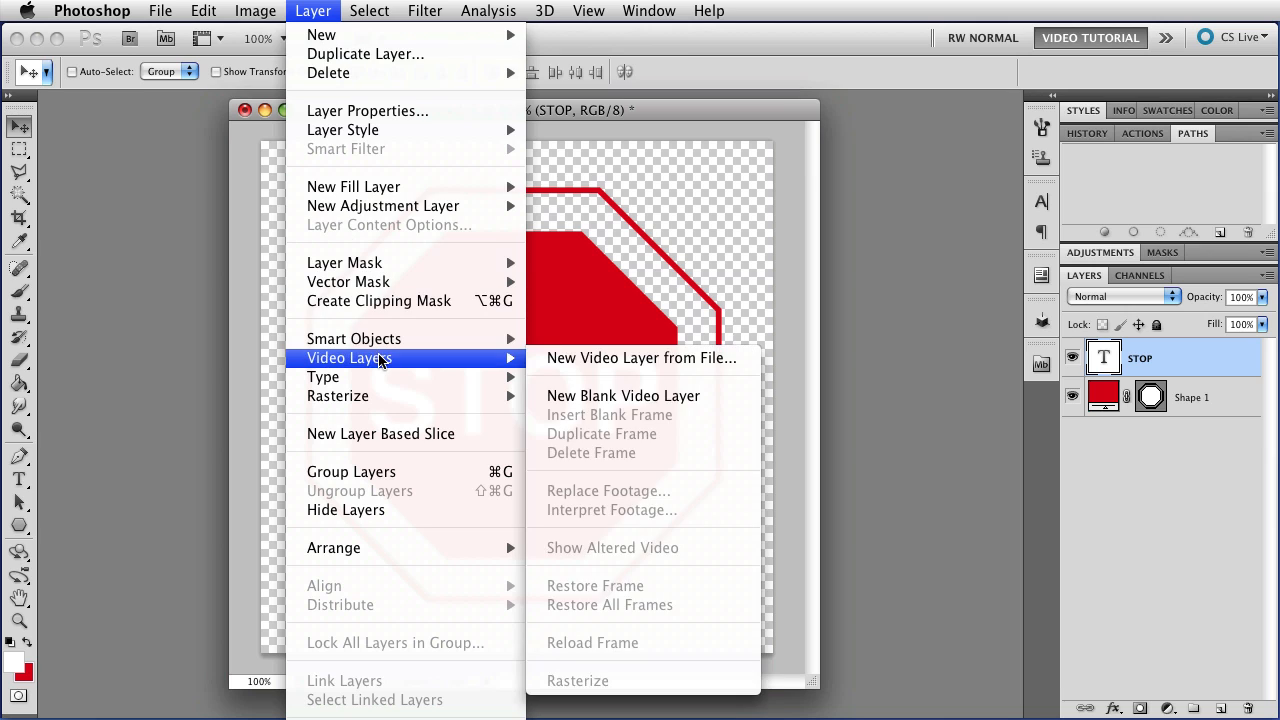
pyautogui.moveTo(323, 376)
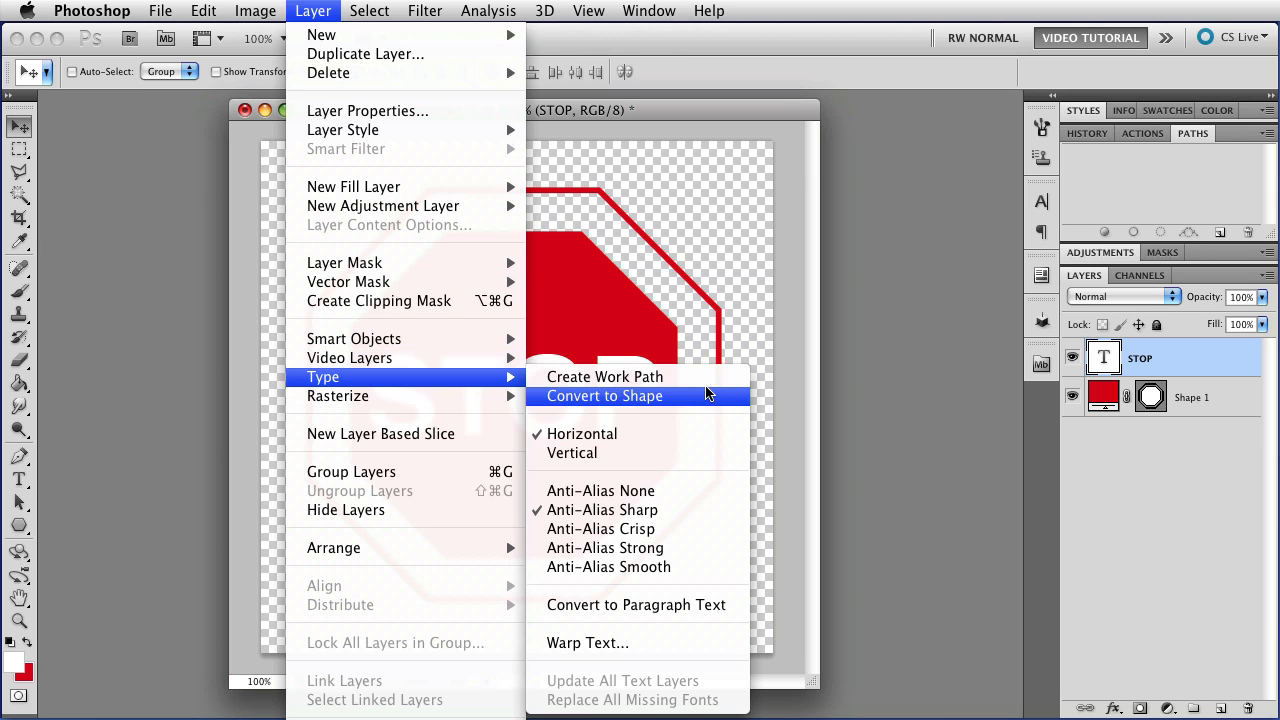
pyautogui.click(605, 376)
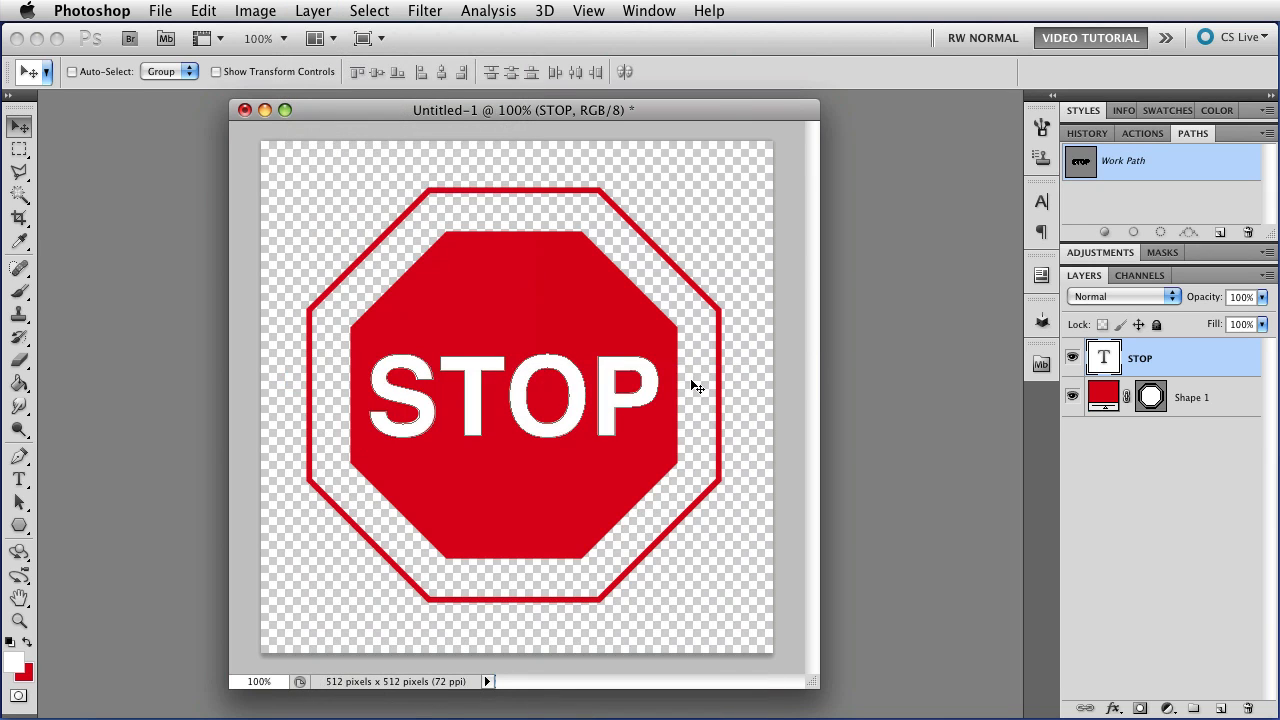
pyautogui.moveTo(585, 378)
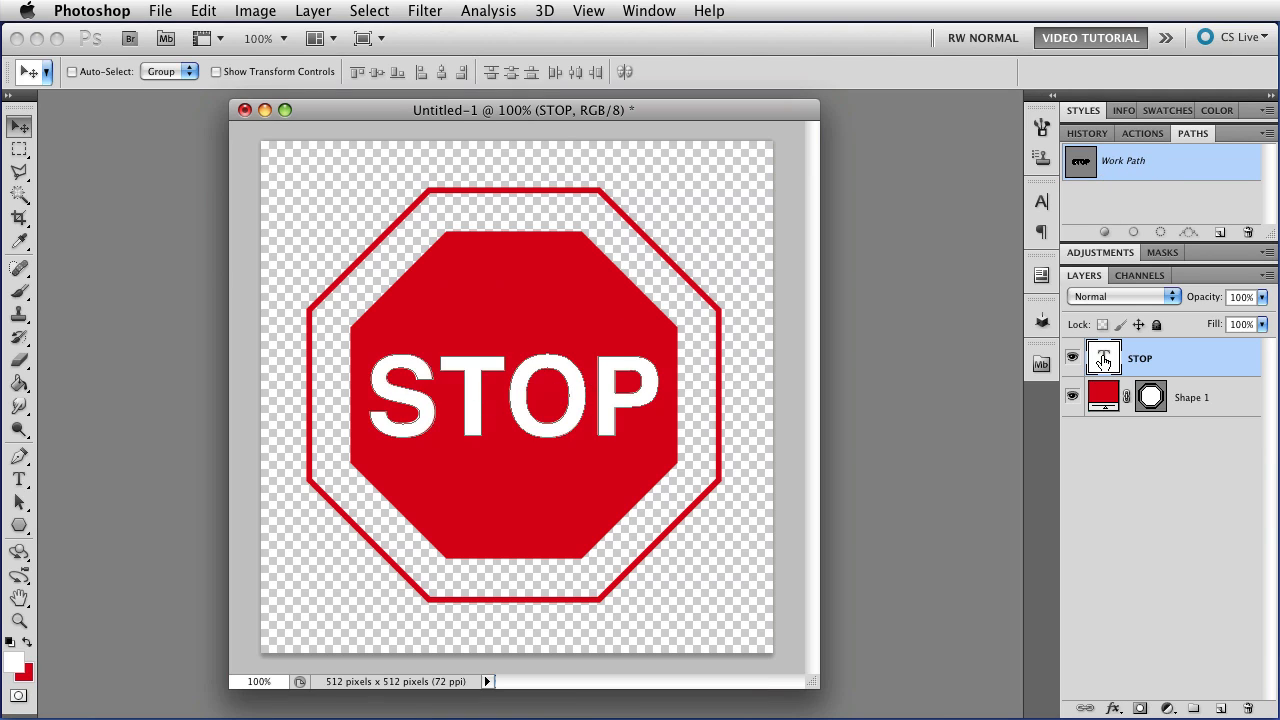
pyautogui.click(1073, 358)
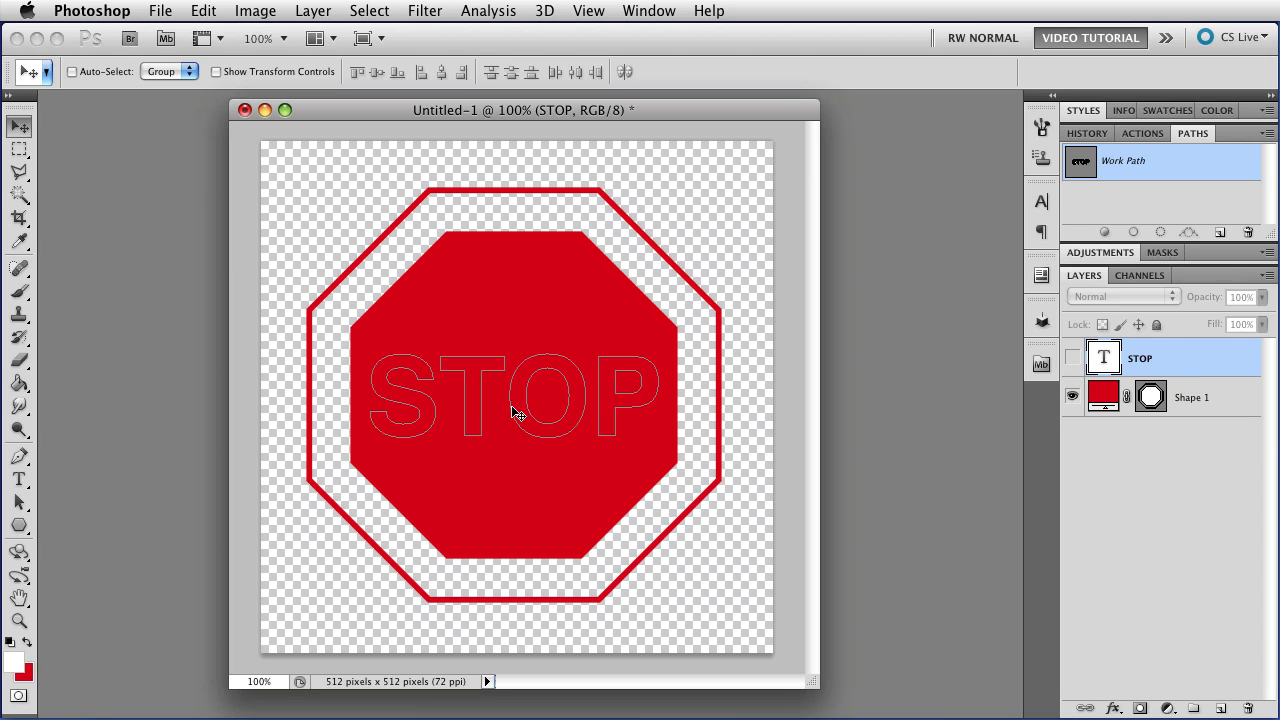
pyautogui.moveTo(458, 371)
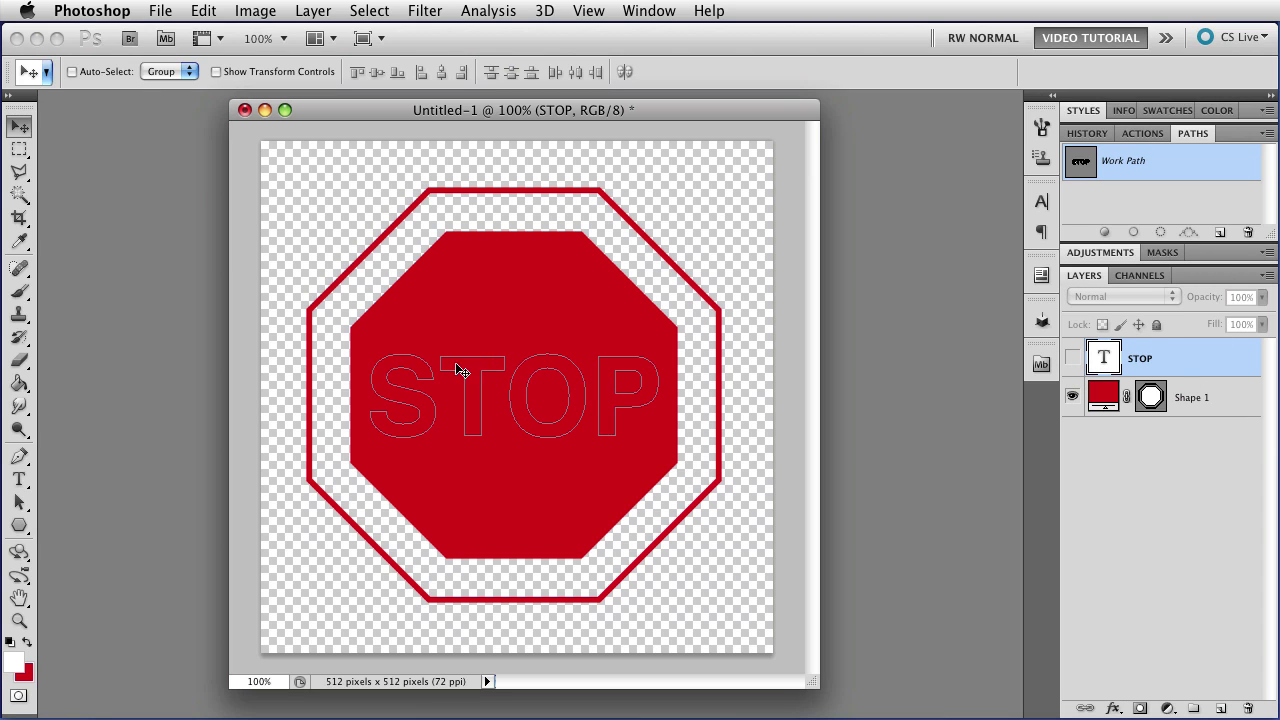
pyautogui.moveTo(472, 447)
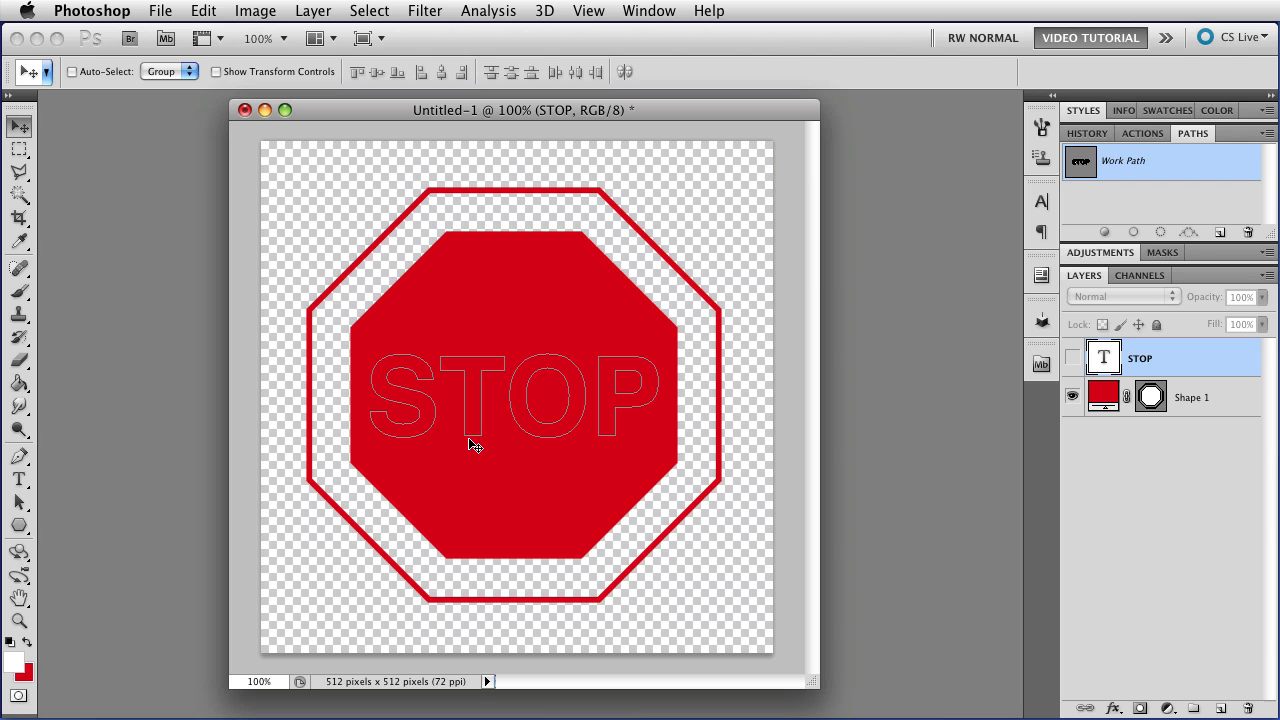
# Select the STOP letter outlines and paste them into Shape 1's vector mask
pyautogui.press('a')
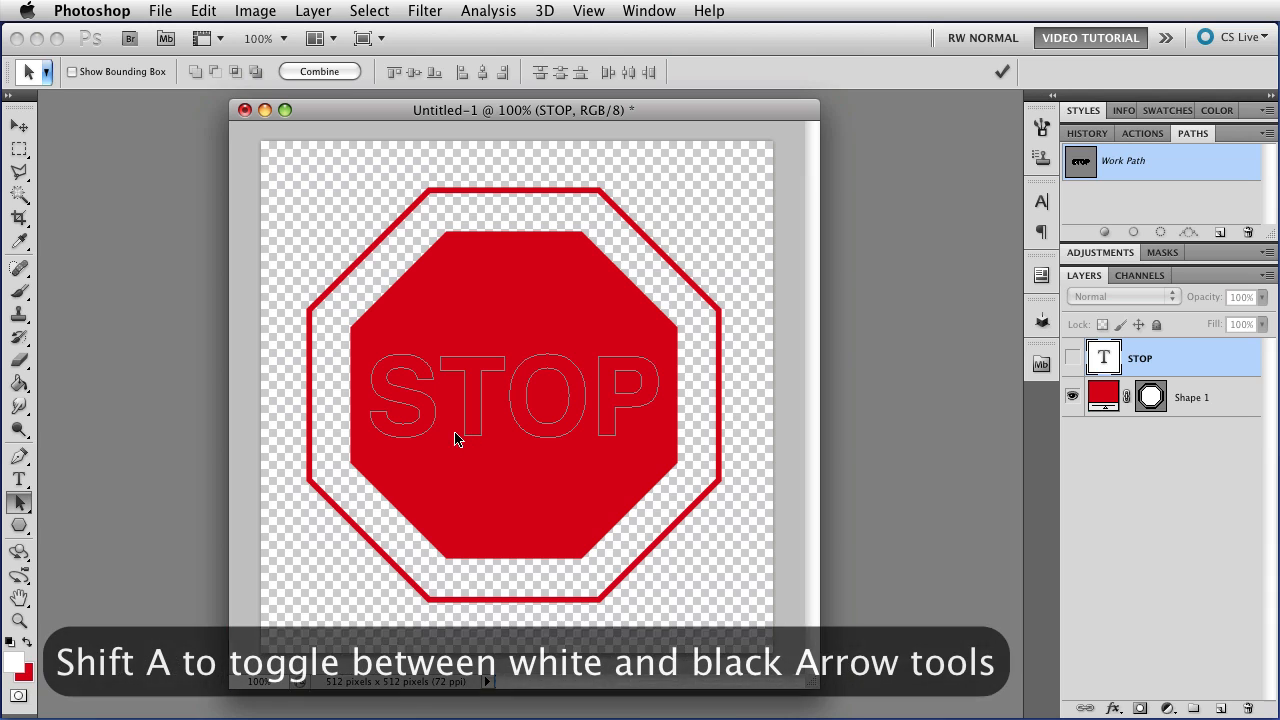
pyautogui.click(402, 400)
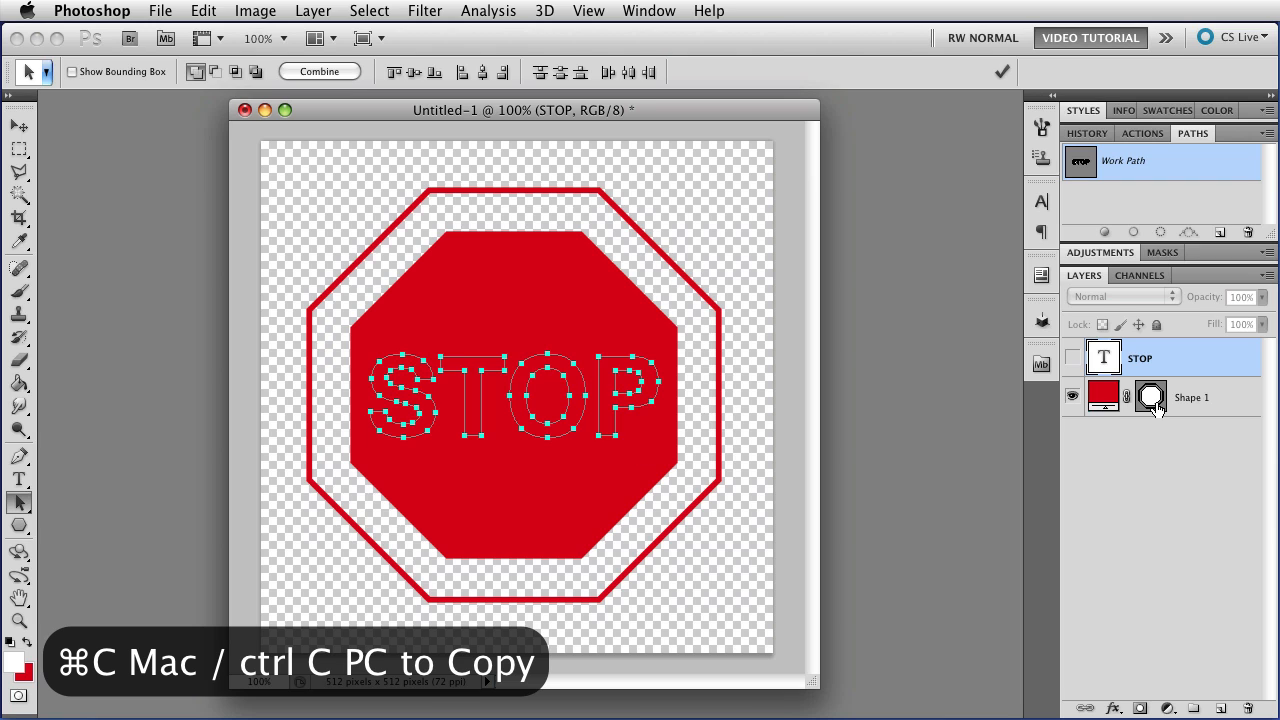
pyautogui.click(1151, 397)
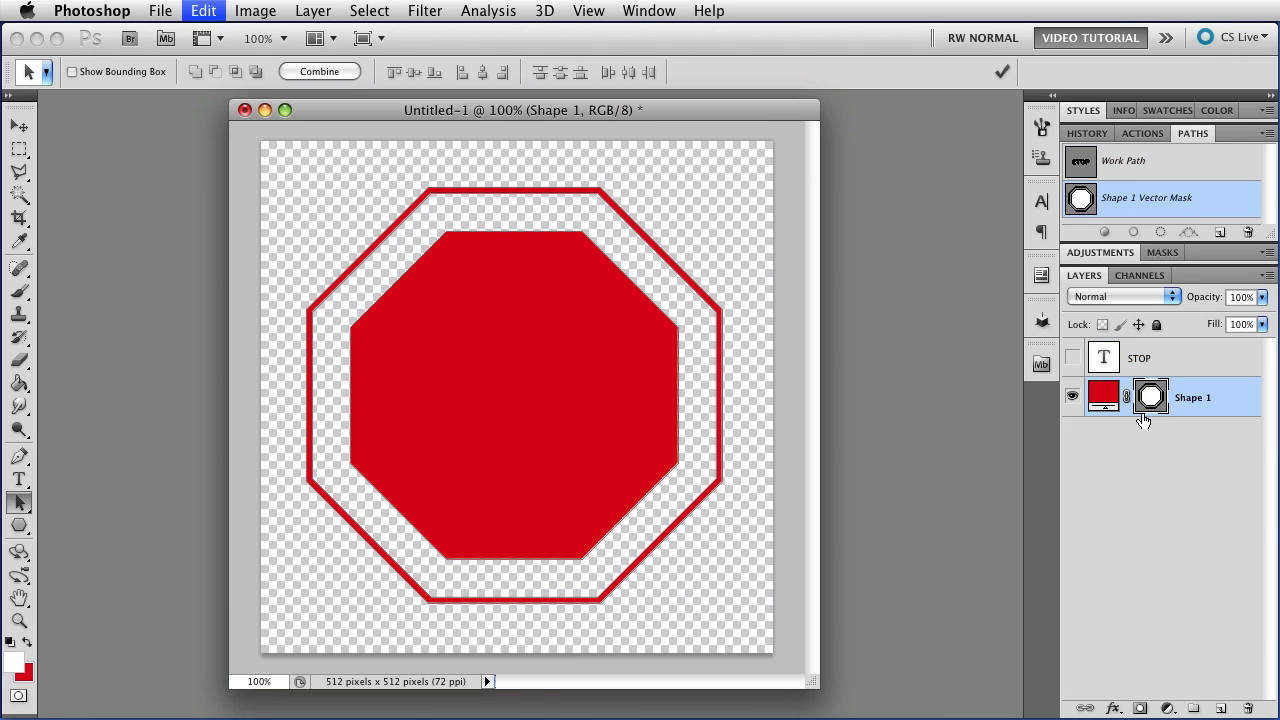
pyautogui.press('cmd+v')
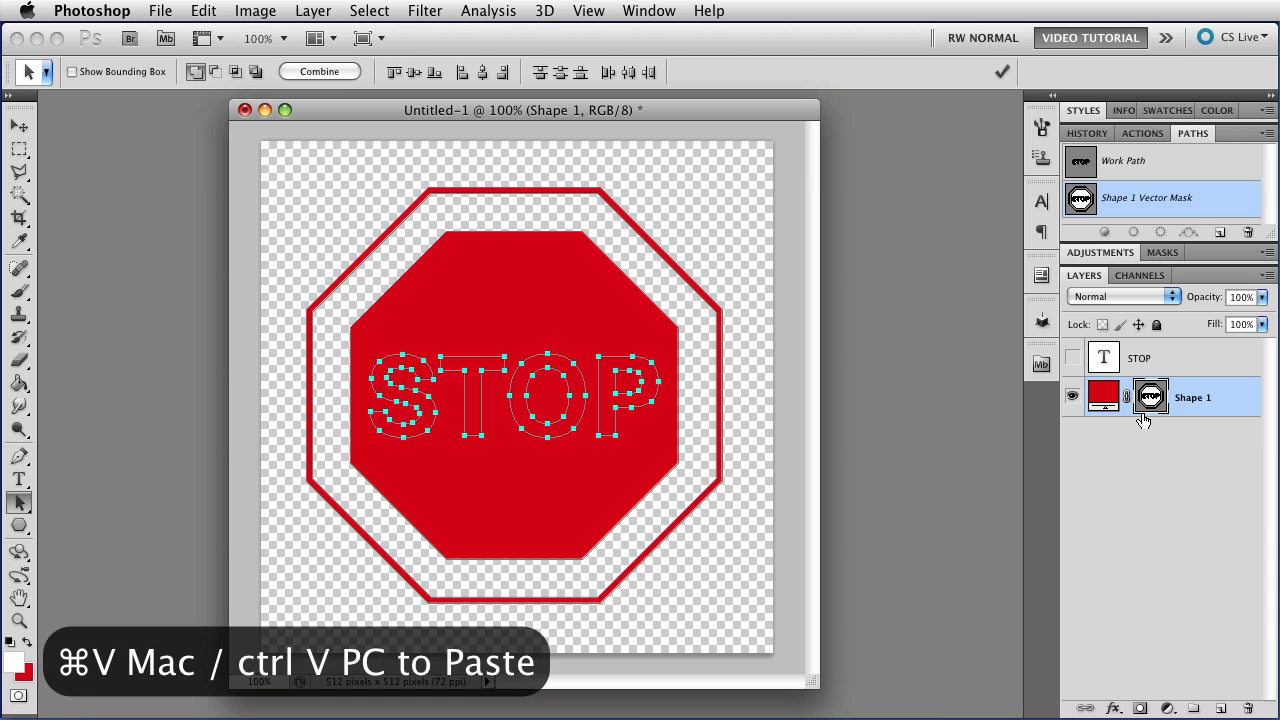